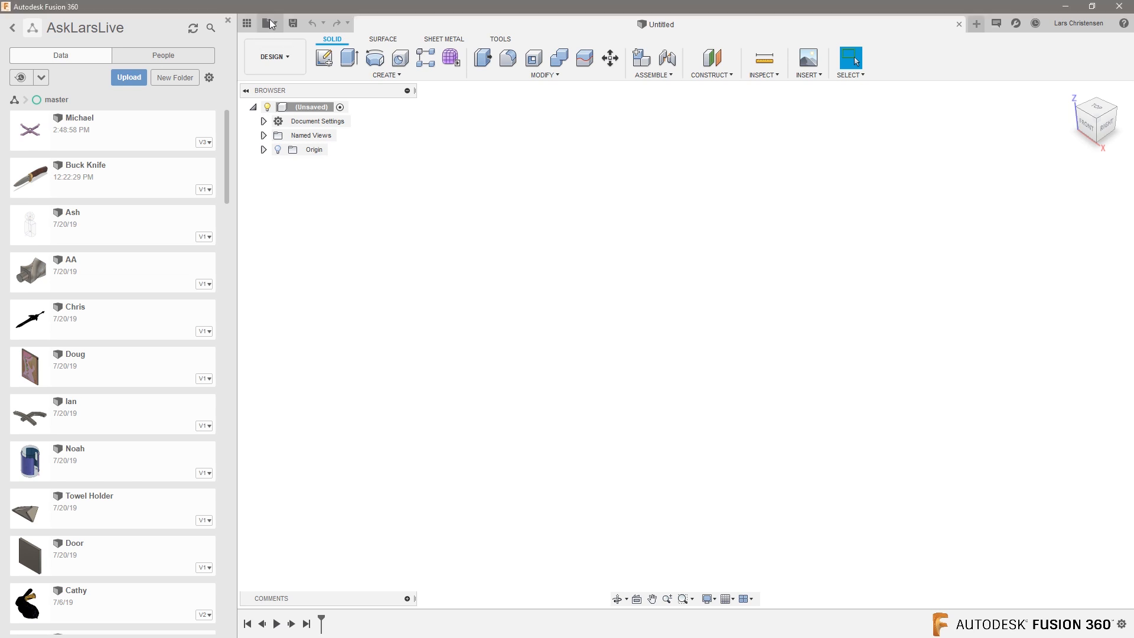
Browse the local Downloads folder and choose the Inventor part 'Handle bar cap mach.ipt' to open.
left_click(270, 24)
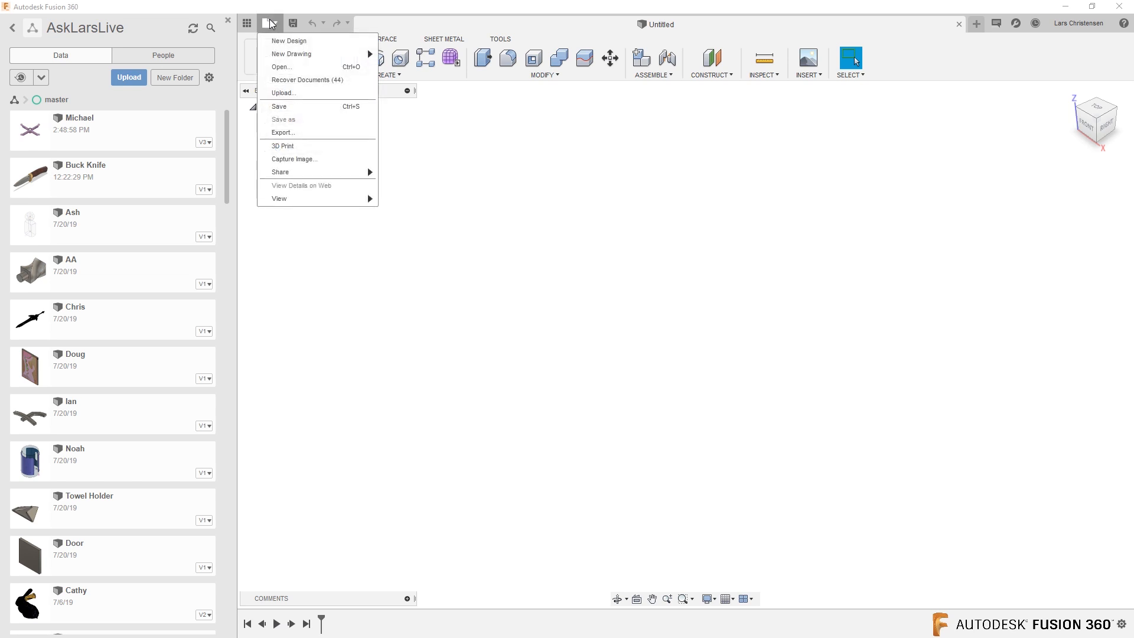
mouse_move(281, 66)
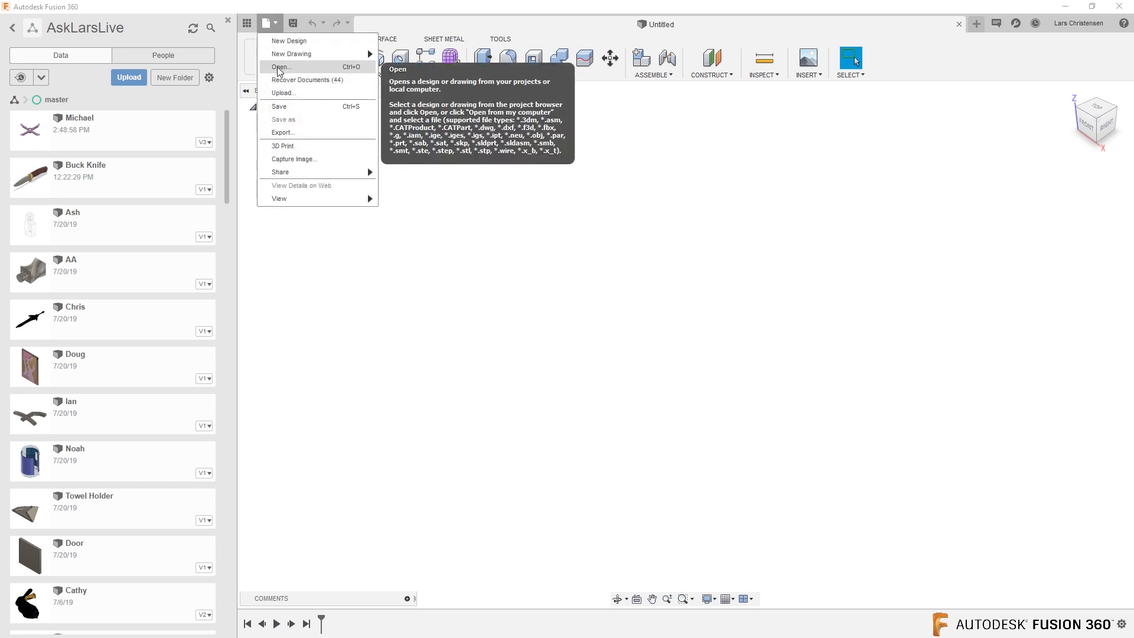
left_click(281, 66)
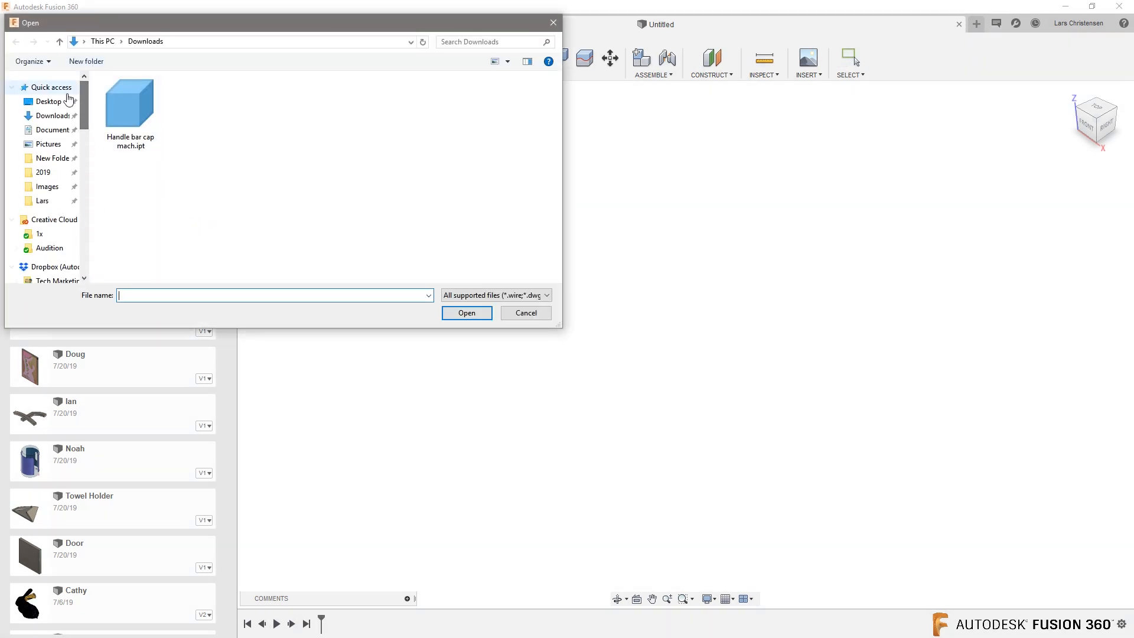
left_click(52, 116)
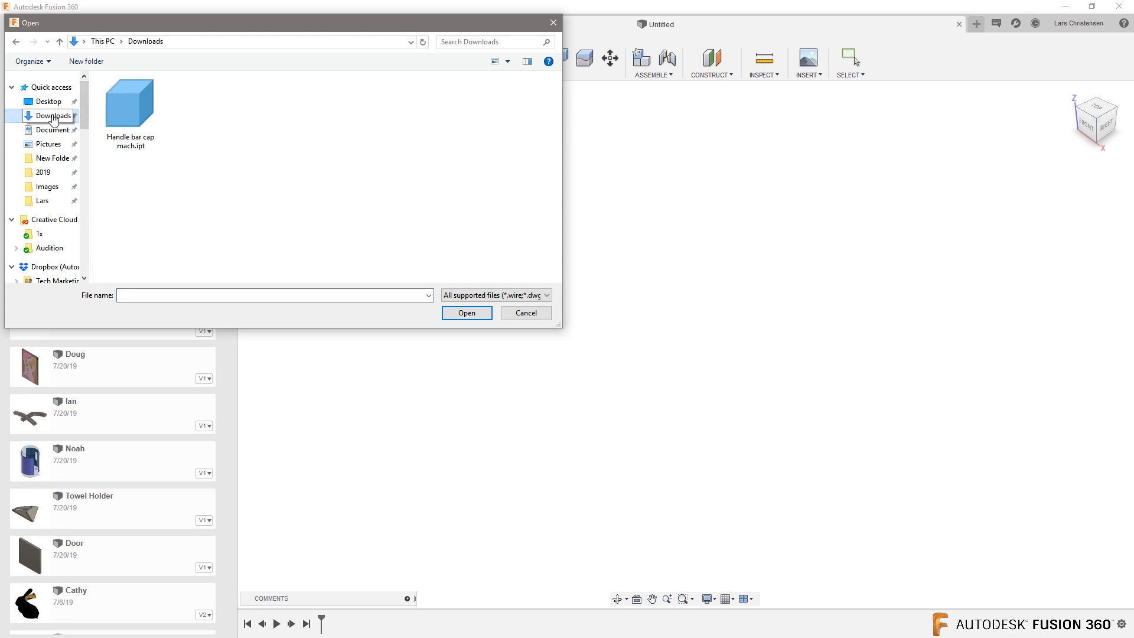
left_click(130, 104)
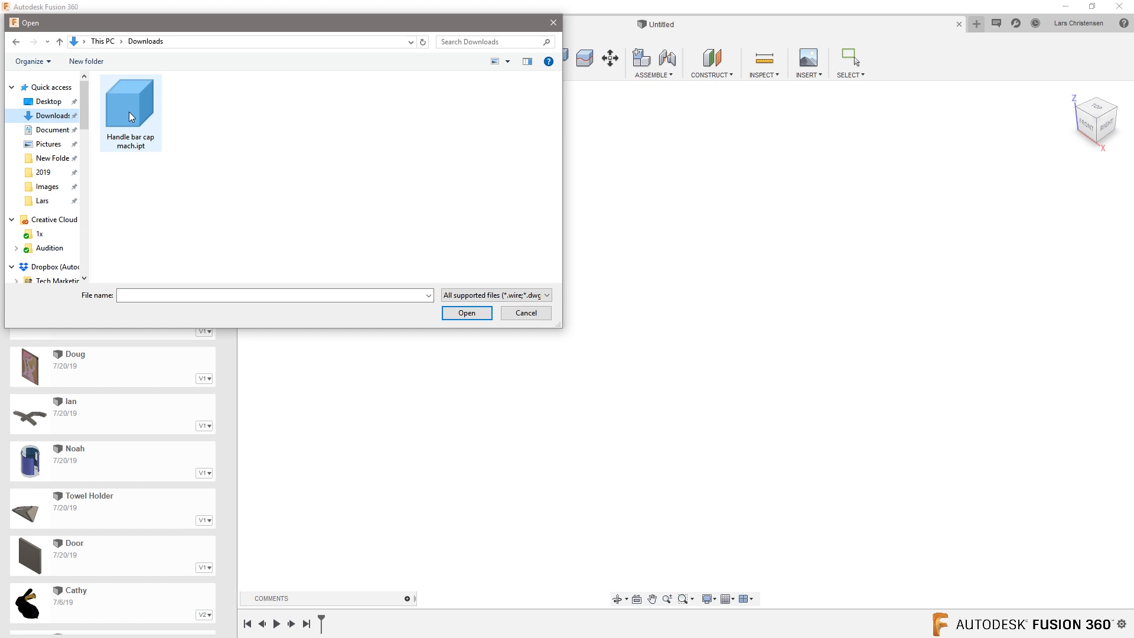
left_click(467, 312)
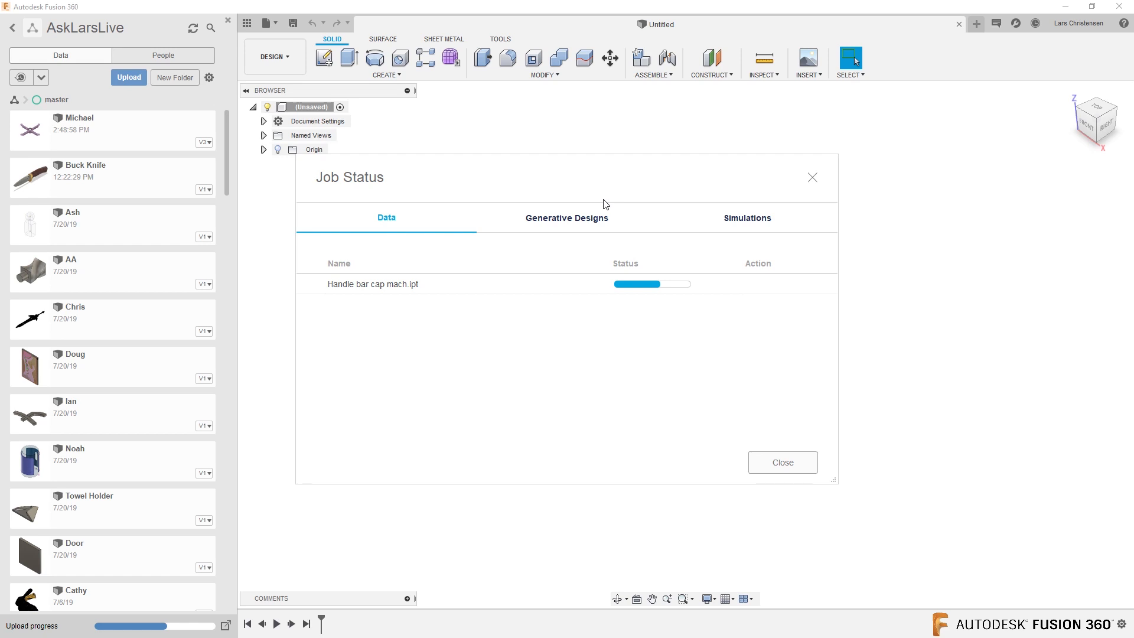
mouse_move(408, 237)
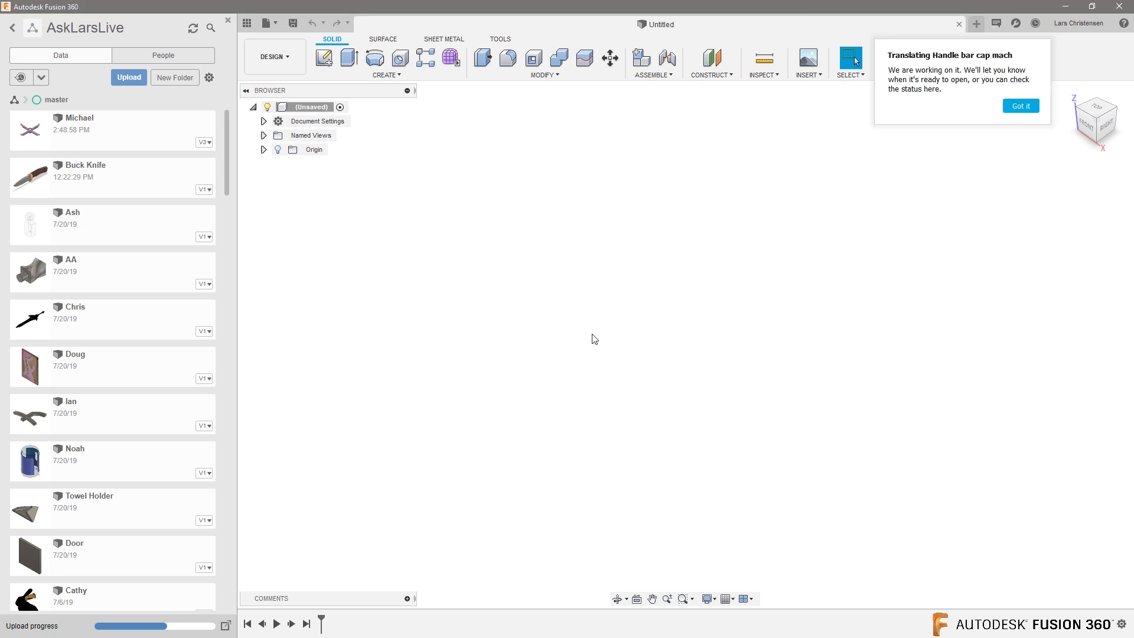
mouse_move(983, 71)
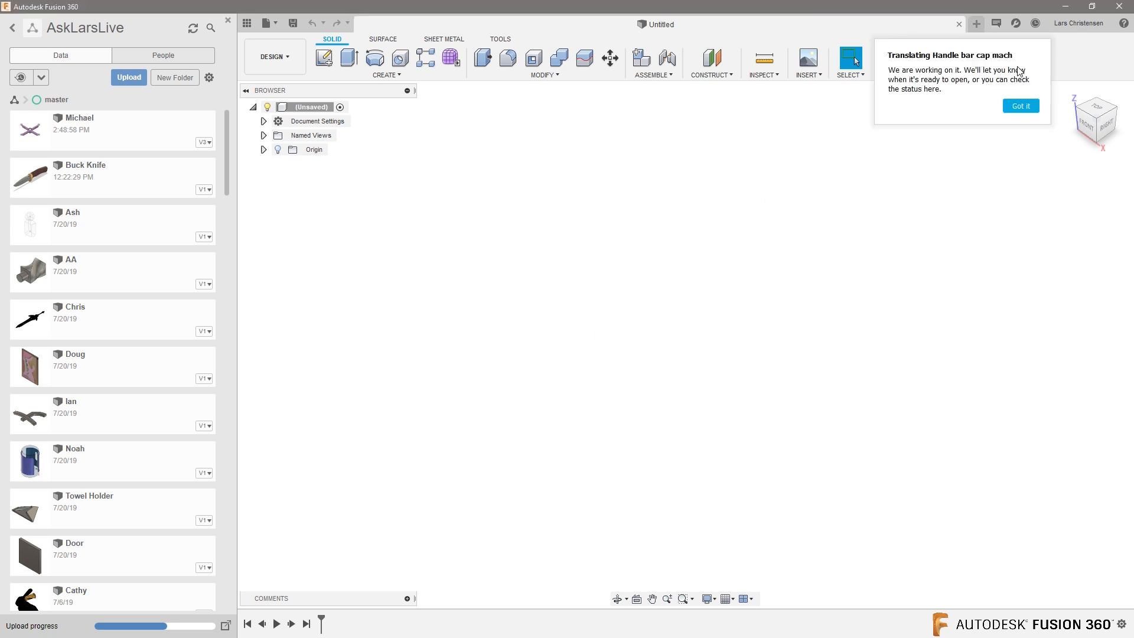
mouse_move(957, 98)
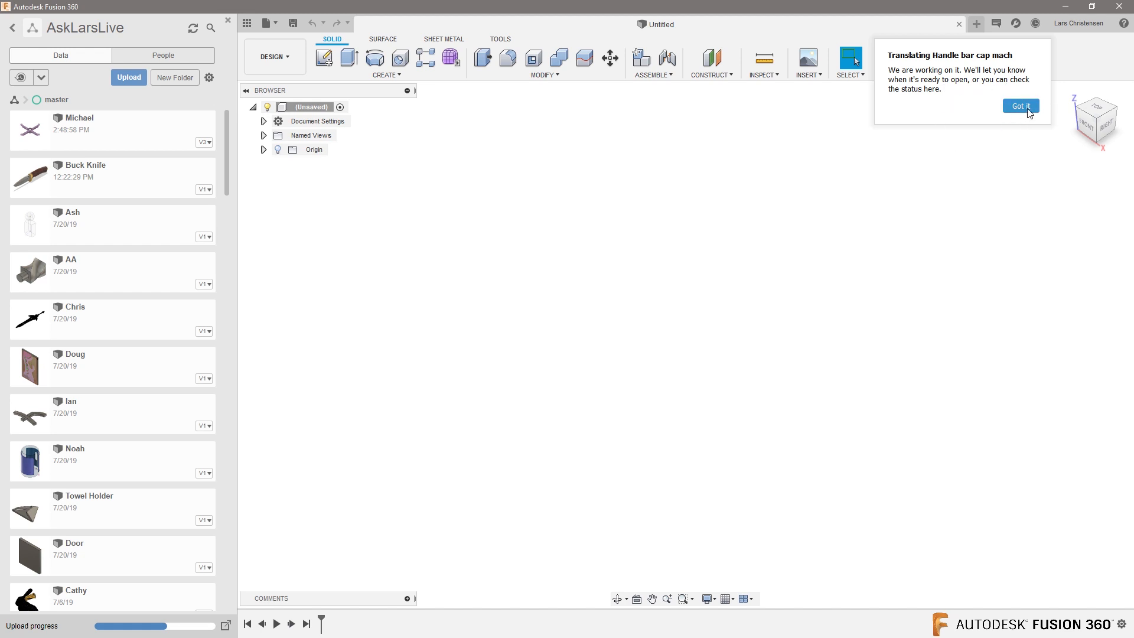
Dismiss the translation notice and let the handlebar cap upload finish.
left_click(1020, 105)
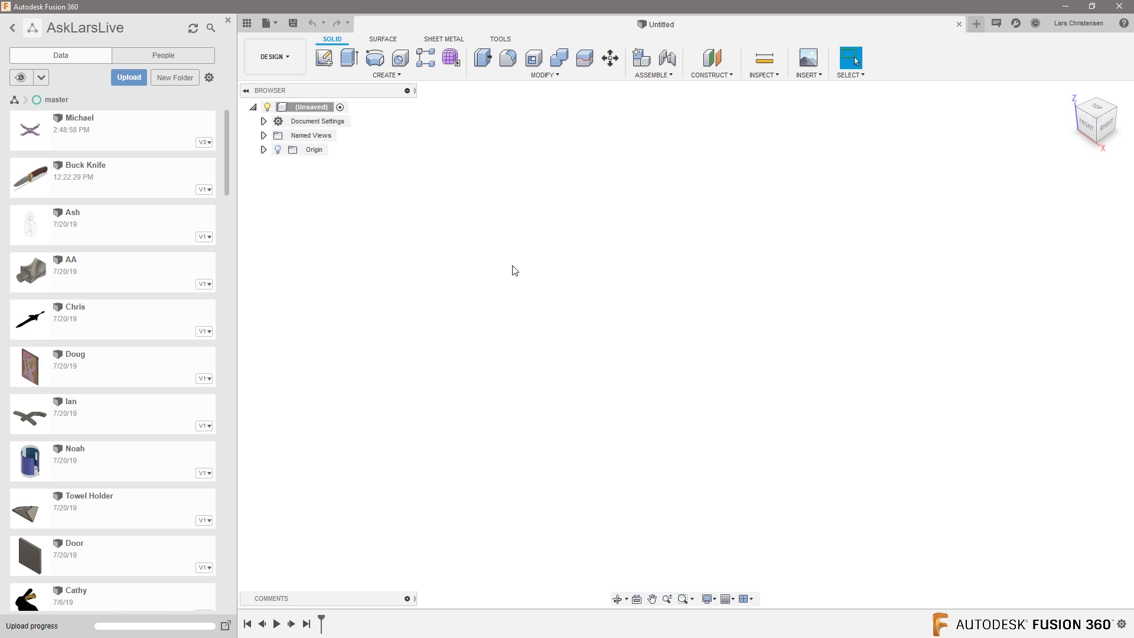
mouse_move(477, 370)
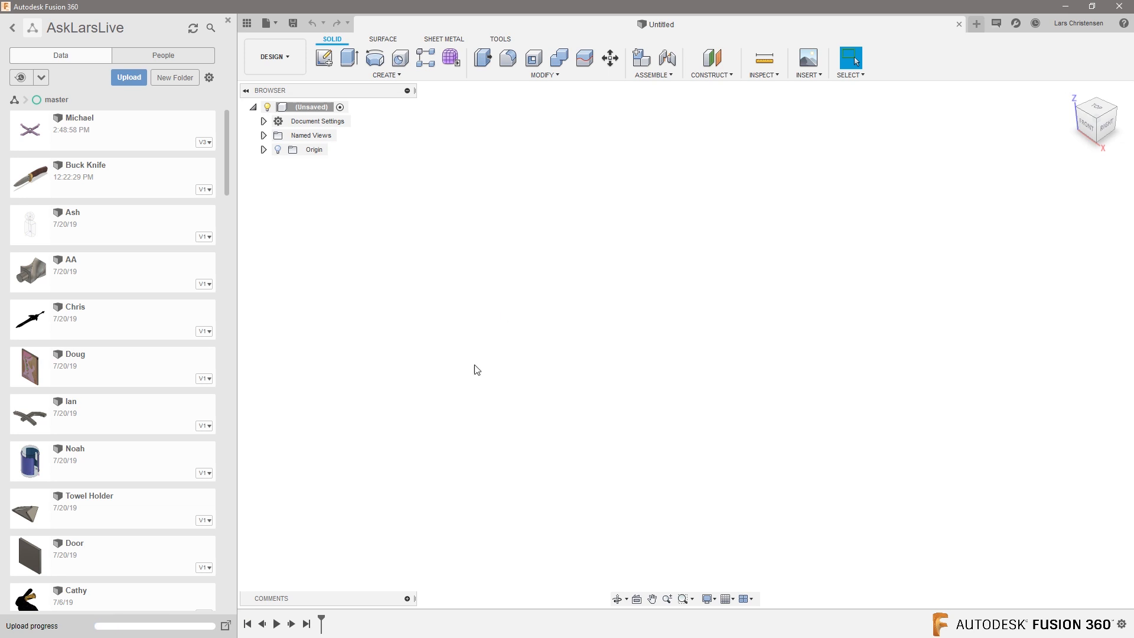
mouse_move(21, 632)
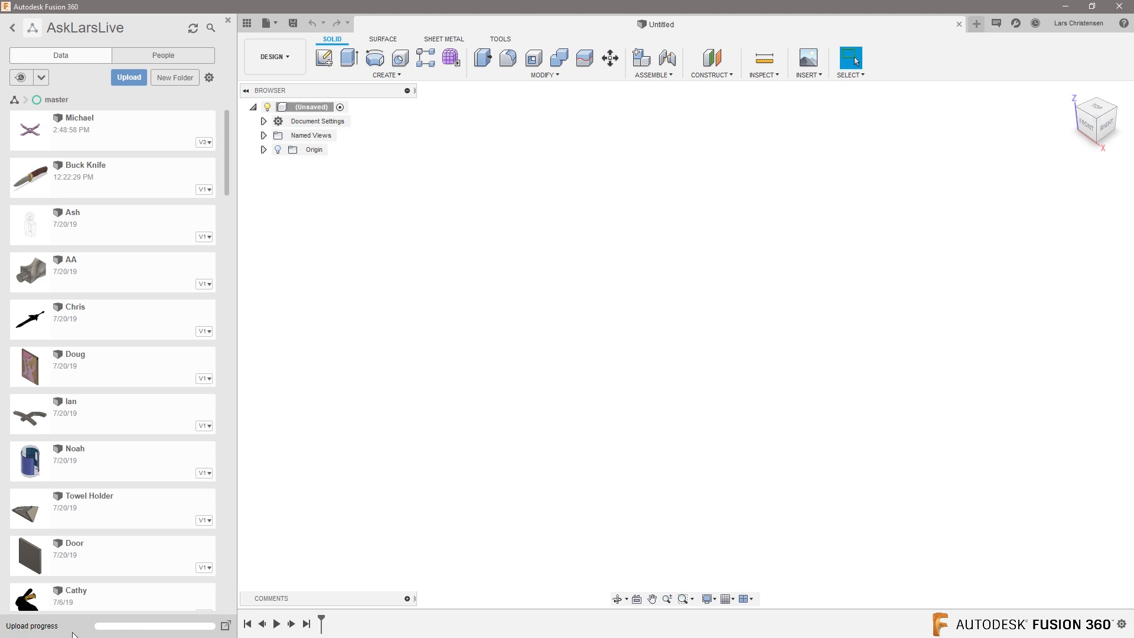
mouse_move(126, 632)
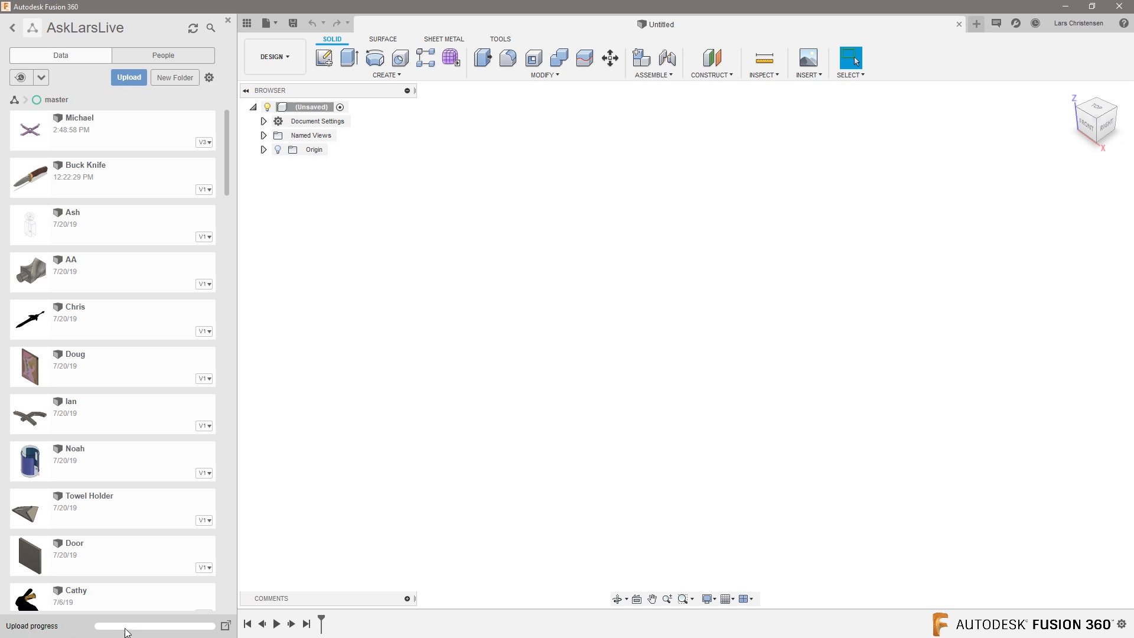
mouse_move(127, 484)
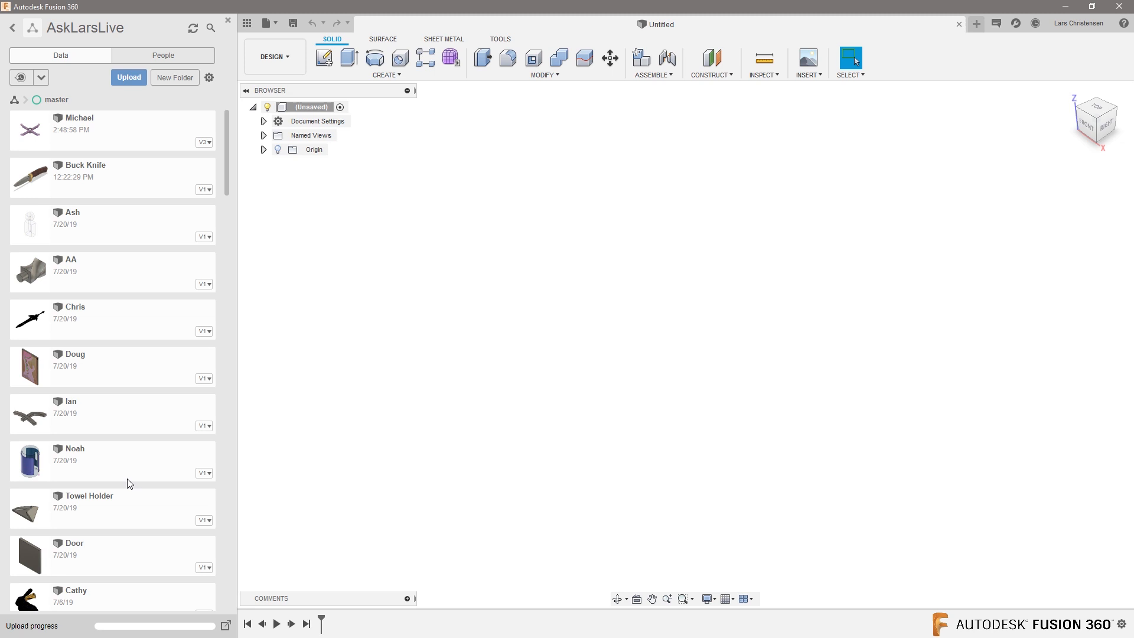
mouse_move(677, 347)
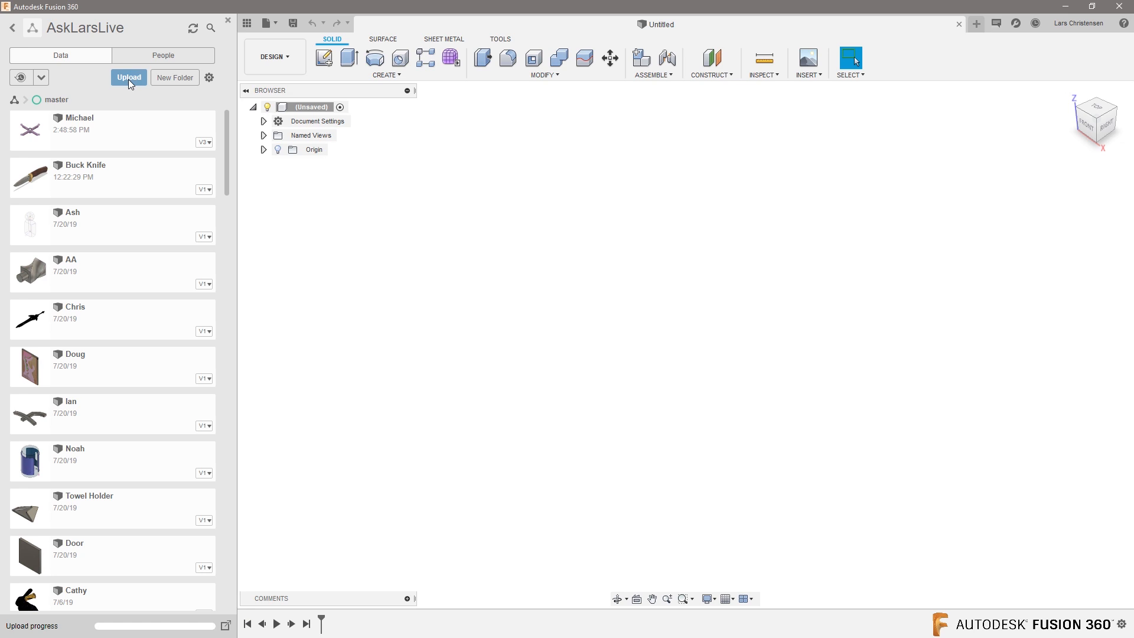
mouse_move(270, 23)
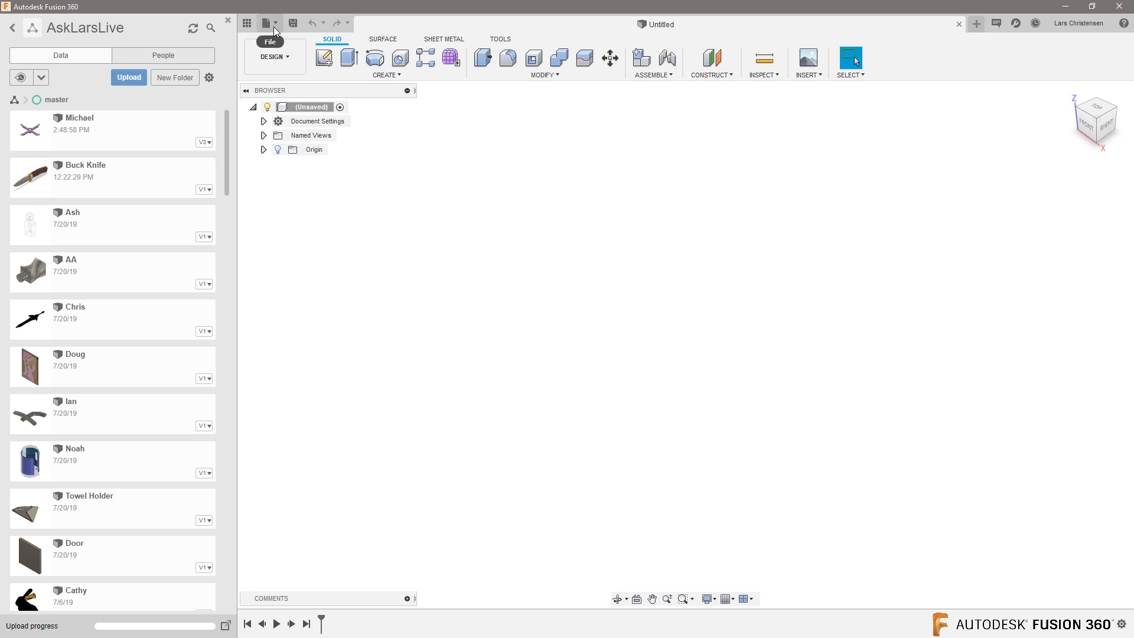
mouse_move(443, 298)
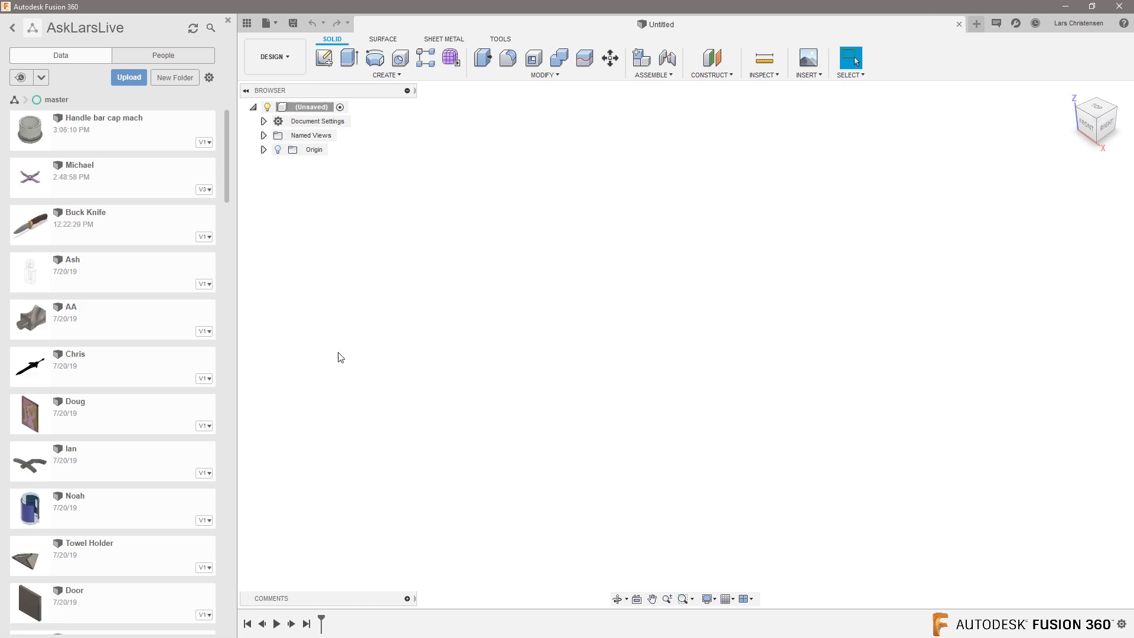
Open the uploaded Handle bar cap mach design and bring up the workspace list.
double_click(104, 123)
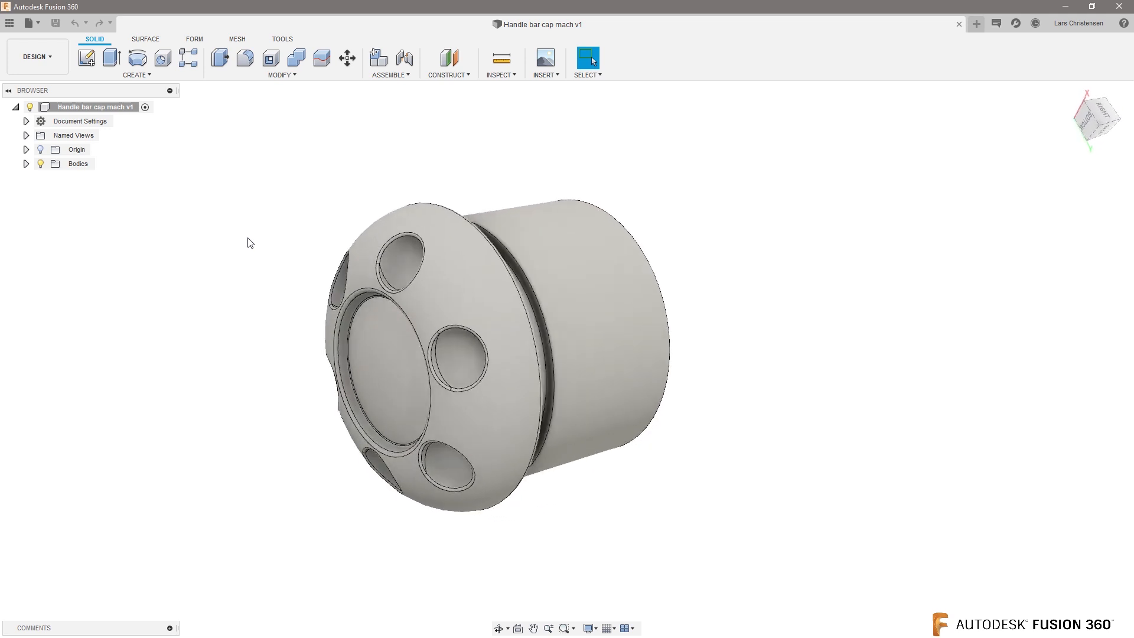
left_click(34, 57)
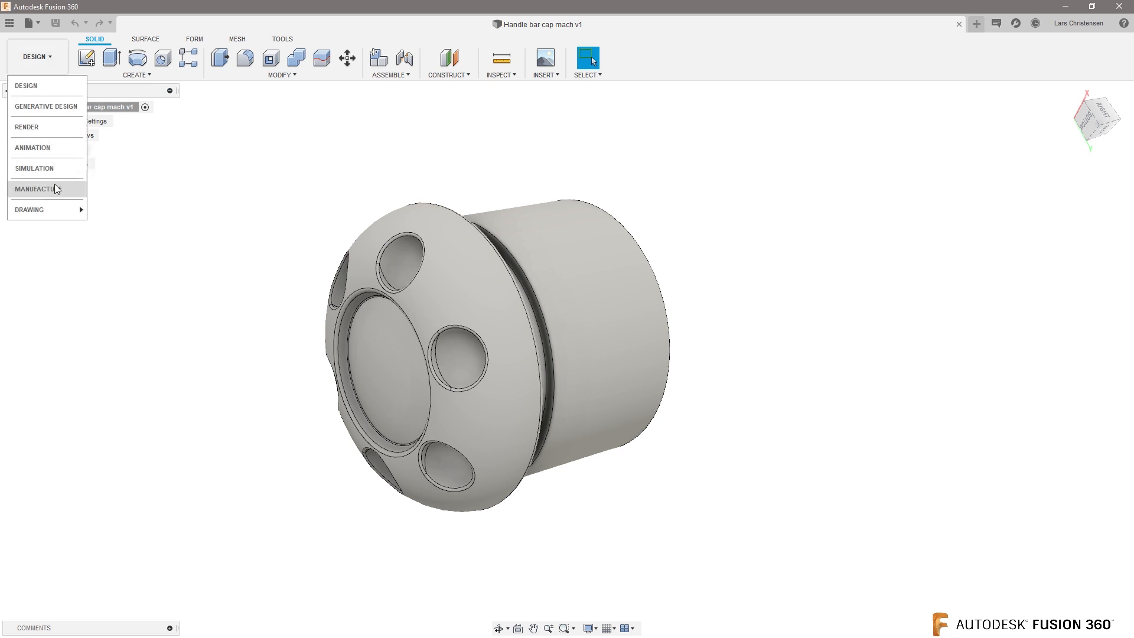
In Manufacture, create Setup1 as a Turning or mill/turn setup with Z along the cap's spin axis.
left_click(38, 189)
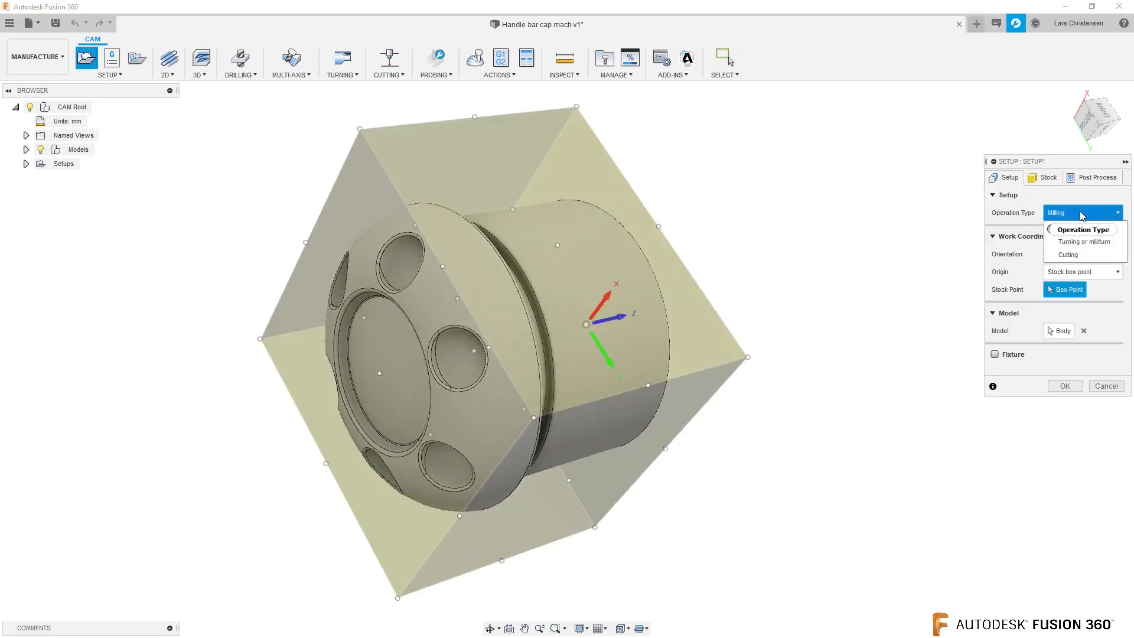
left_click(1079, 241)
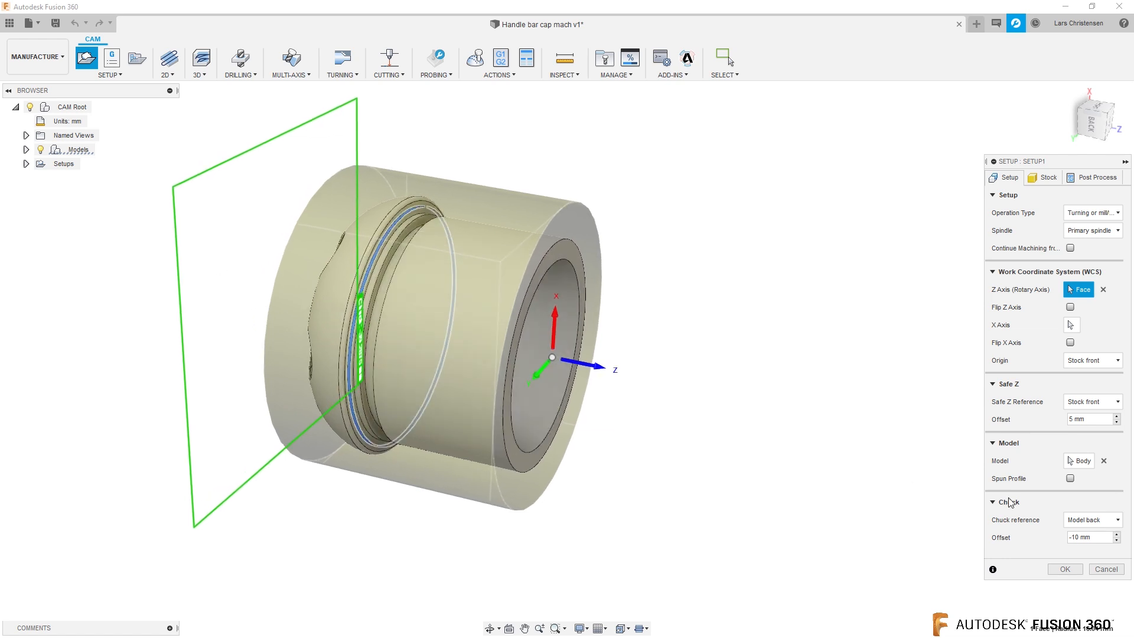
left_click(1063, 569)
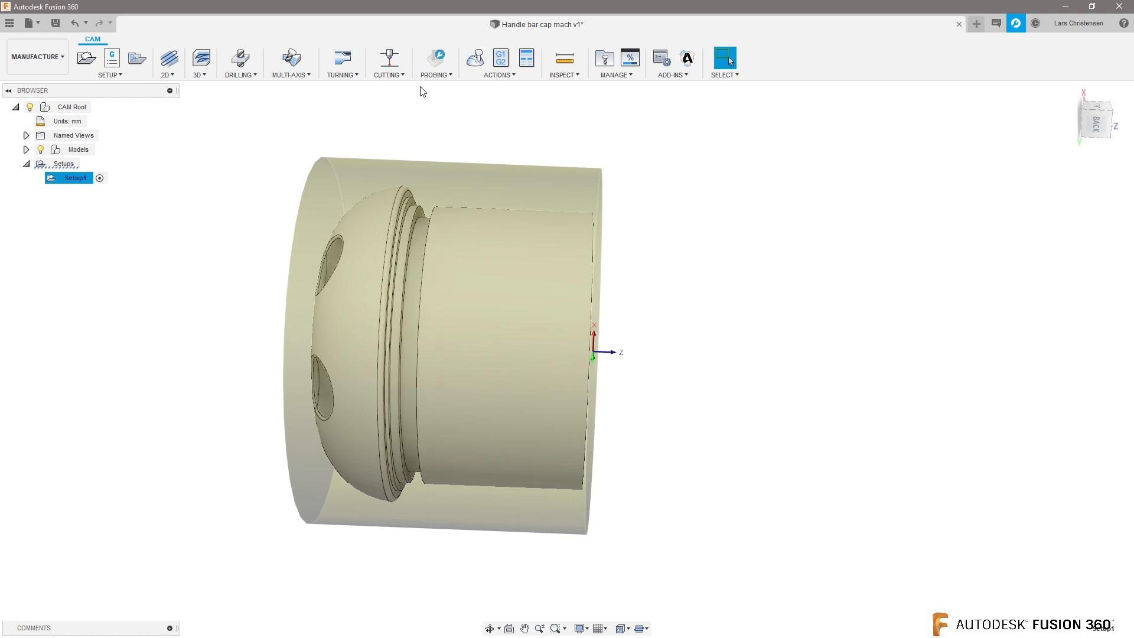
Start a turning Profile operation using the CNMT Right Hand insert from the Turning sample tools.
left_click(340, 64)
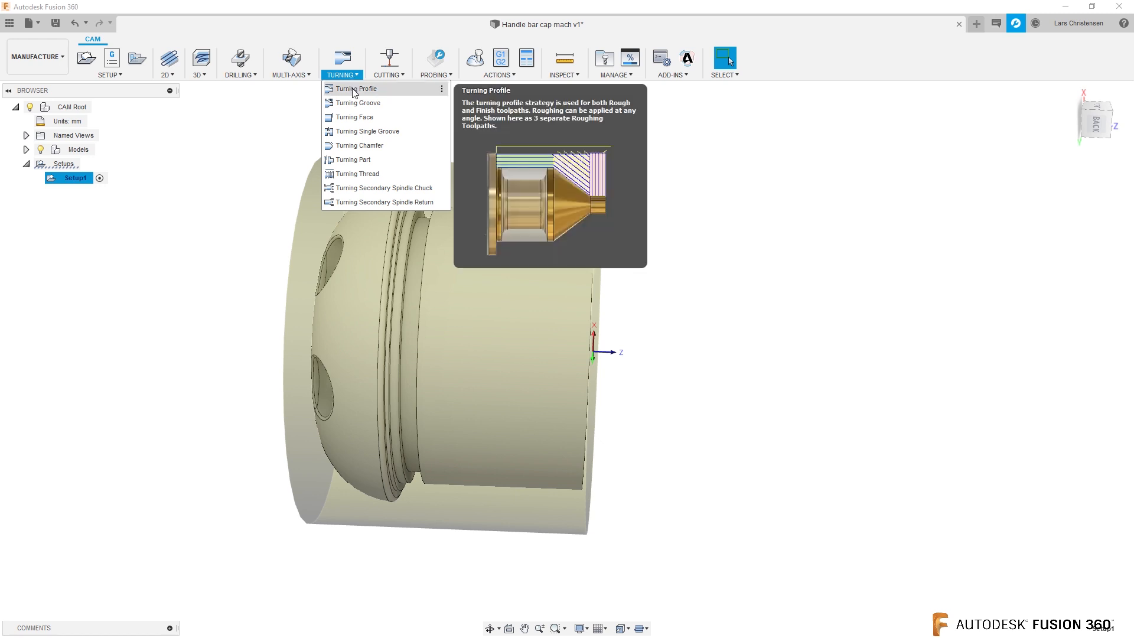
left_click(355, 89)
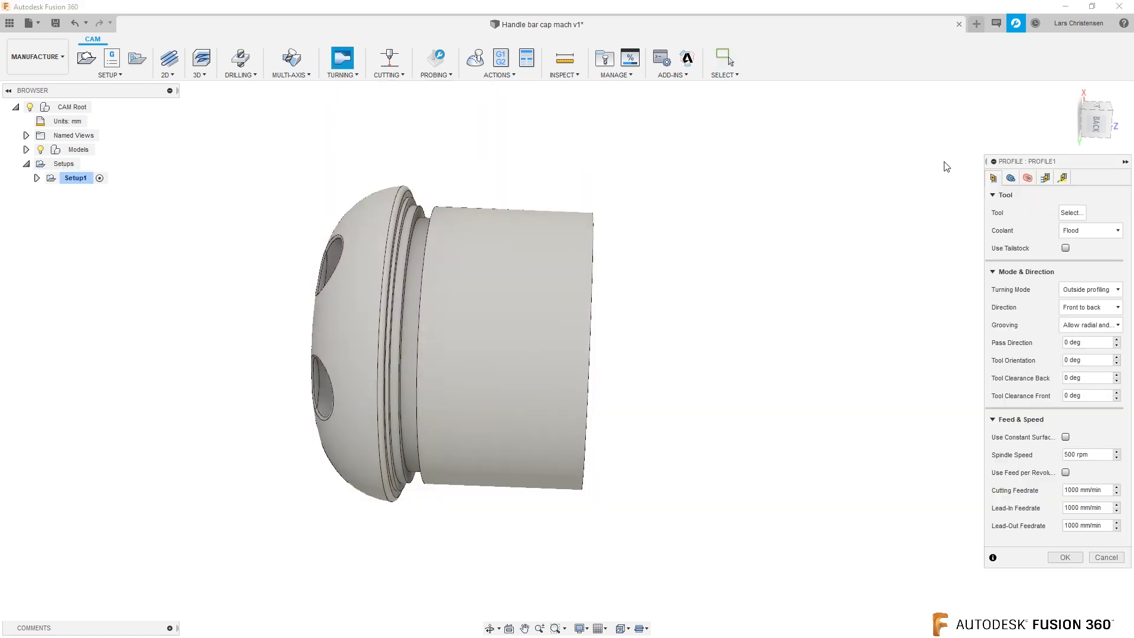
left_click(1071, 212)
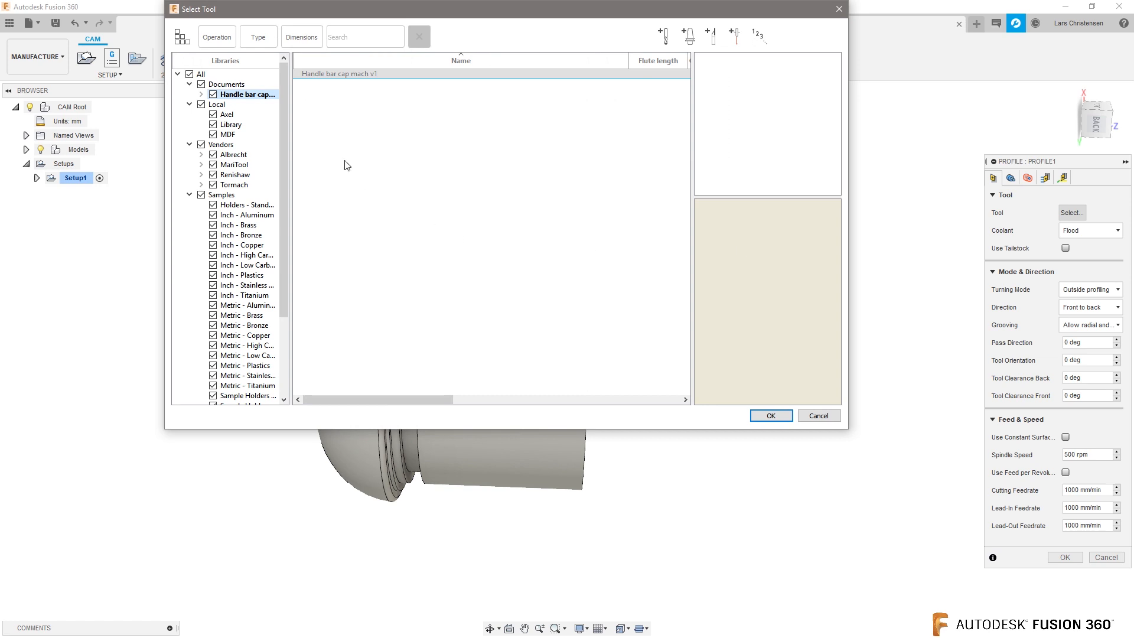
scroll("down", 3)
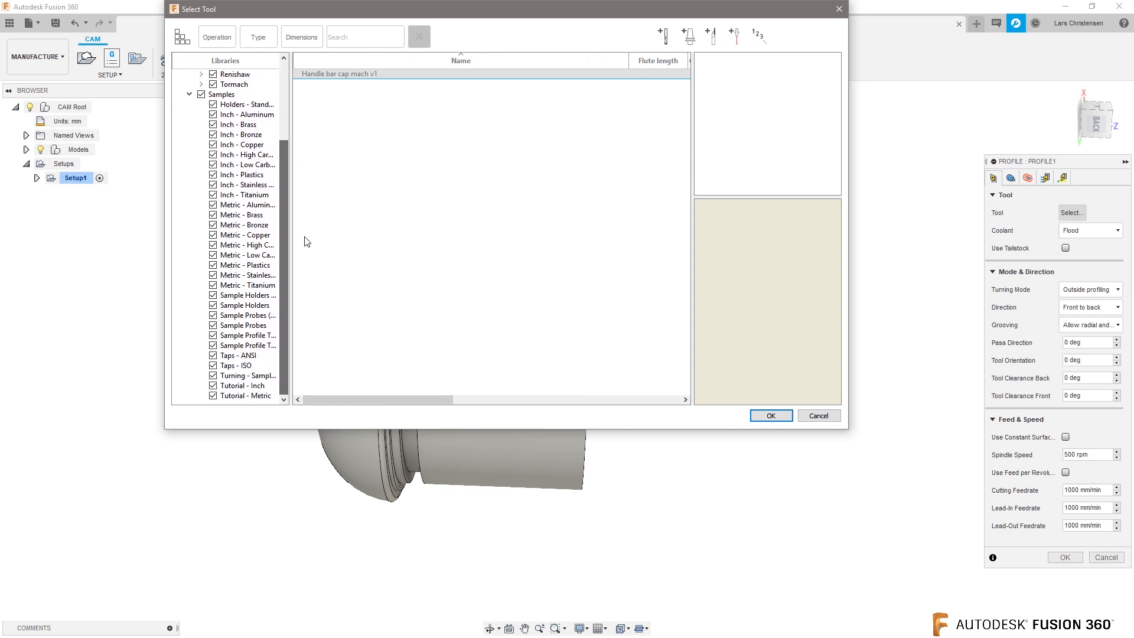
mouse_move(246, 294)
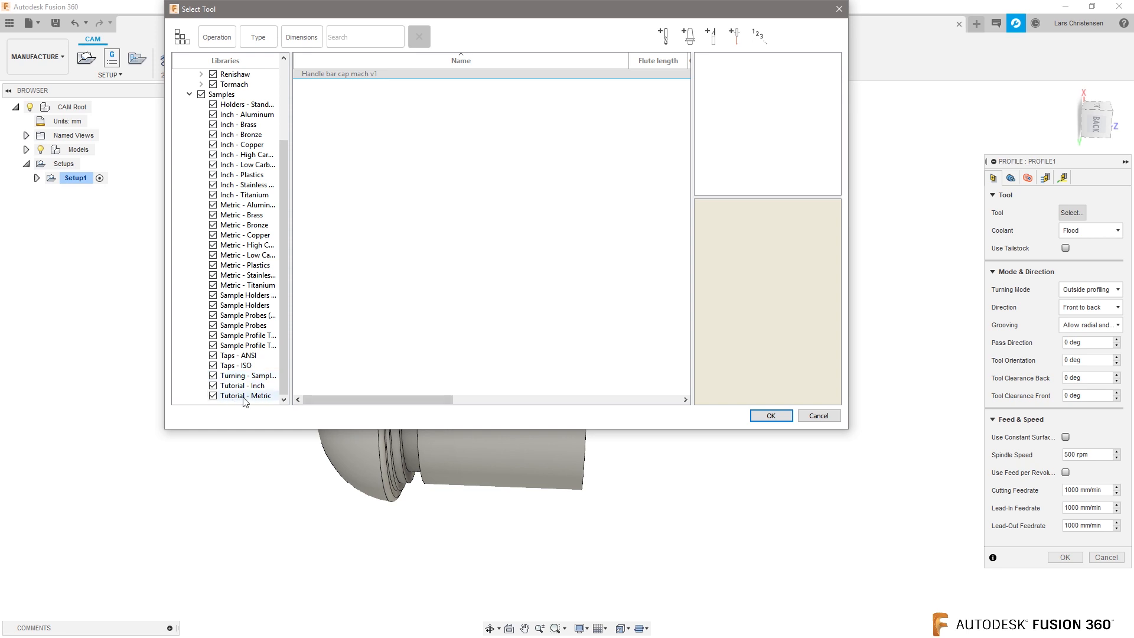
left_click(249, 376)
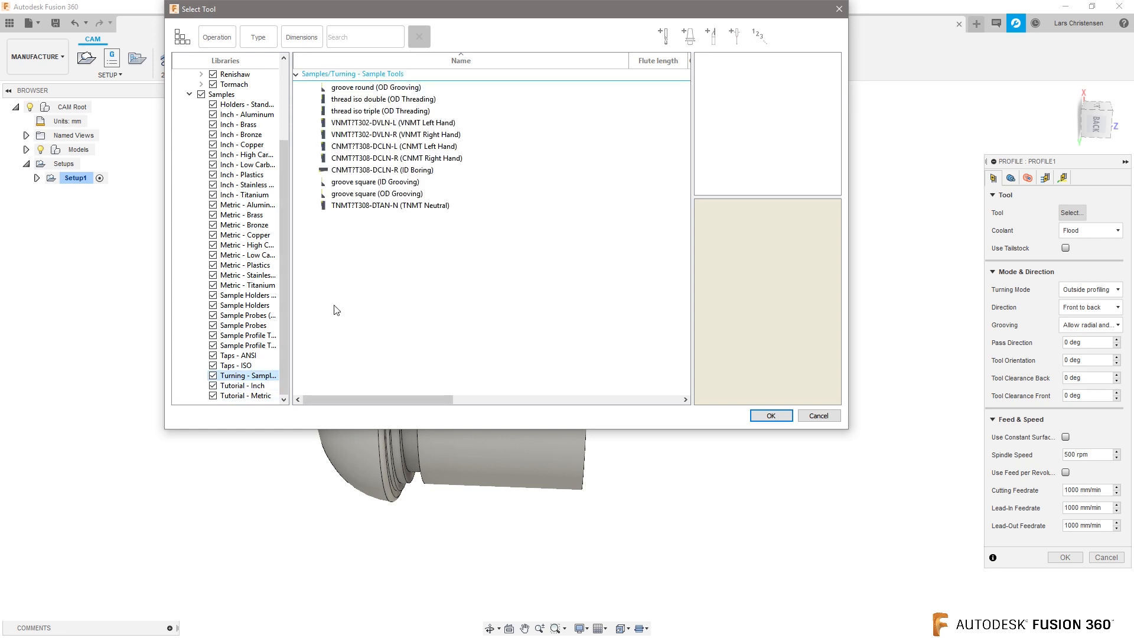
left_click(392, 122)
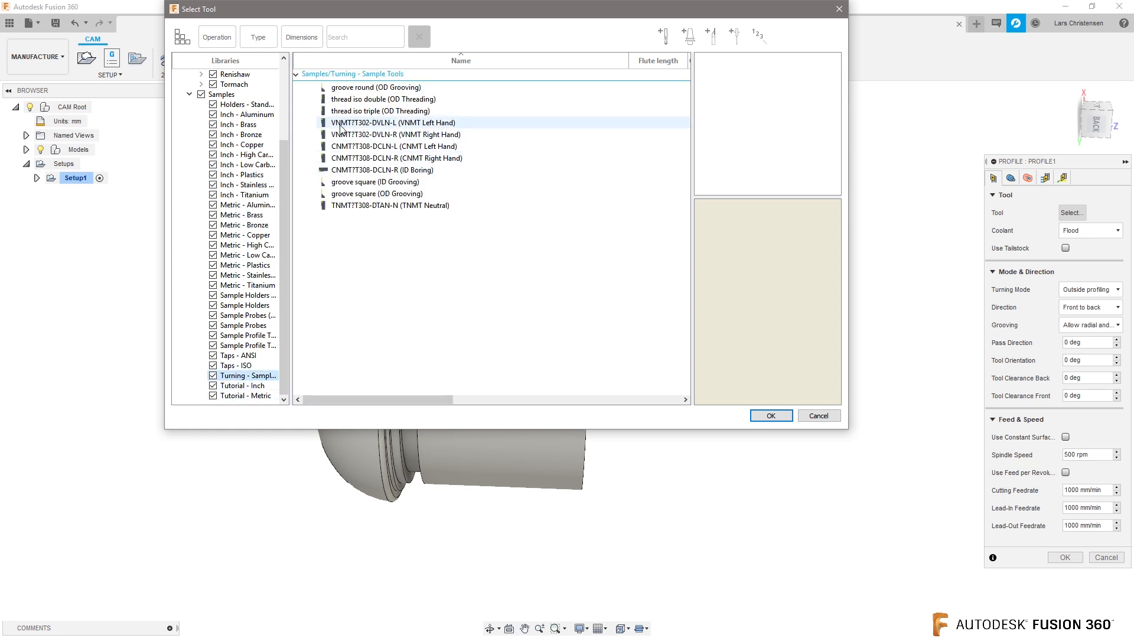
left_click(392, 121)
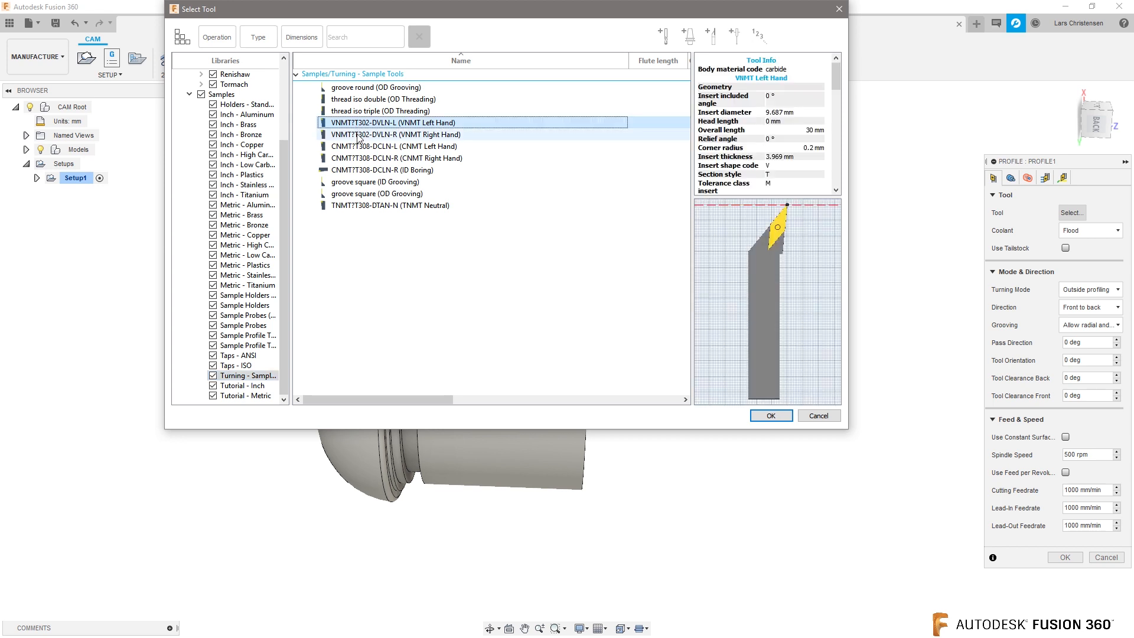
left_click(393, 146)
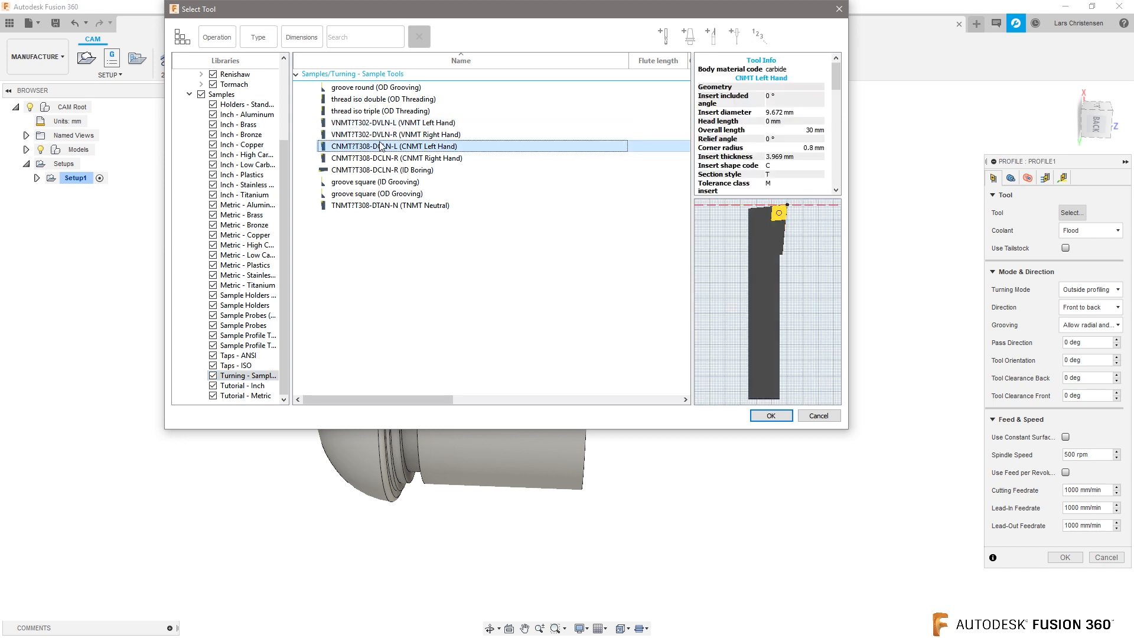
left_click(397, 157)
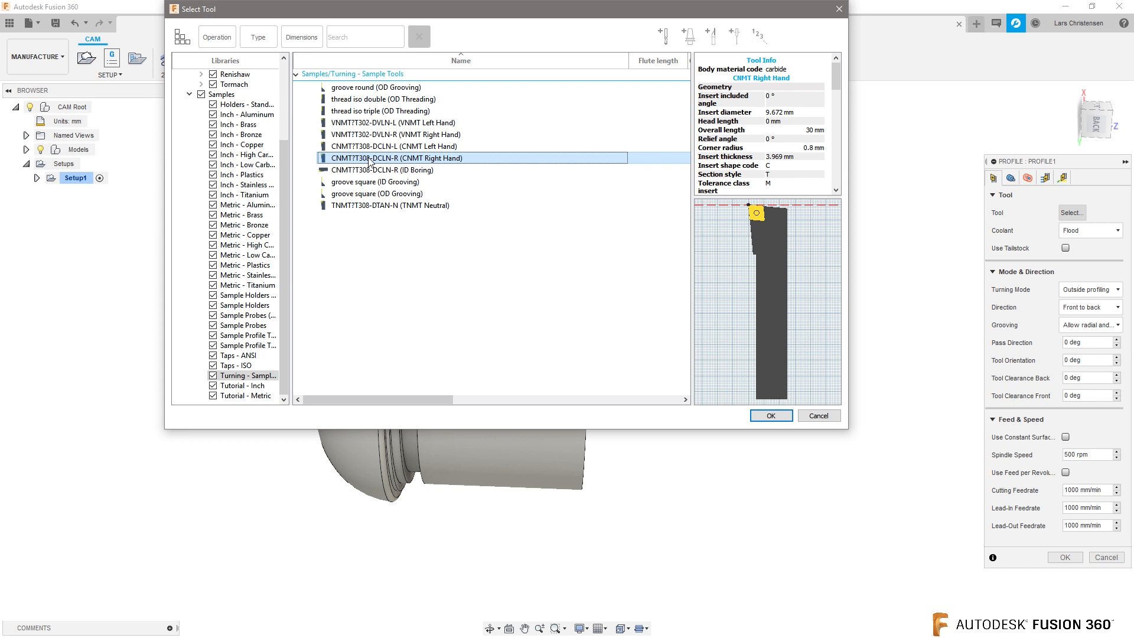
left_click(770, 414)
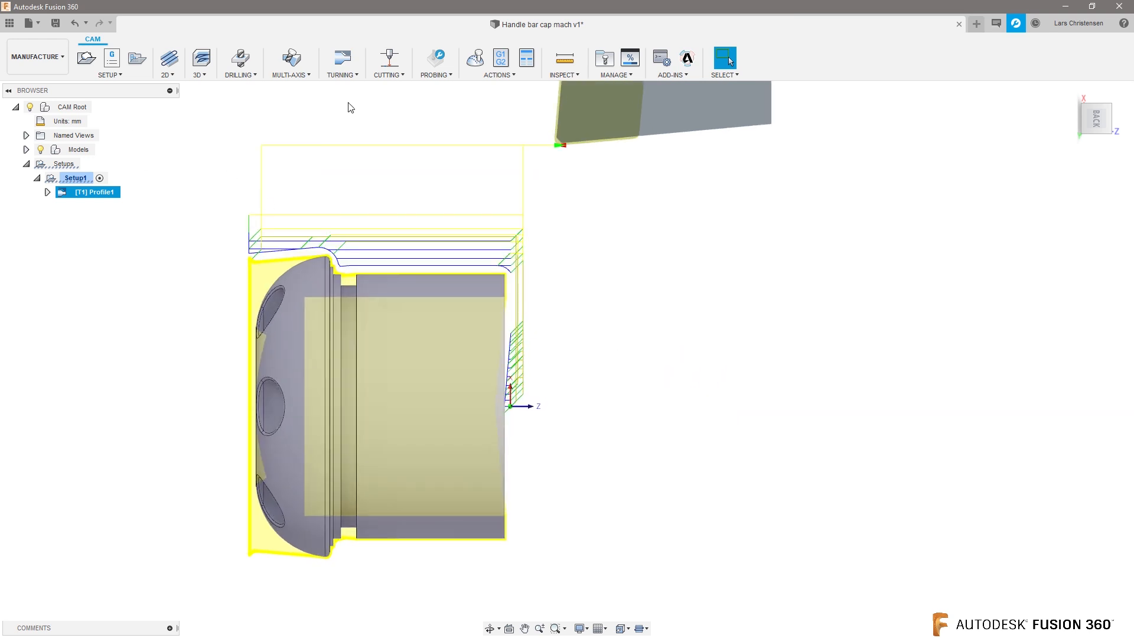
mouse_move(432, 201)
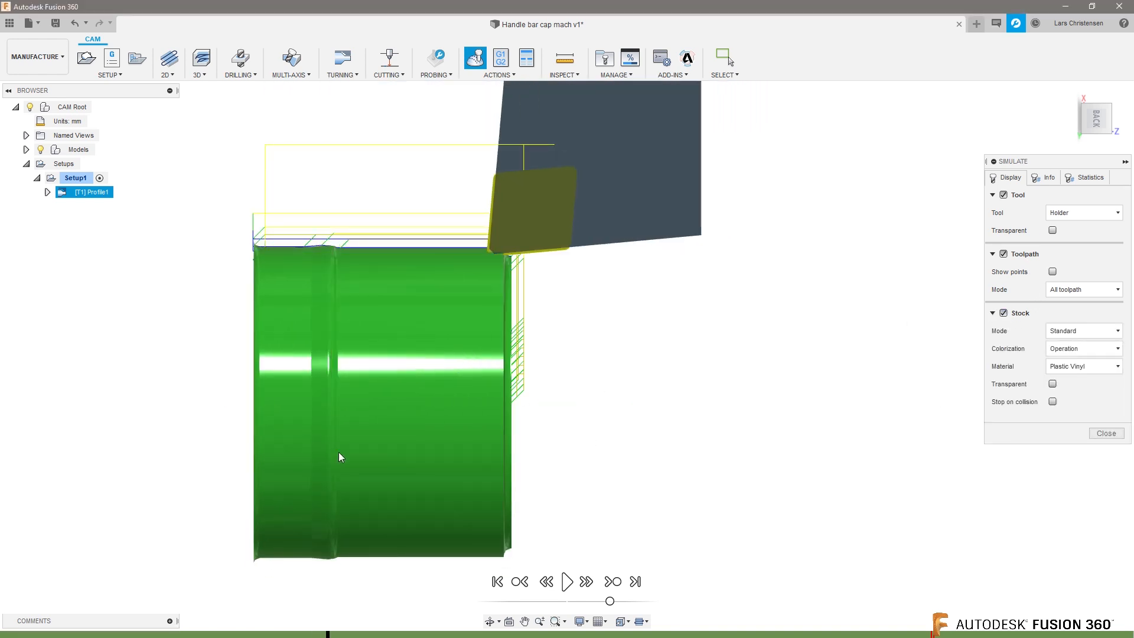
left_click(567, 581)
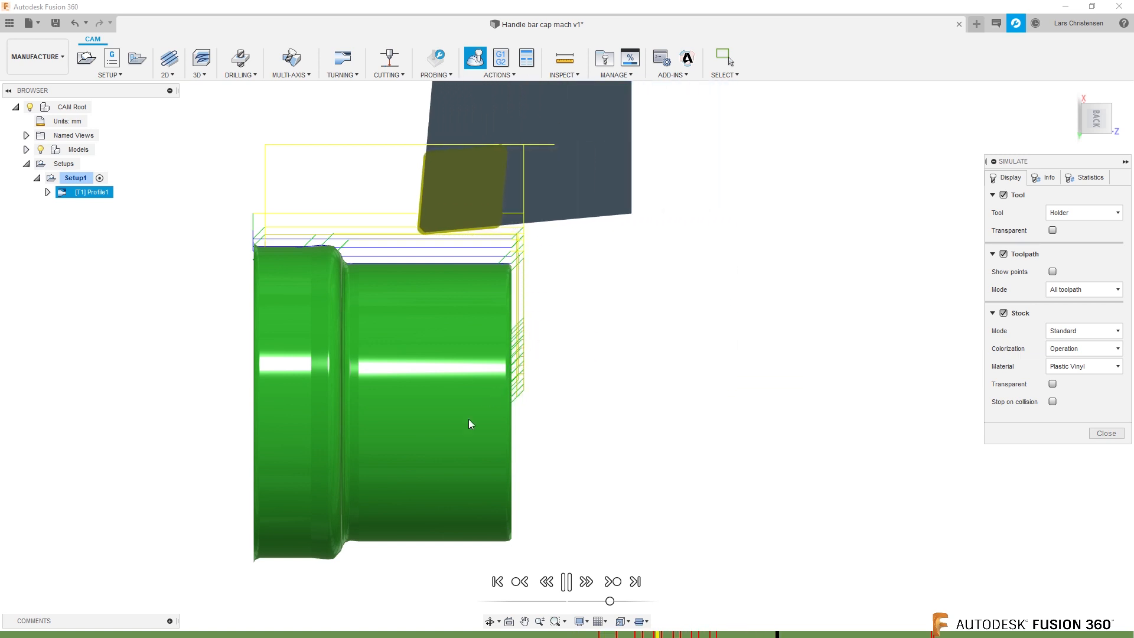
left_click(586, 581)
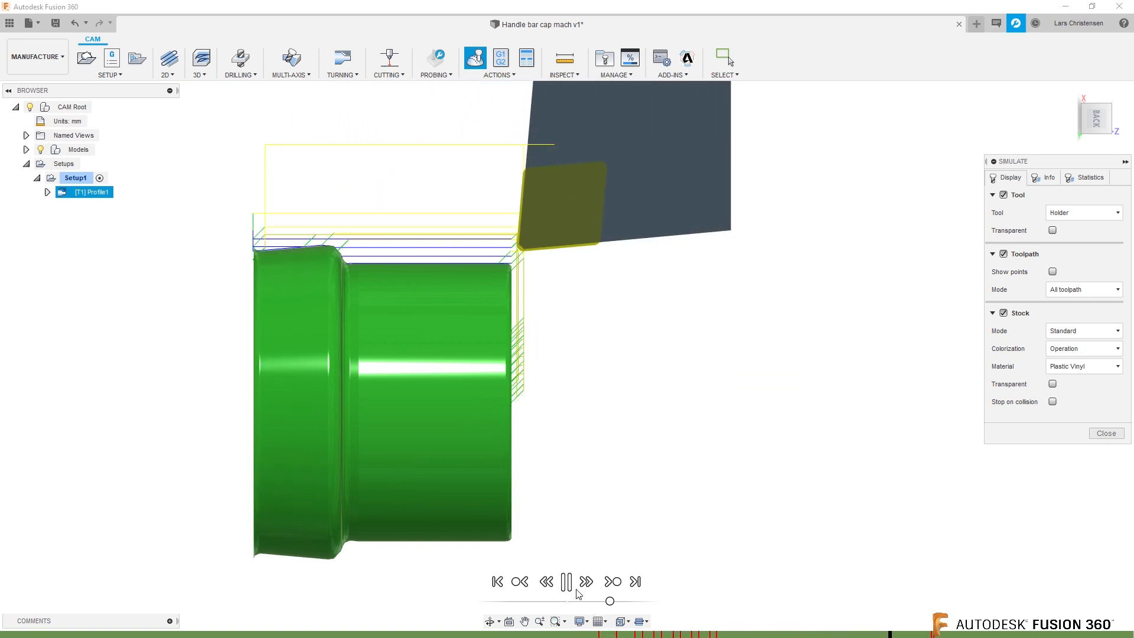
left_click(586, 581)
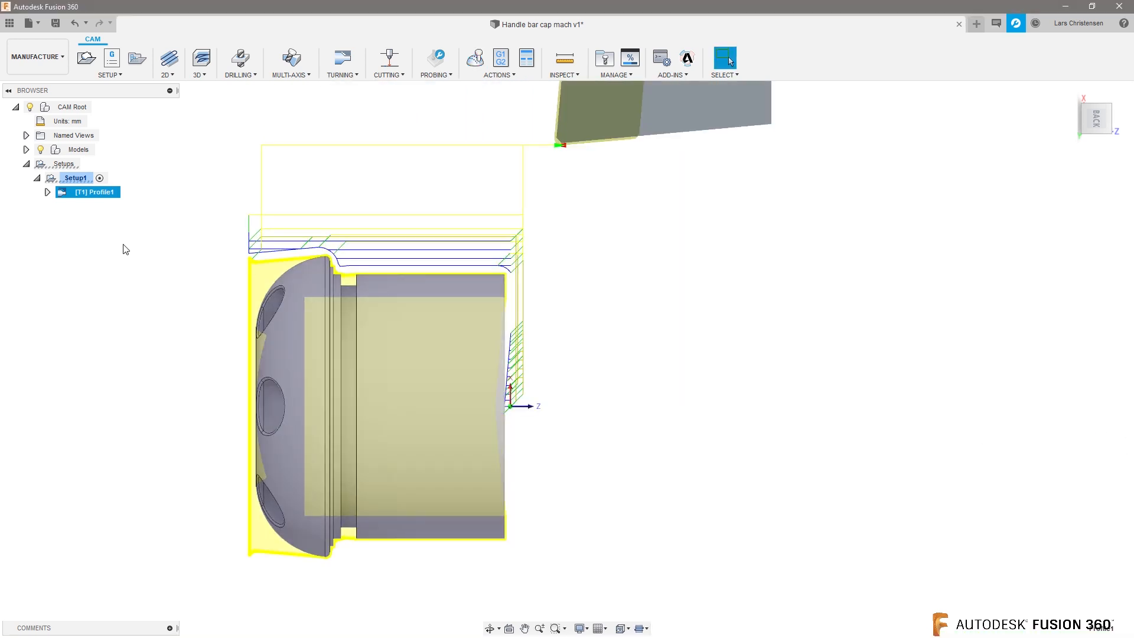
Edit Profile1 so grooving is not allowed and regenerate its toolpath.
right_click(86, 192)
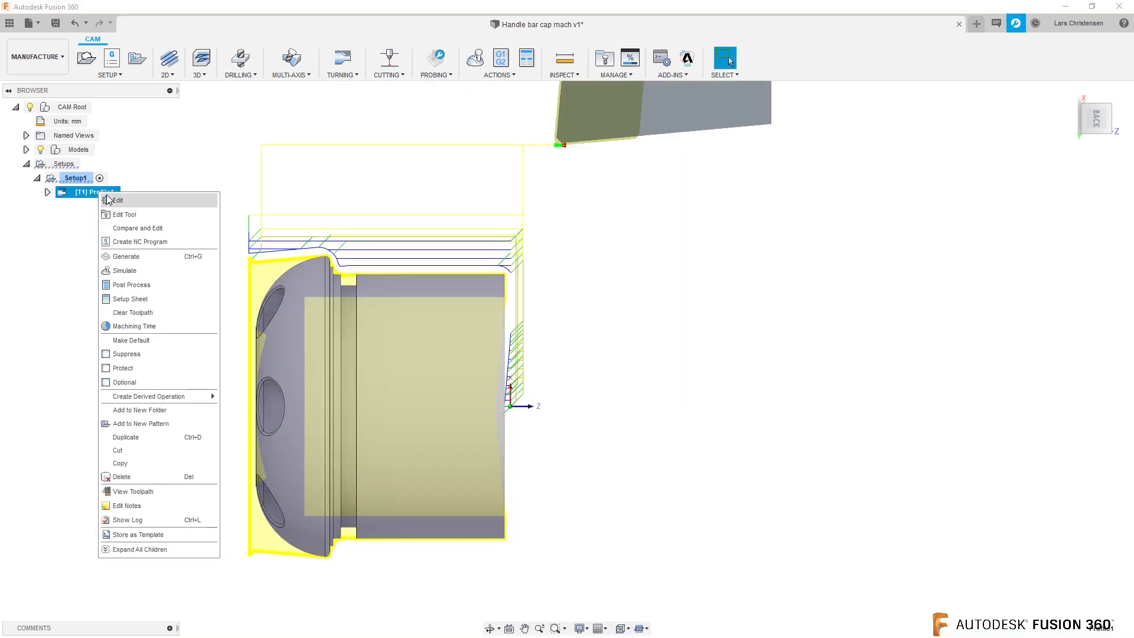
left_click(117, 200)
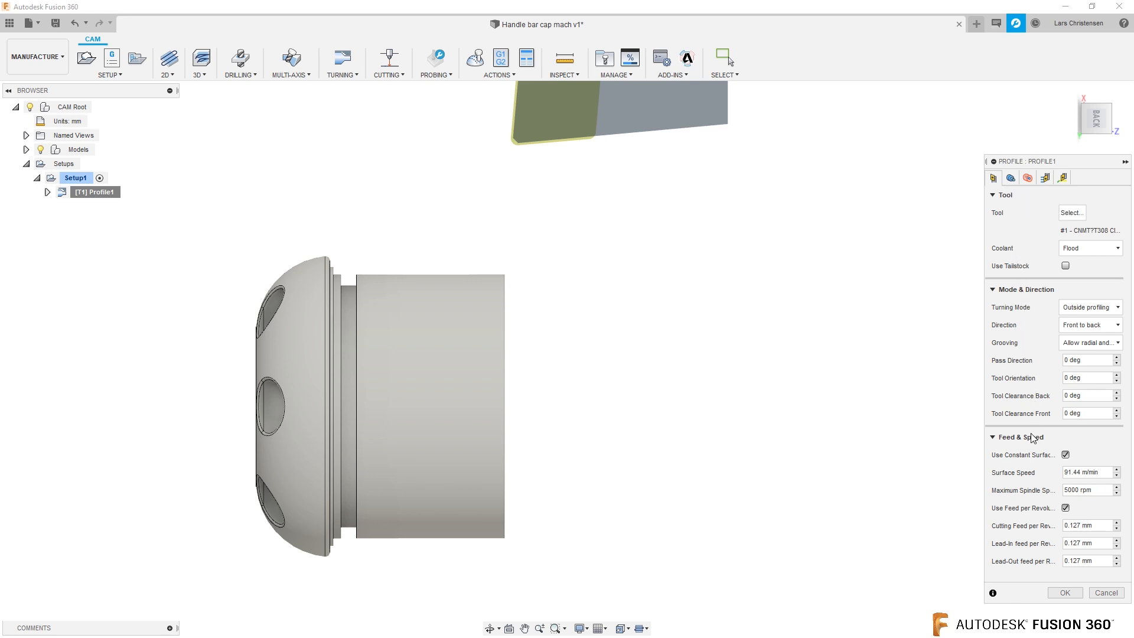
mouse_move(1015, 299)
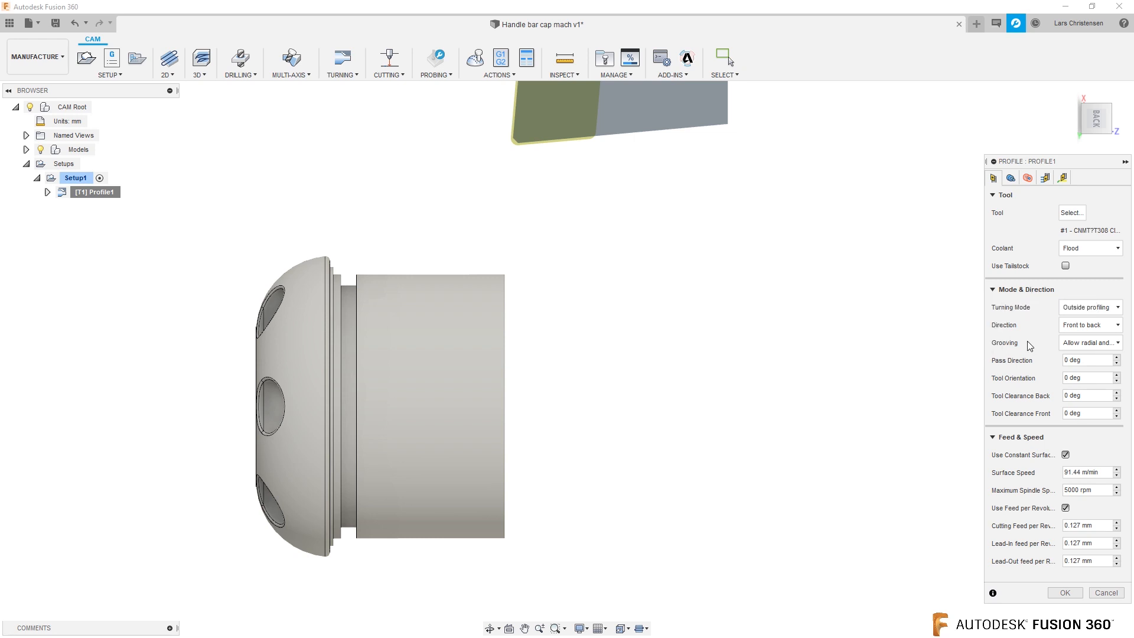
mouse_move(1046, 351)
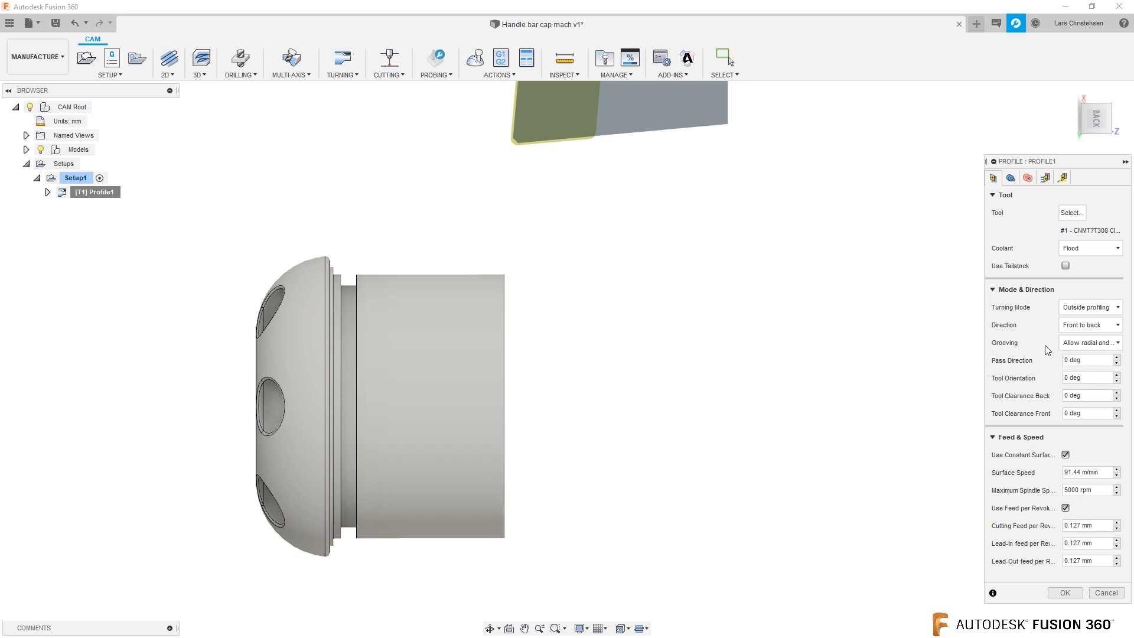
mouse_move(1088, 342)
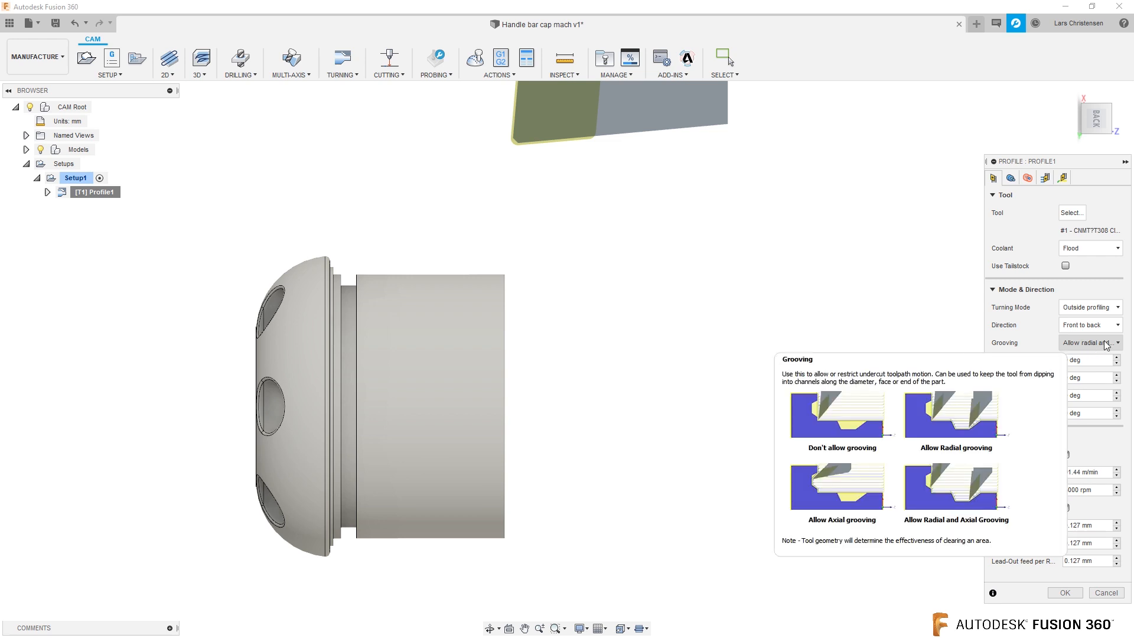
left_click(1087, 342)
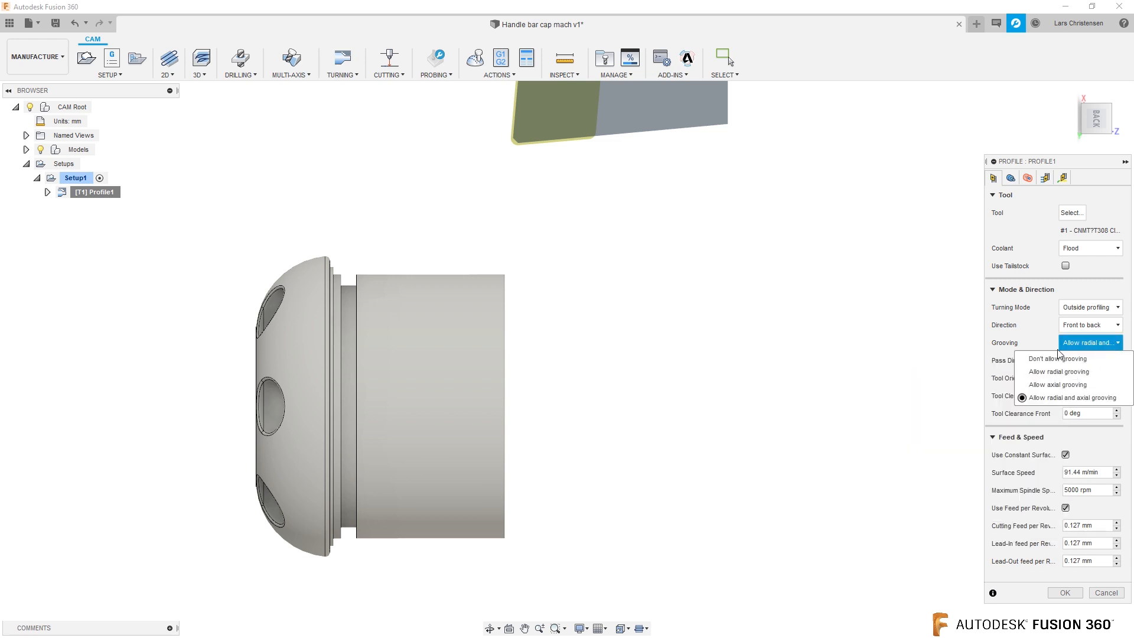
left_click(1058, 358)
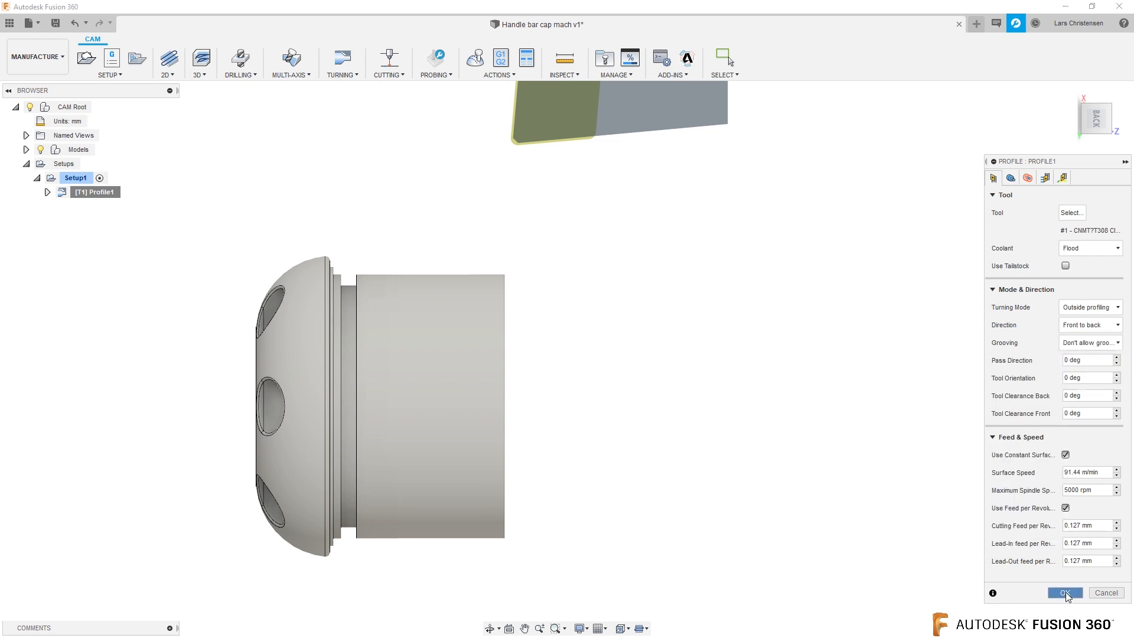
left_click(1064, 591)
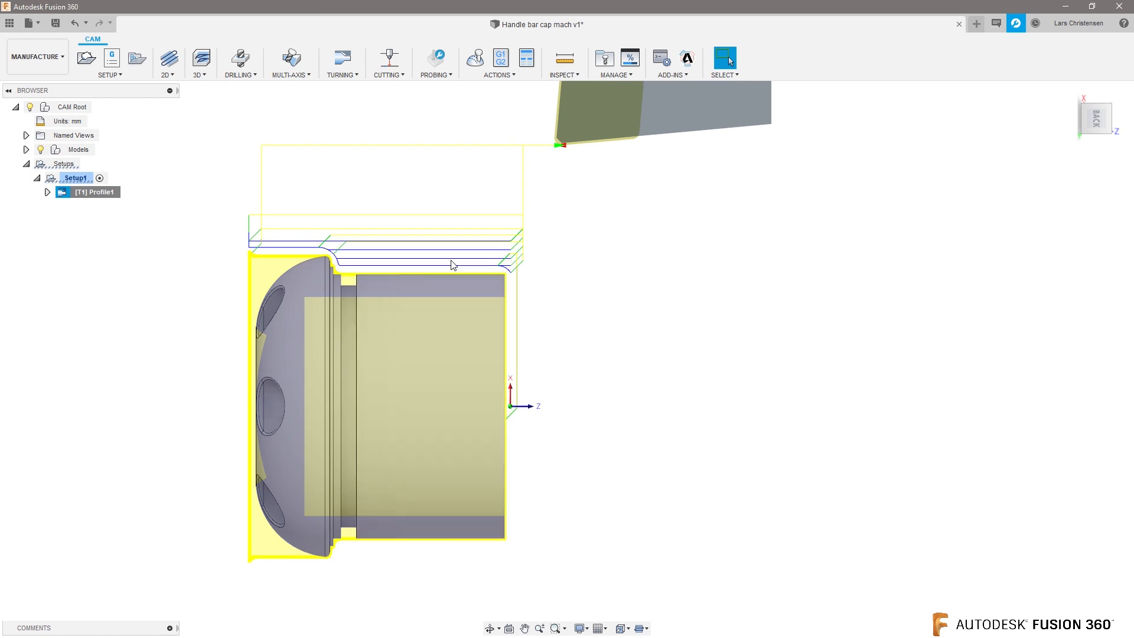
mouse_move(178, 258)
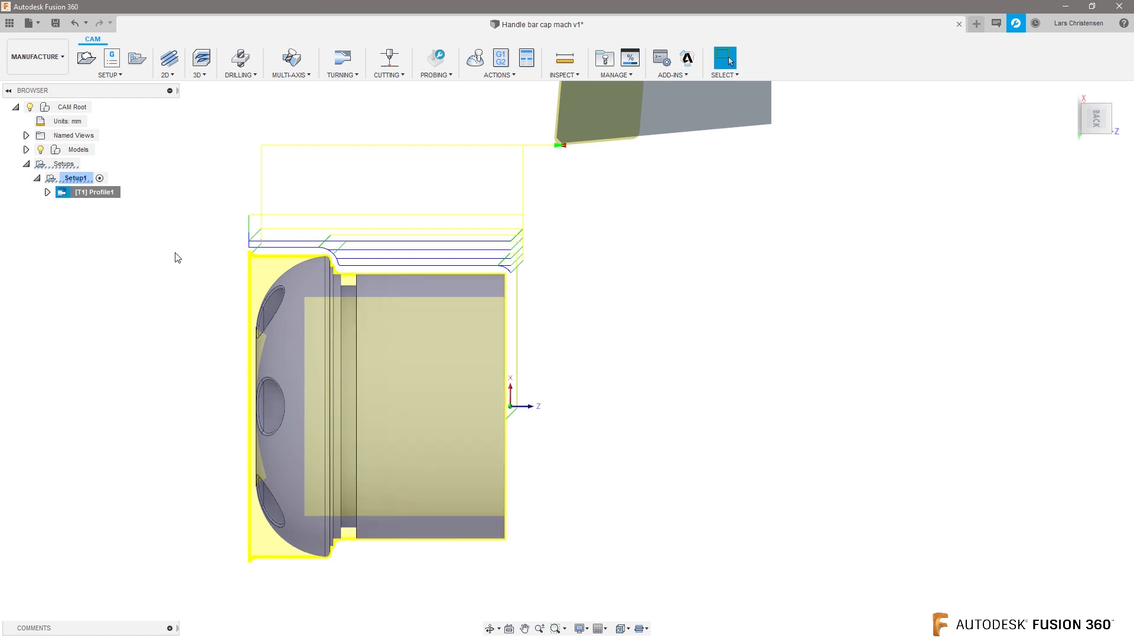
mouse_move(565, 430)
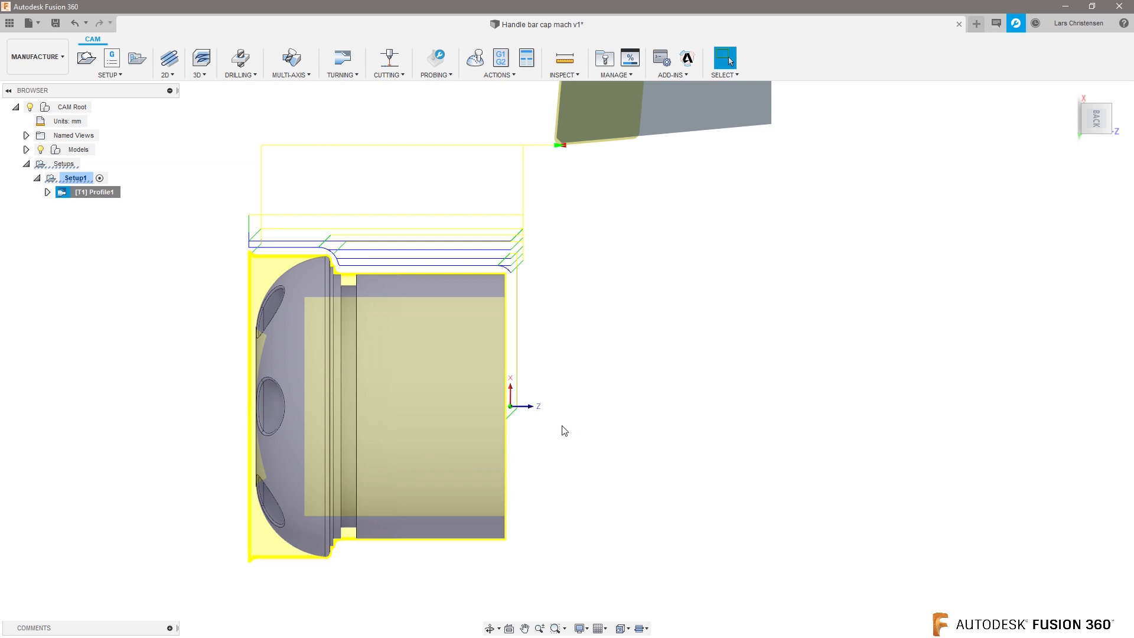
mouse_move(585, 340)
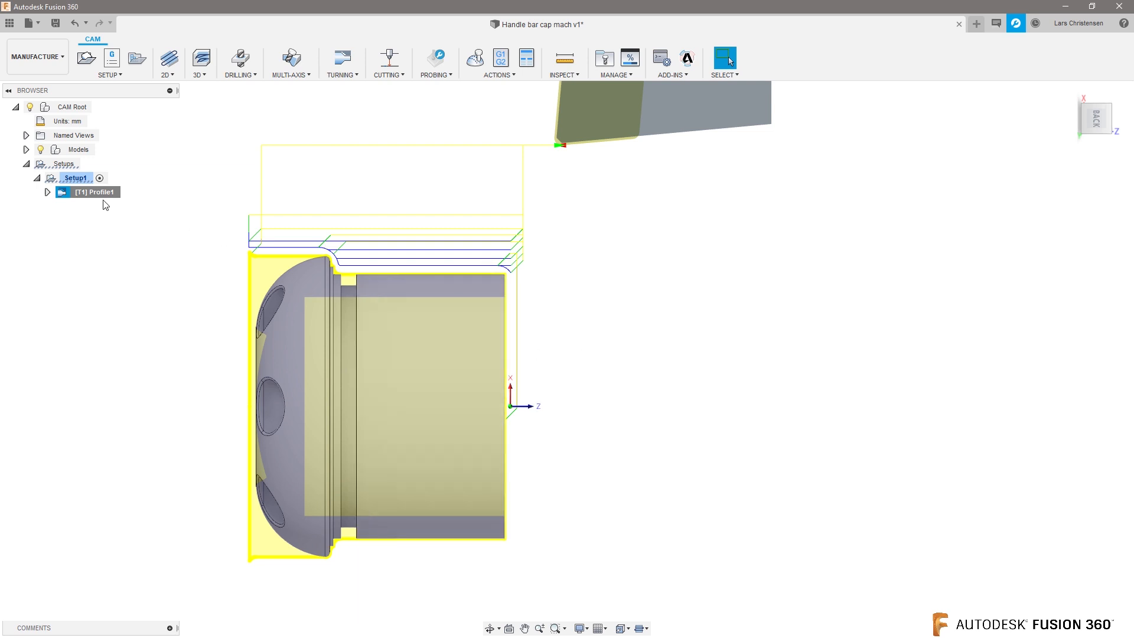
Give Profile1's back boundary a negative offset so it reaches past the domed end.
double_click(95, 192)
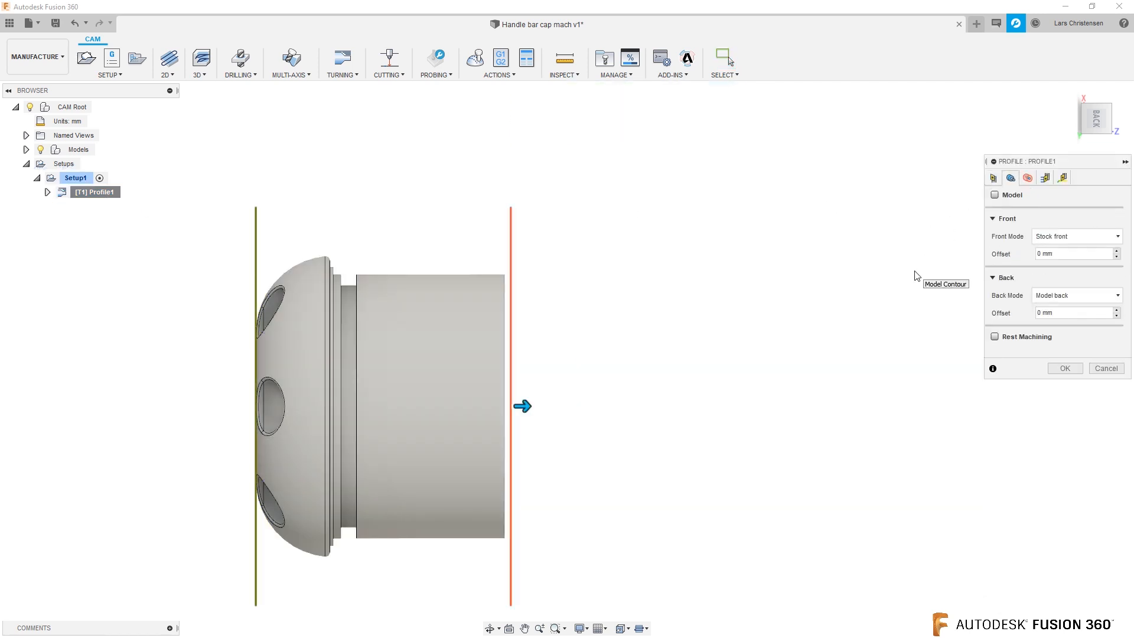
mouse_move(955, 314)
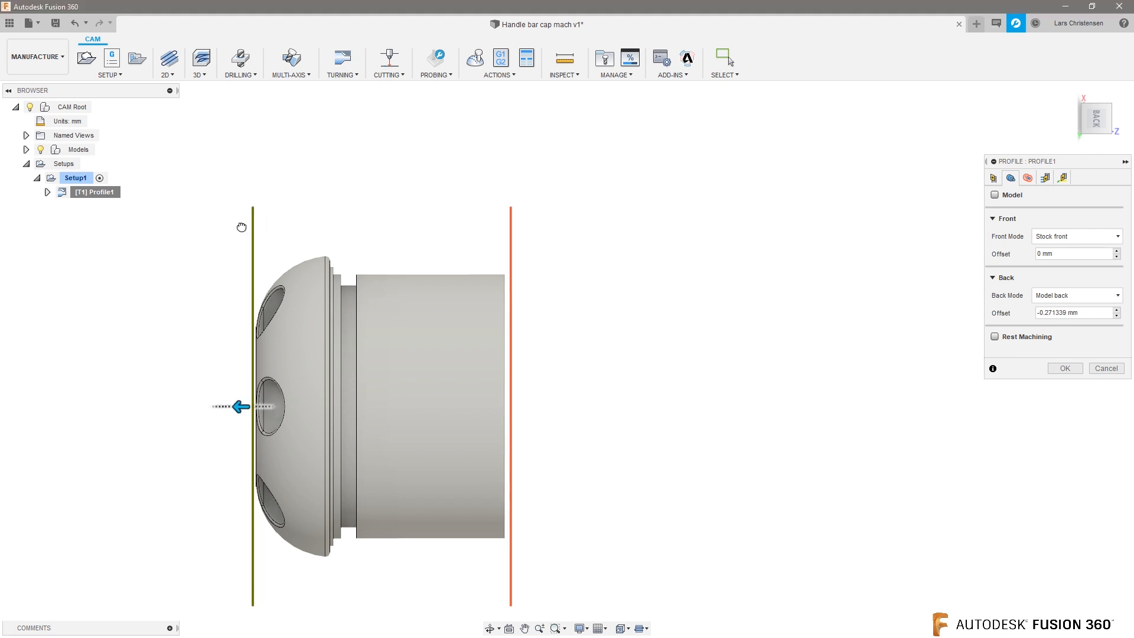
left_click_drag(252, 406, 174, 405)
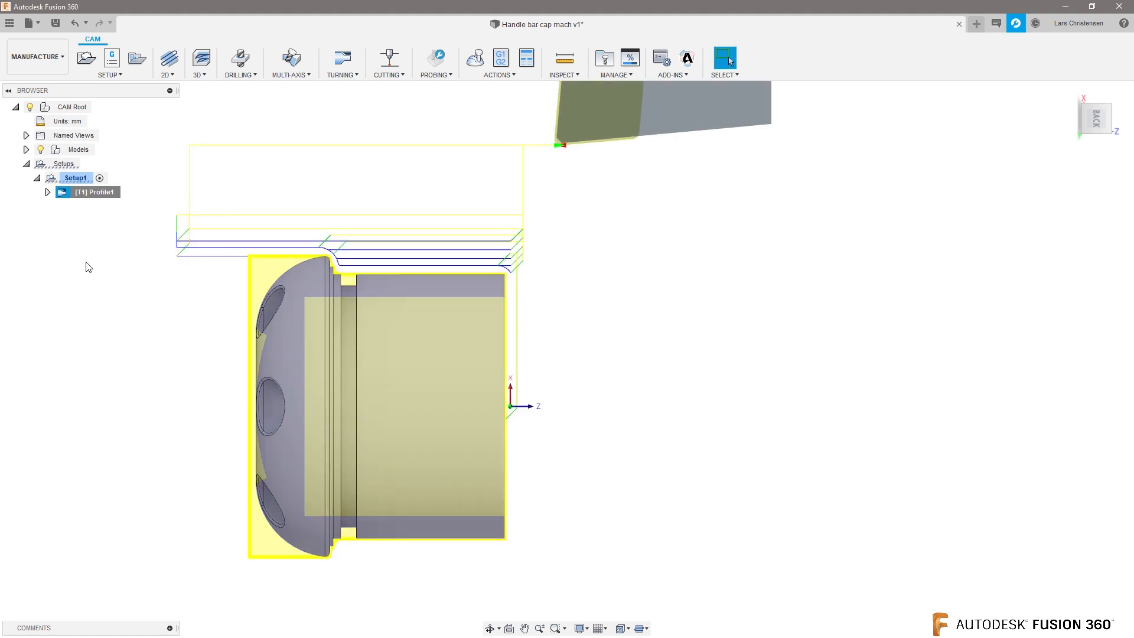
Change Profile1's Front Mode from Stock front to another reference and regenerate the toolpath.
right_click(86, 191)
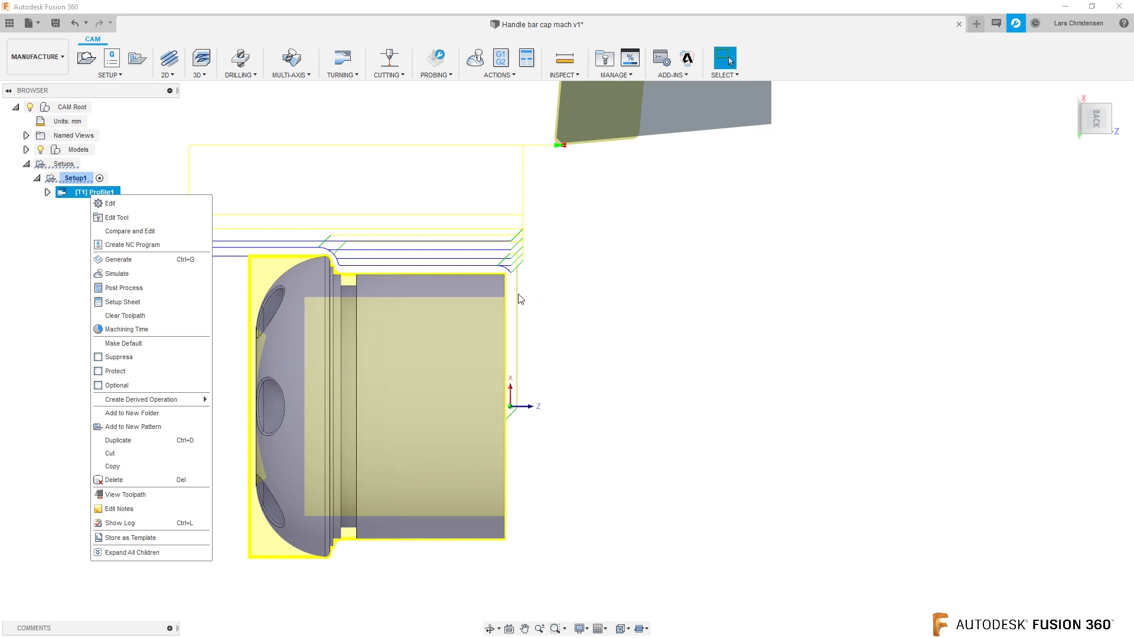
mouse_move(512, 423)
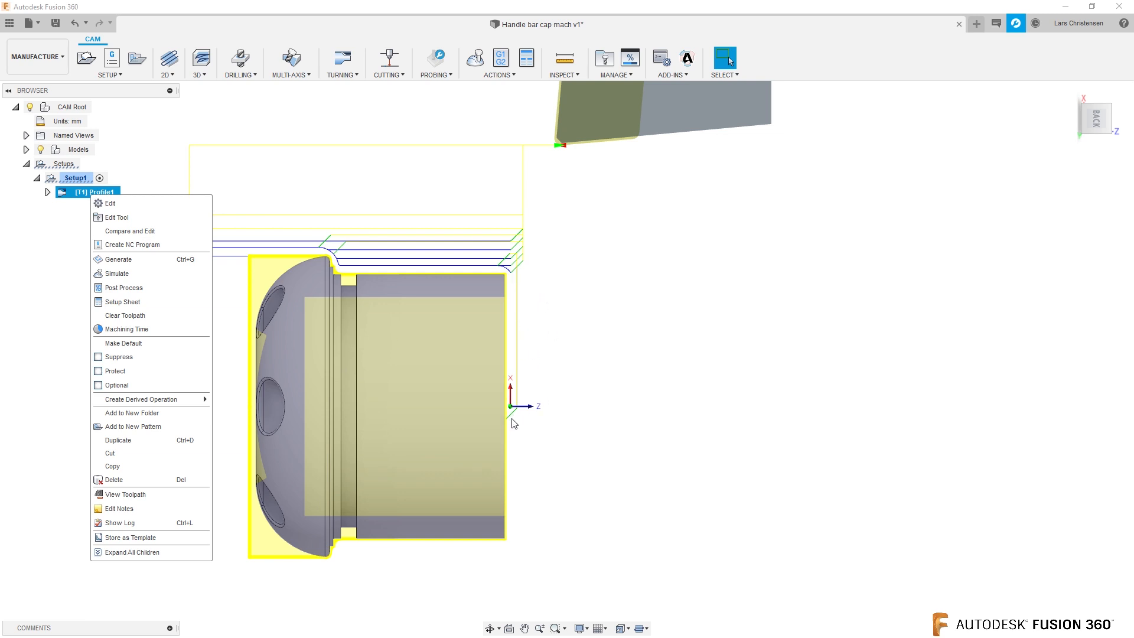
left_click(110, 203)
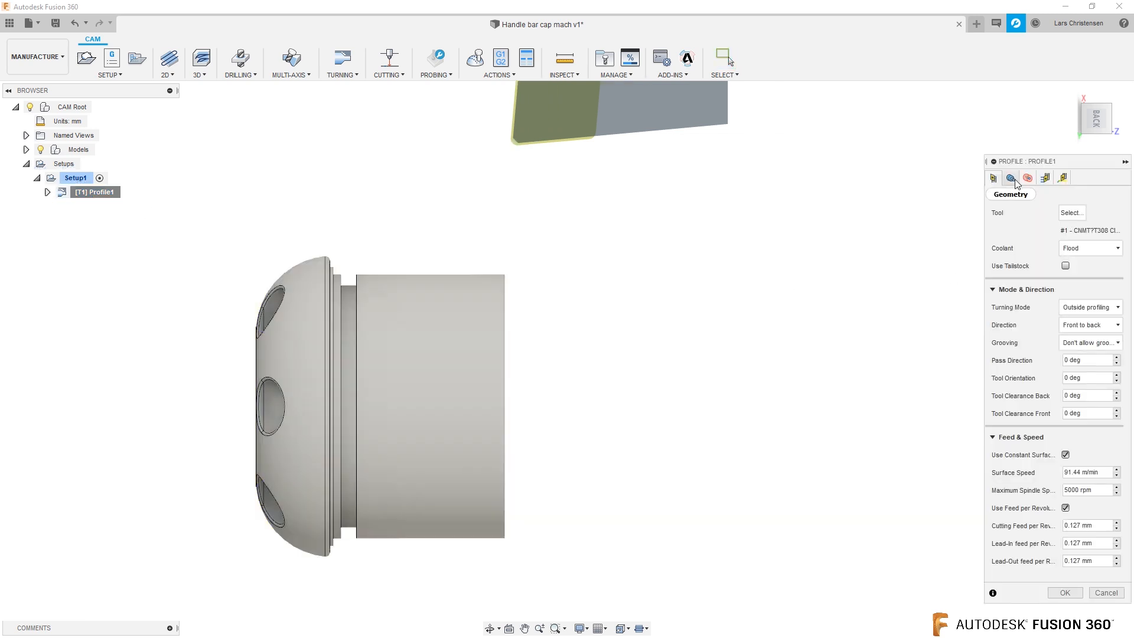
left_click(1010, 179)
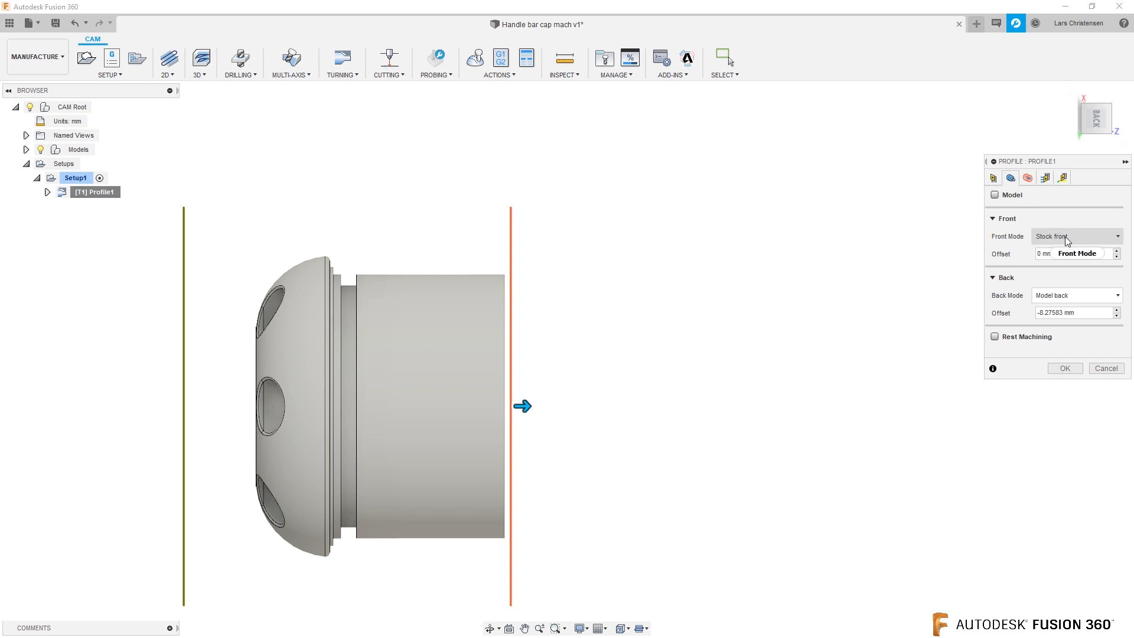
left_click(1075, 236)
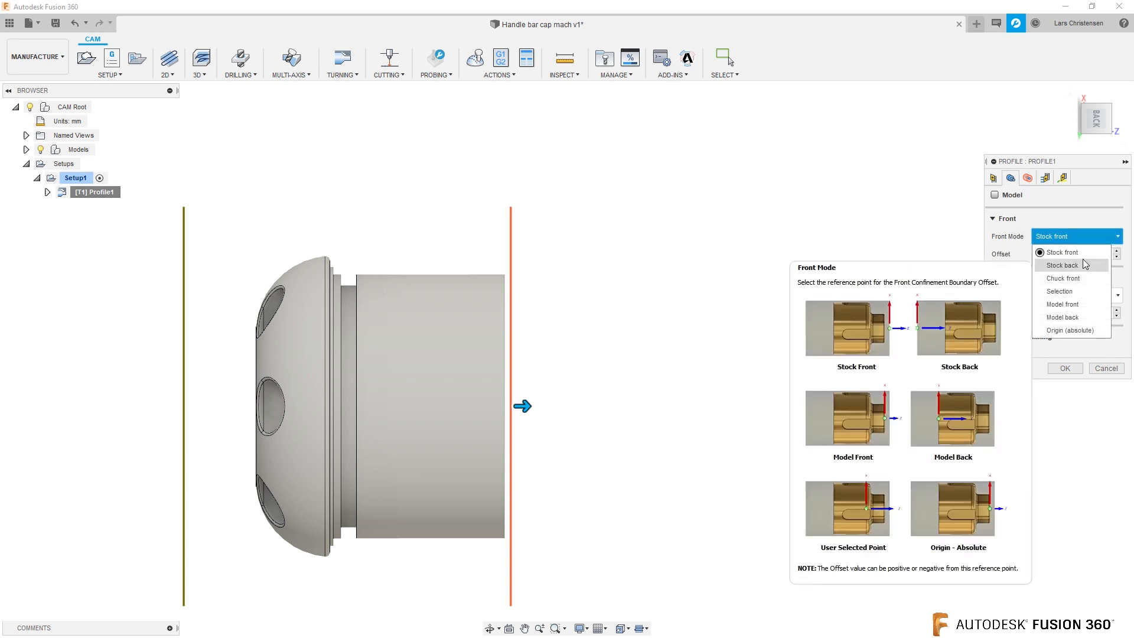
left_click(1063, 303)
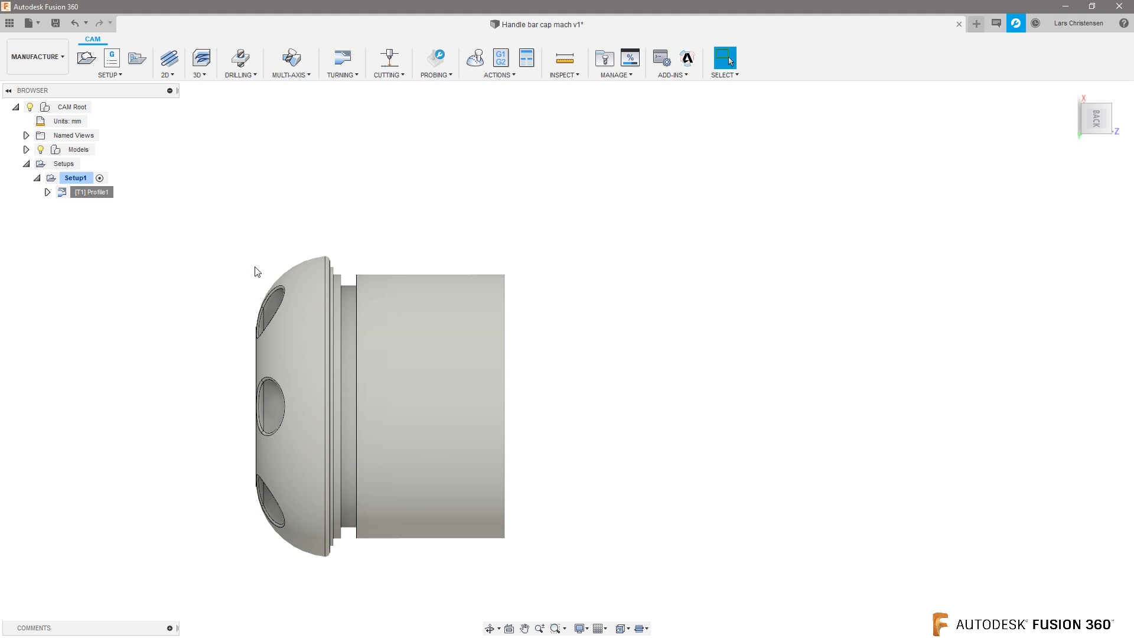
mouse_move(224, 268)
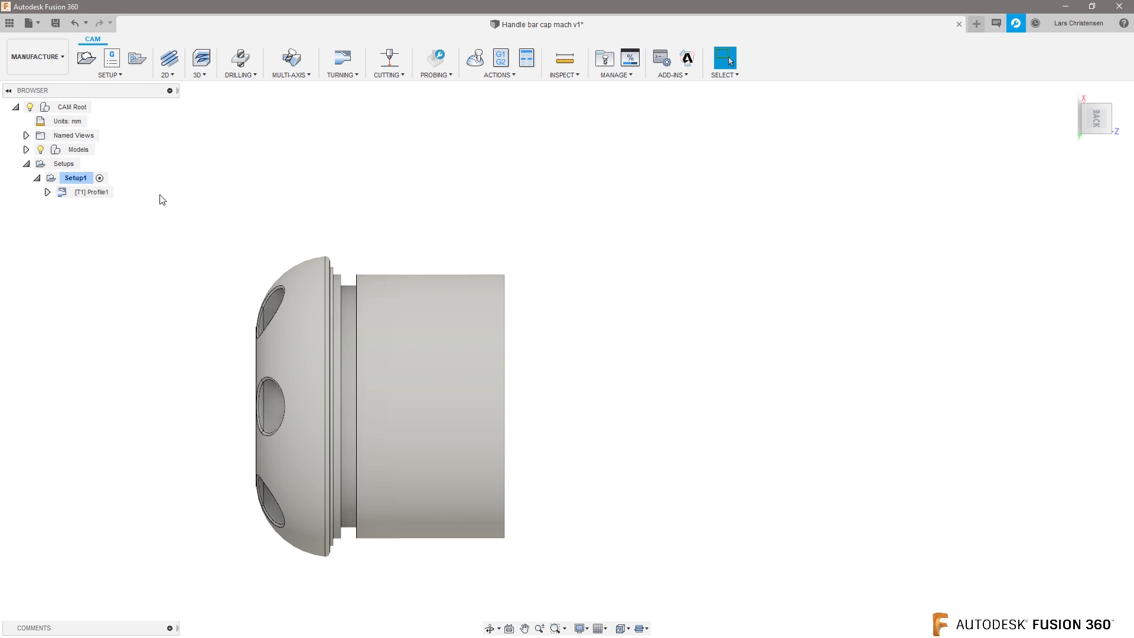
left_click(93, 192)
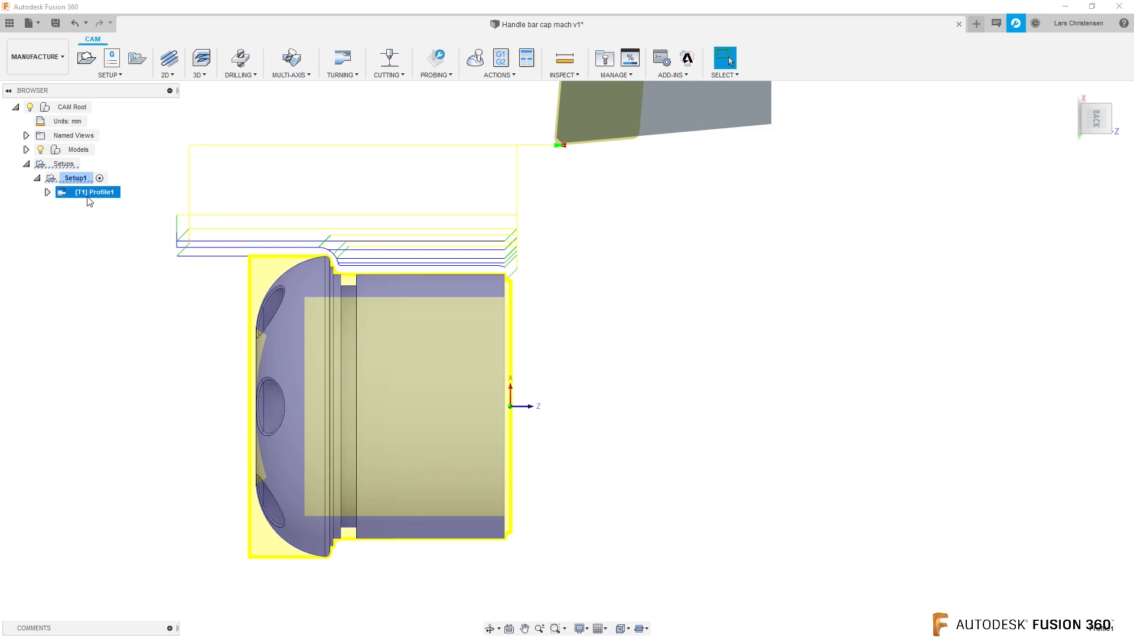
Edit Profile1's tool in the library and set its insert shape to T = triangle.
right_click(86, 191)
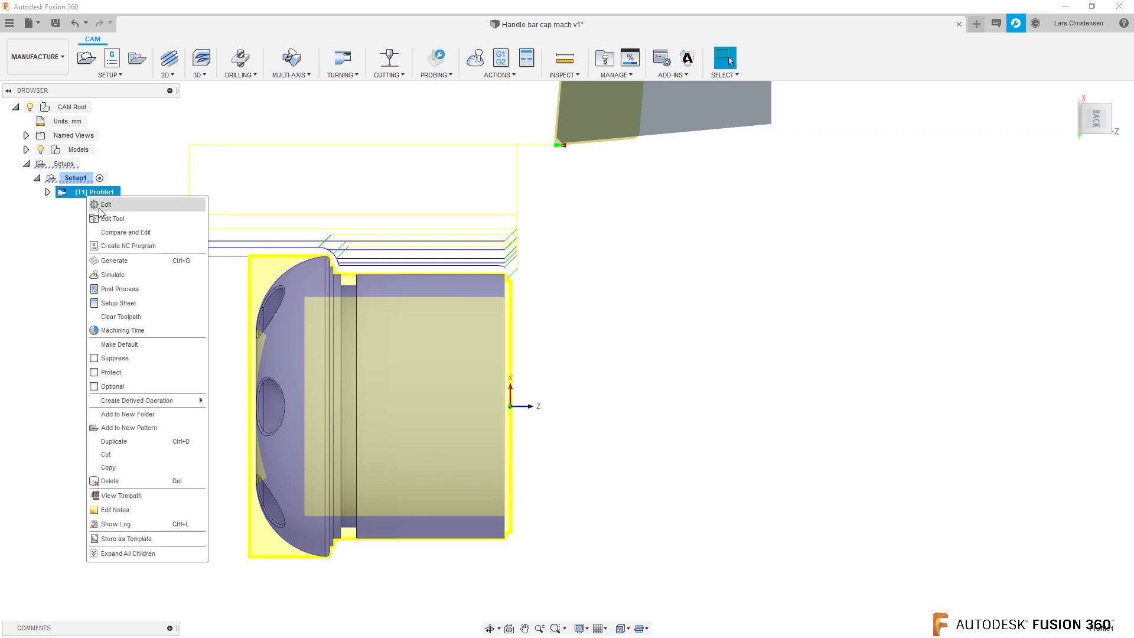
left_click(105, 205)
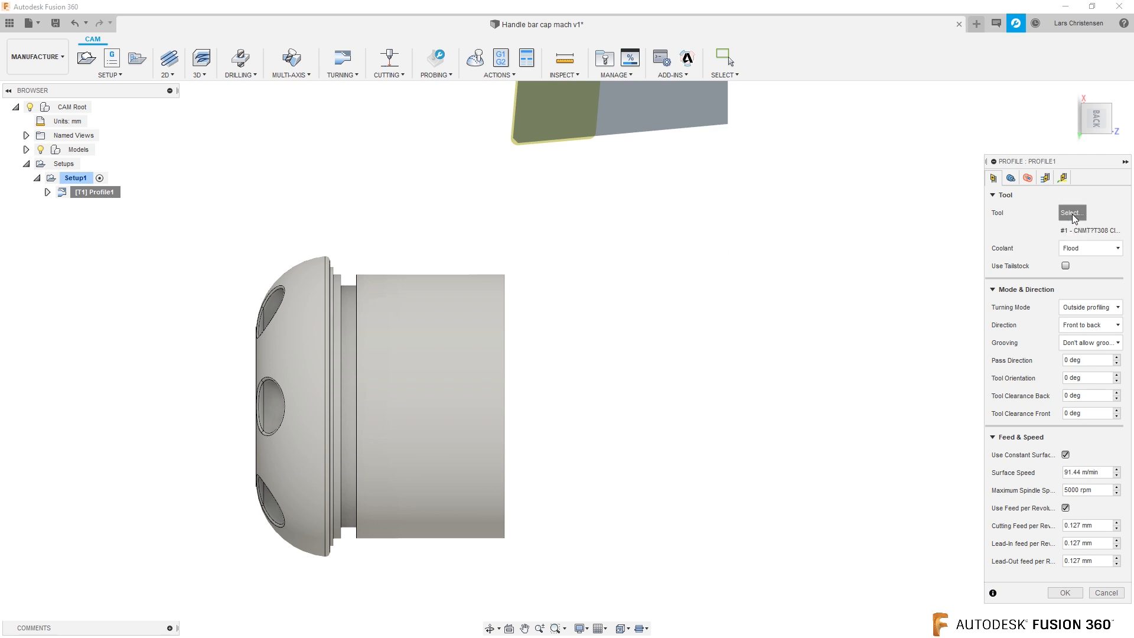
left_click(1072, 212)
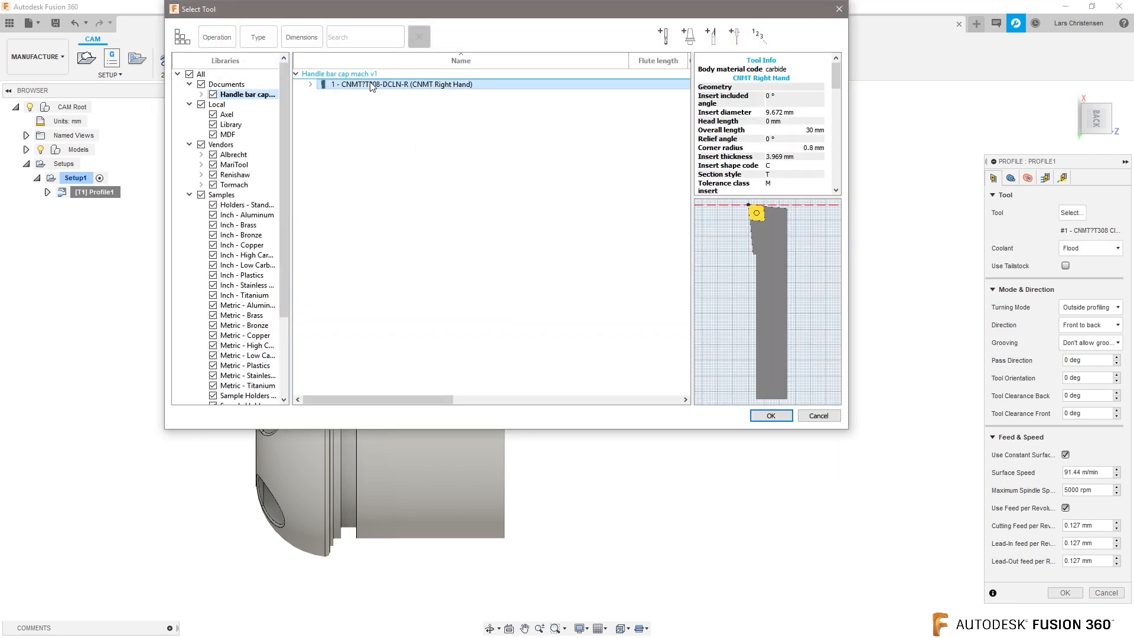
right_click(402, 84)
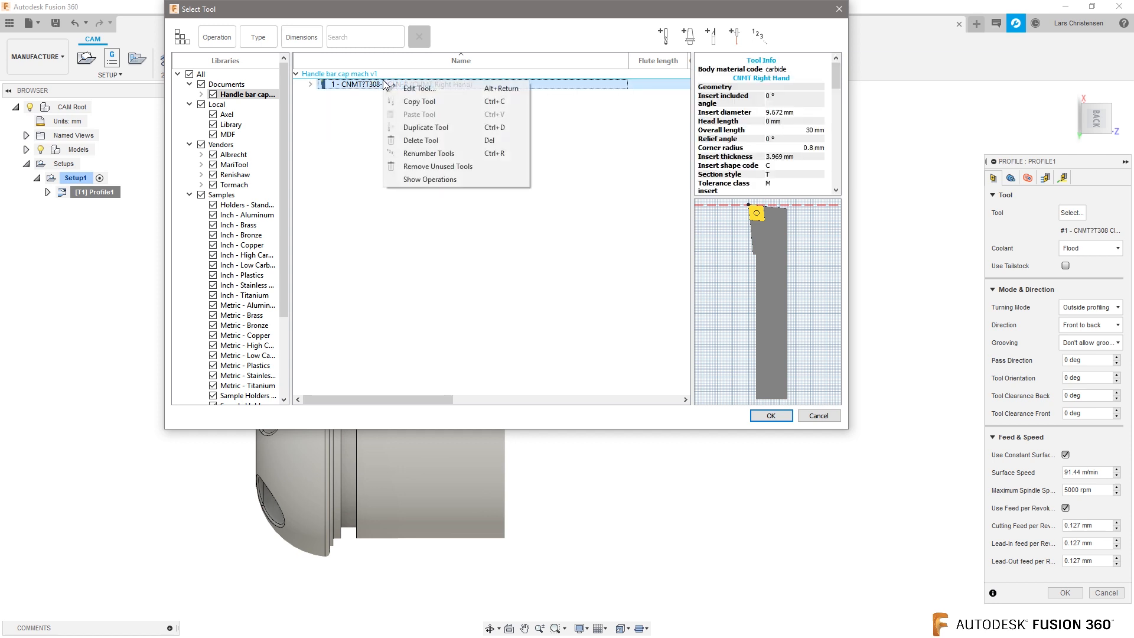
left_click(418, 89)
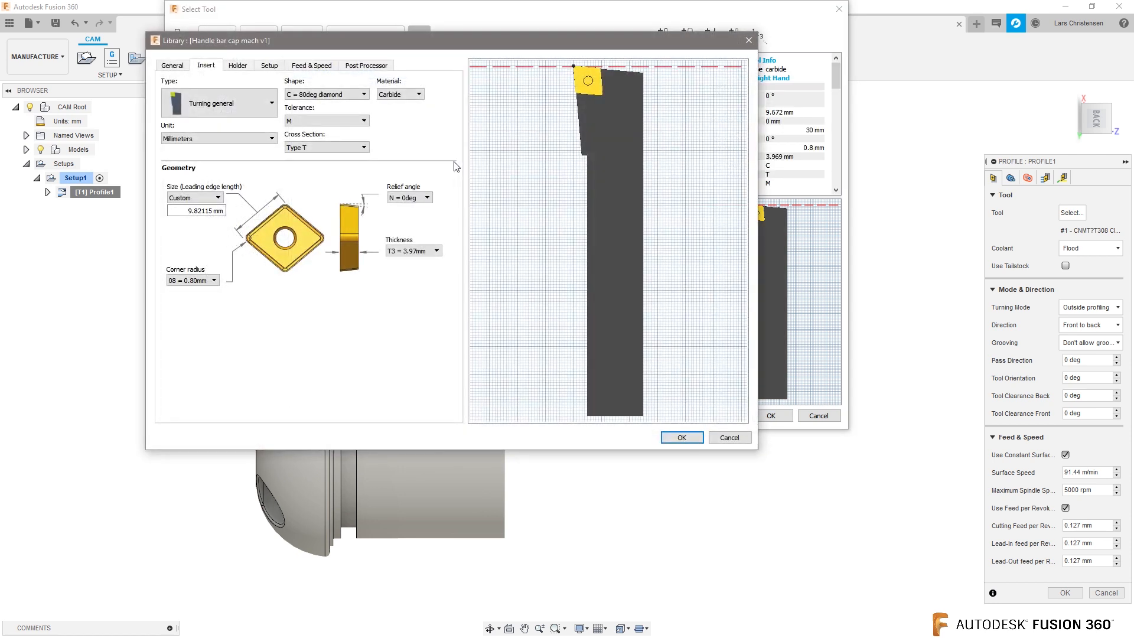
left_click(173, 65)
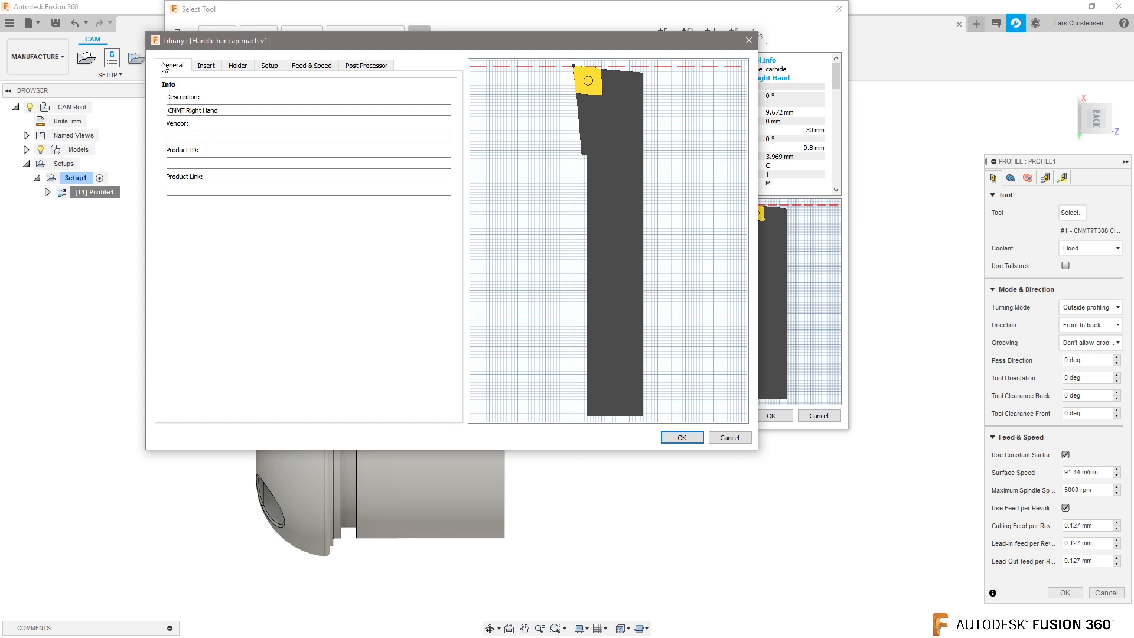
left_click(205, 66)
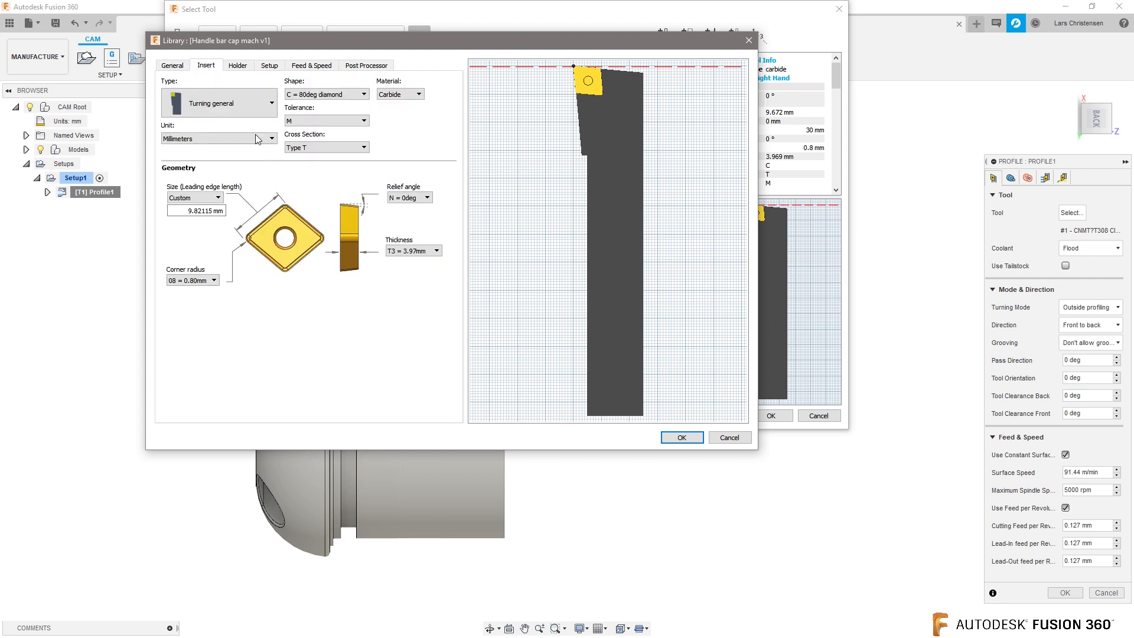
mouse_move(241, 168)
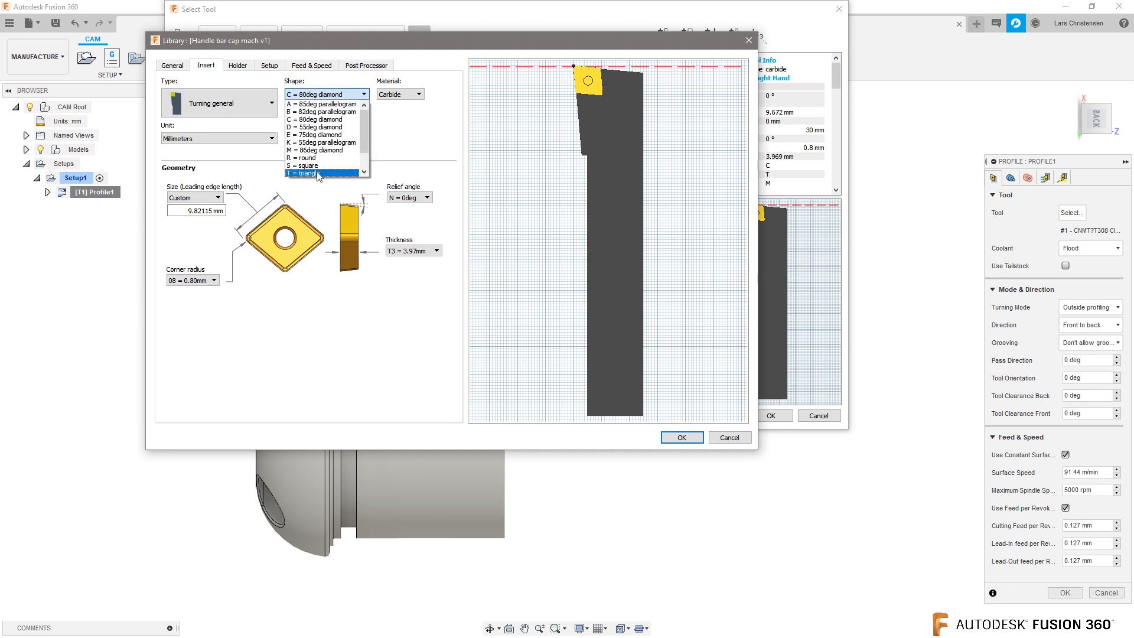
left_click(301, 174)
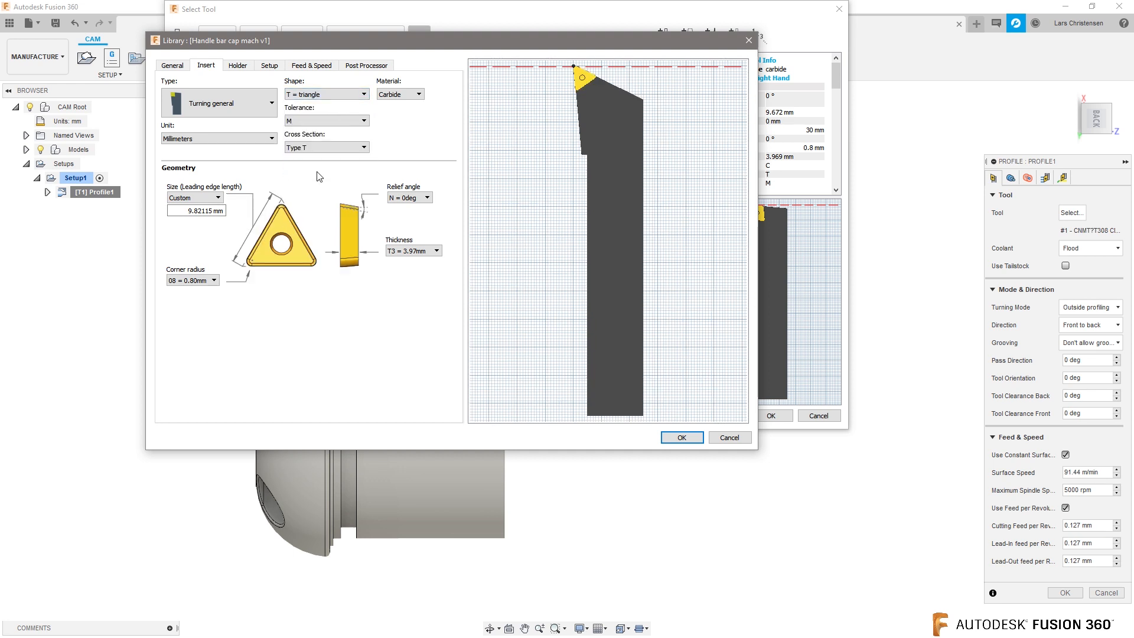
mouse_move(241, 197)
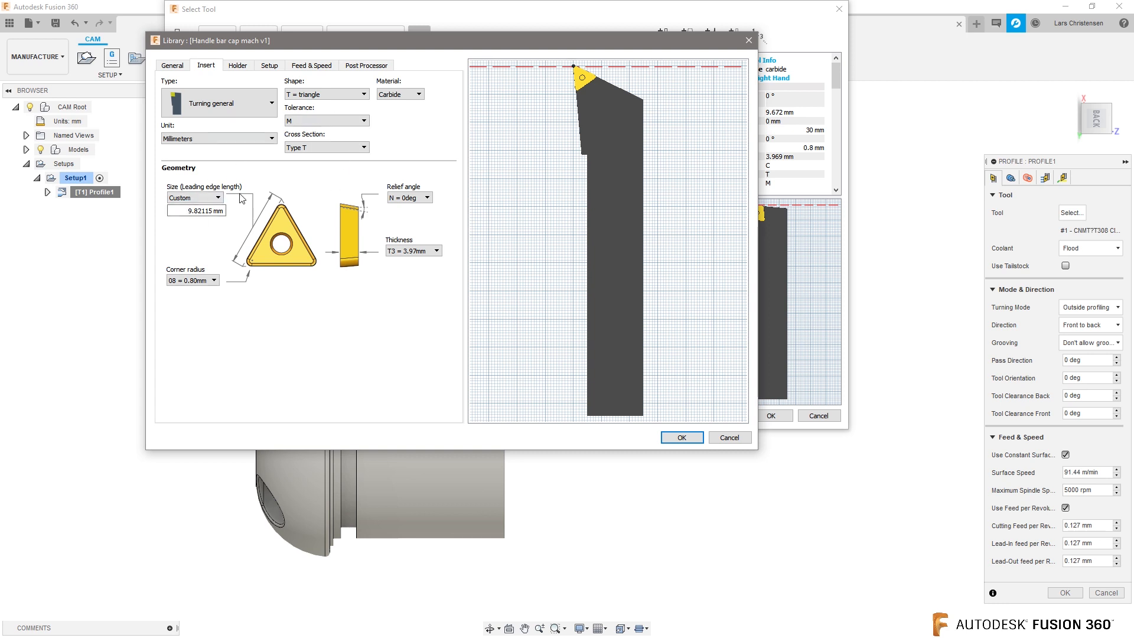
mouse_move(312, 194)
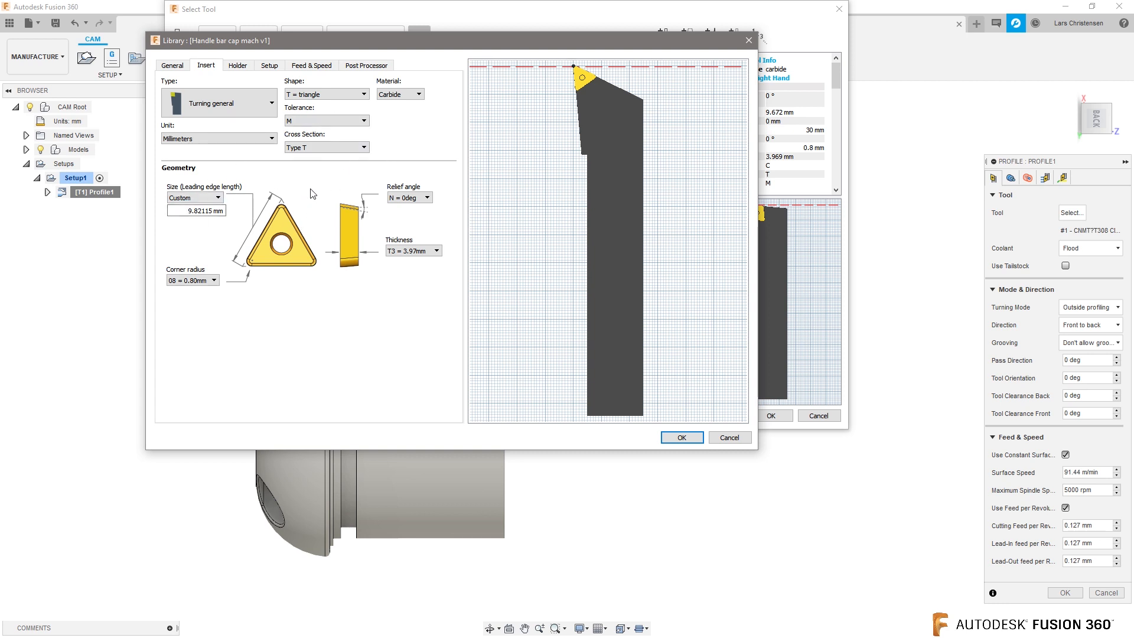
Change the tool's holder type in the Holder settings.
left_click(238, 65)
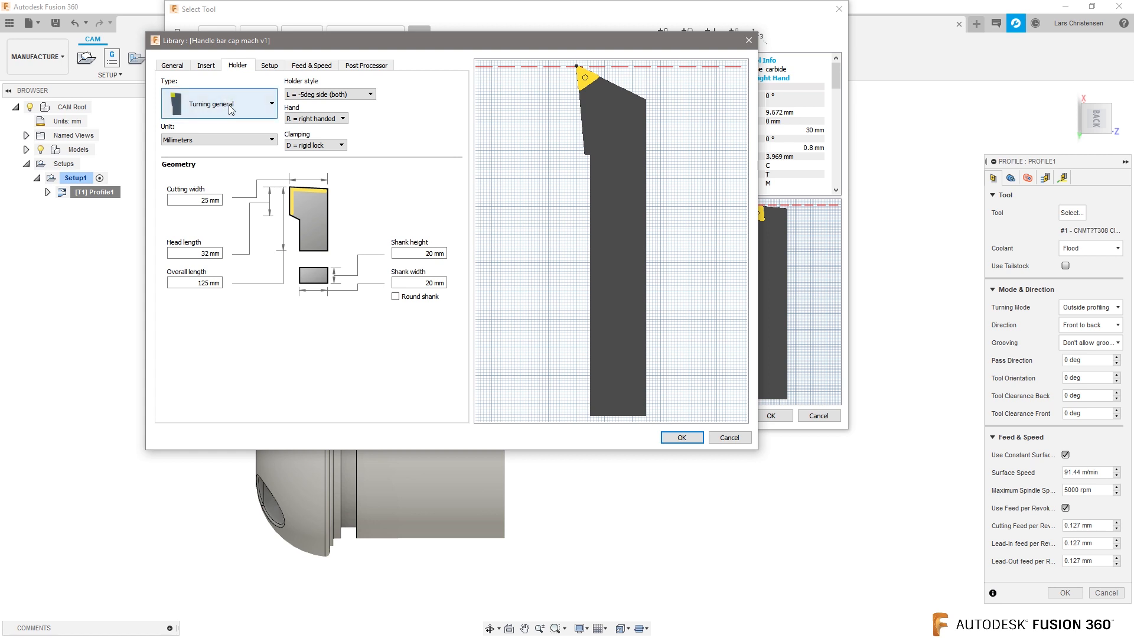
left_click(219, 104)
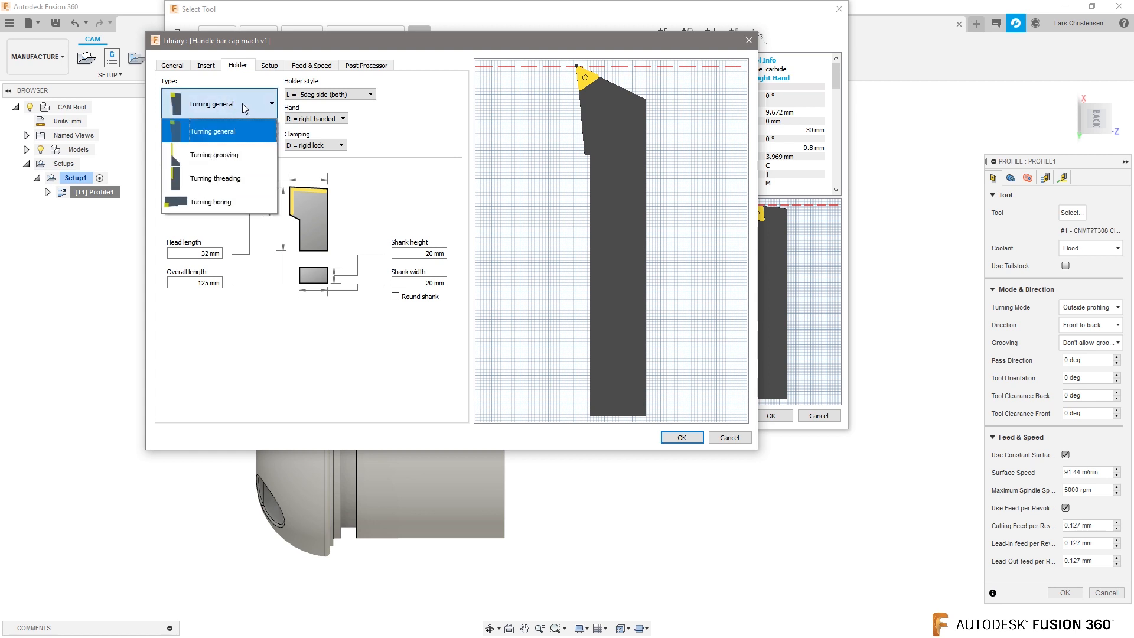
left_click(210, 201)
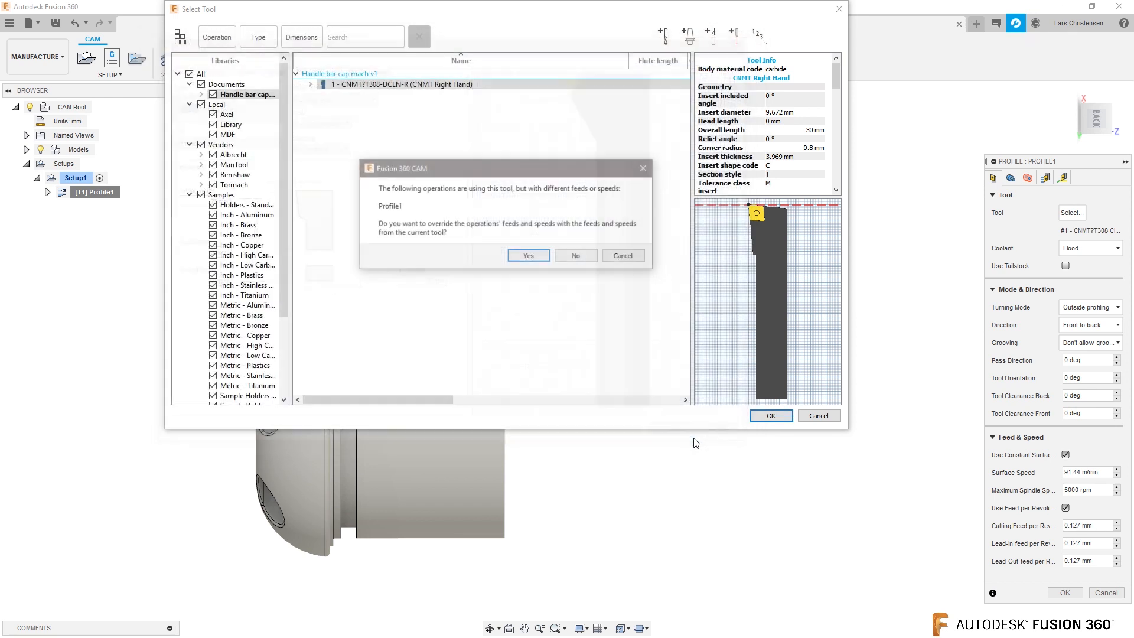
Answer the feeds and speeds override prompt and confirm the triangular-insert tool for Profile1.
left_click(528, 255)
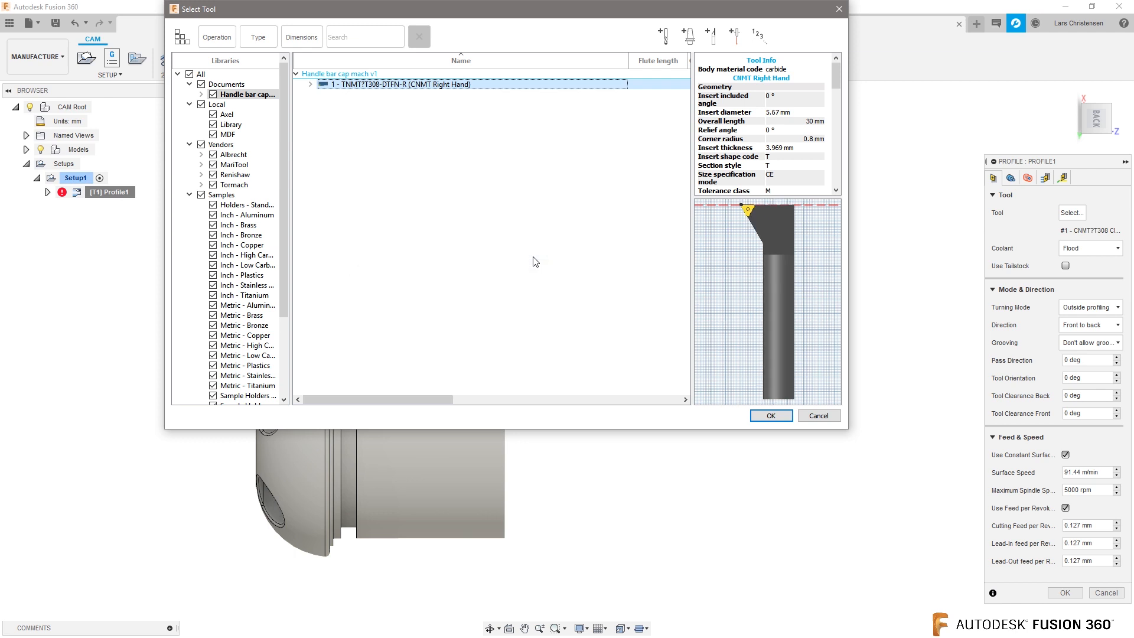
left_click(769, 415)
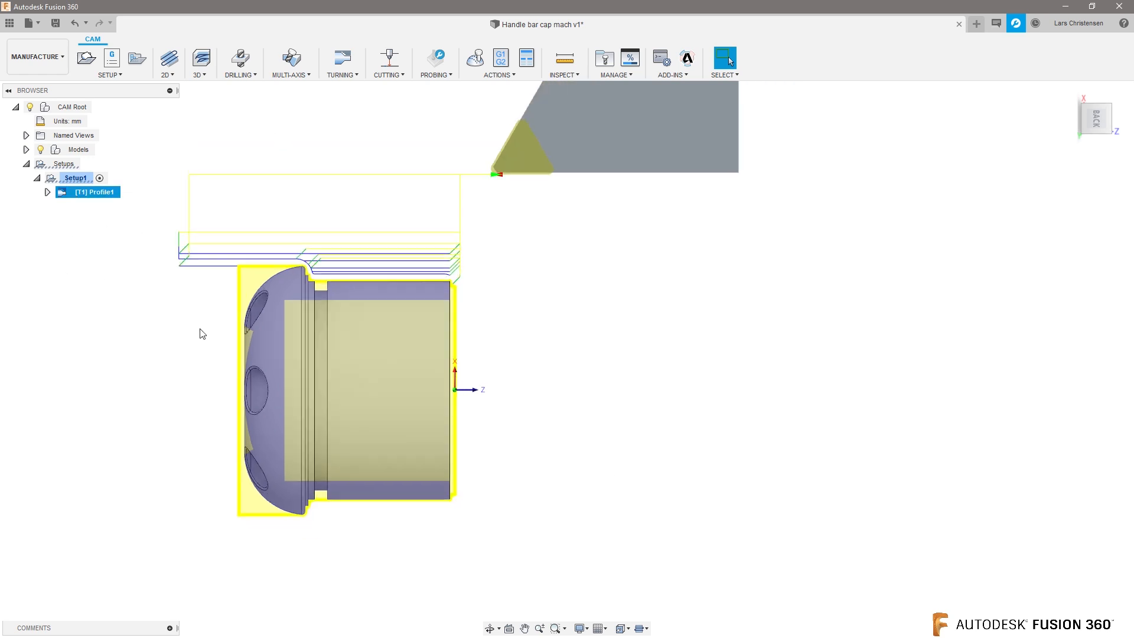
scroll("down", 3)
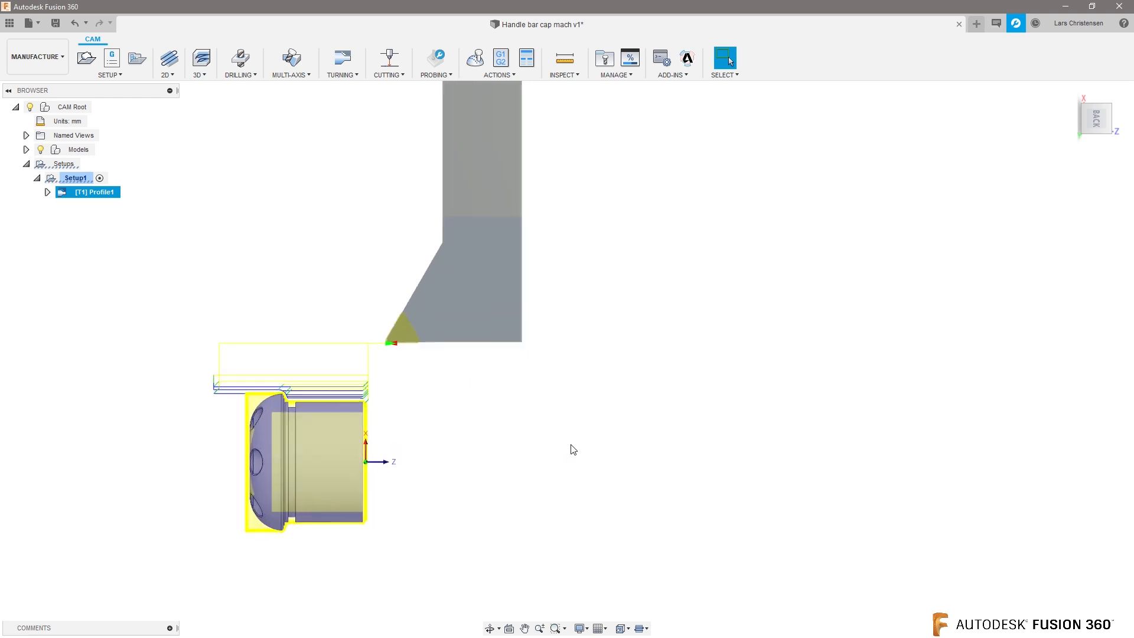
mouse_move(585, 418)
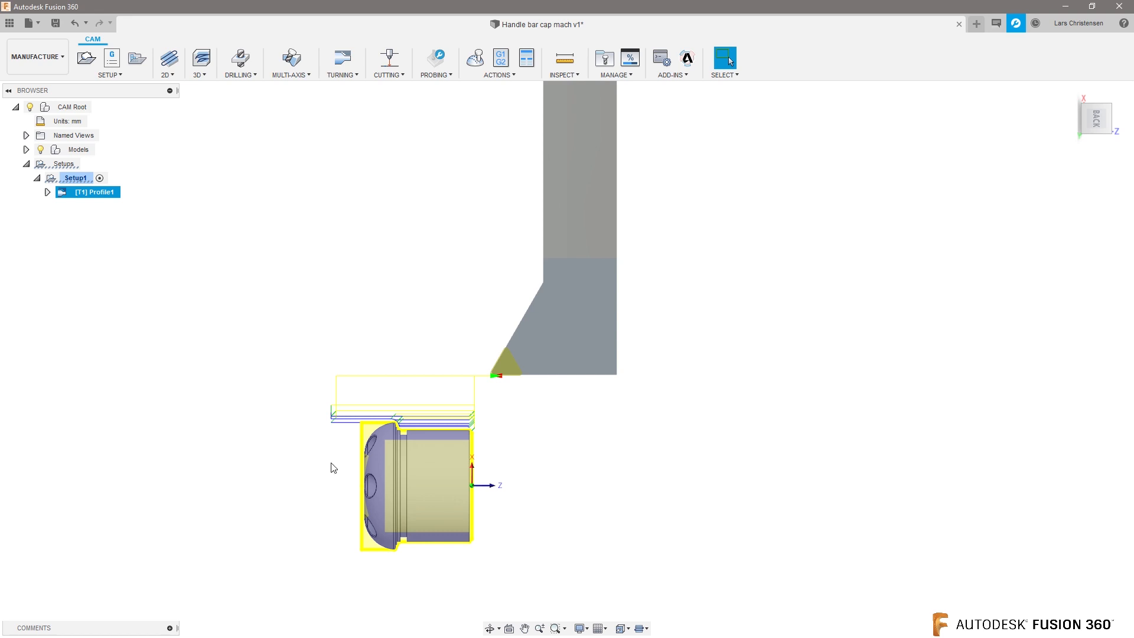
Edit Profile1's triangular-insert boring tool and set its turret orientation to 90 degrees.
right_click(87, 192)
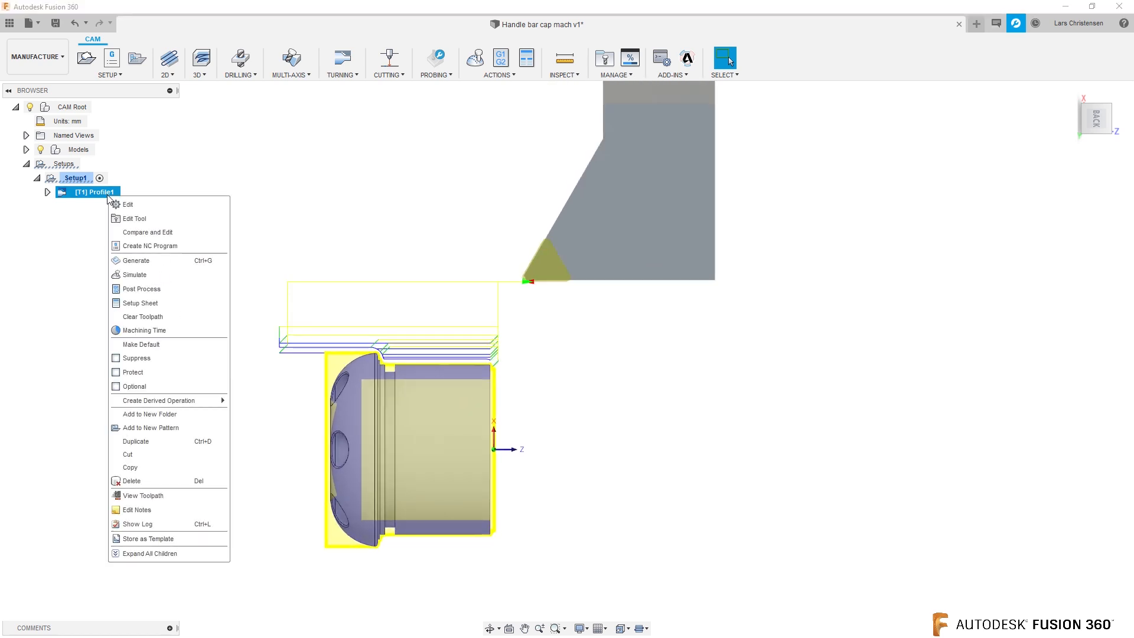
mouse_move(128, 205)
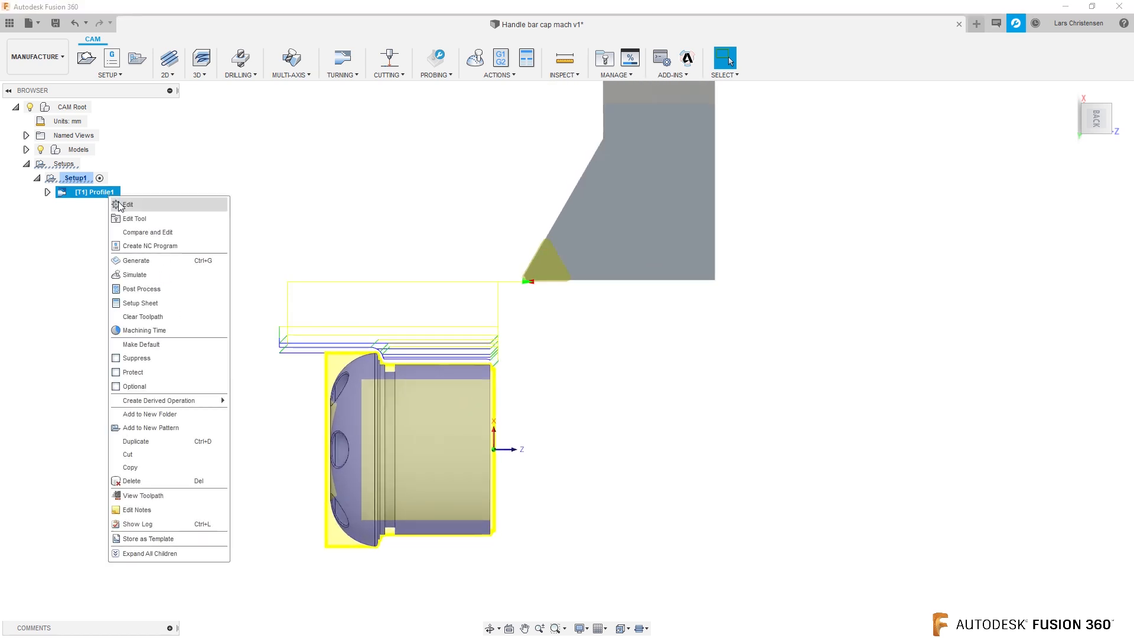
left_click(127, 204)
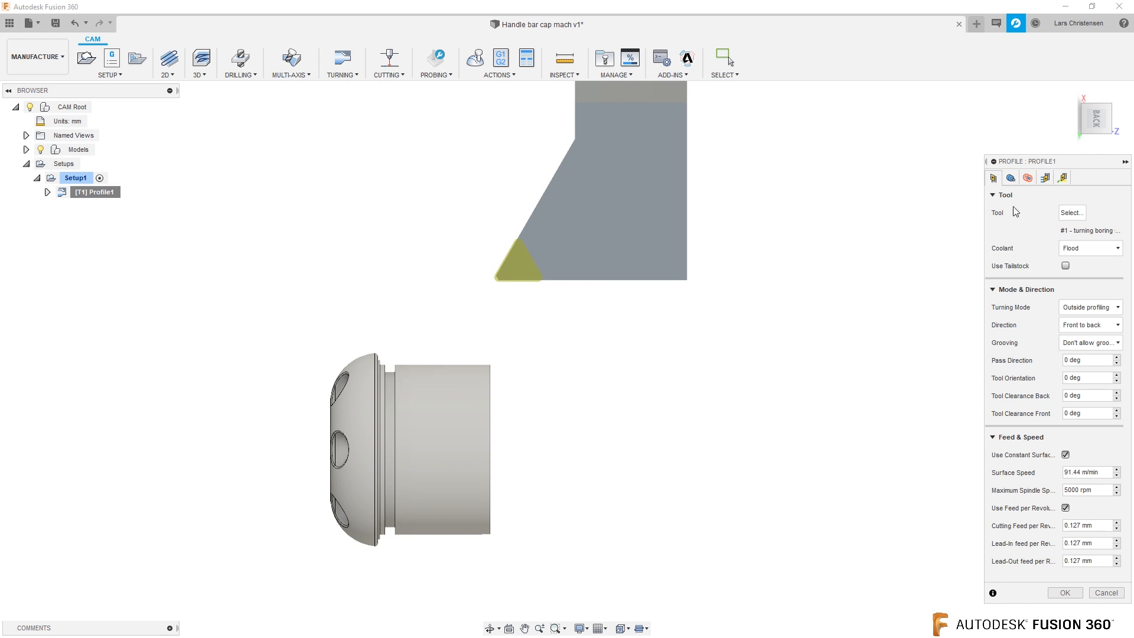
left_click(1071, 212)
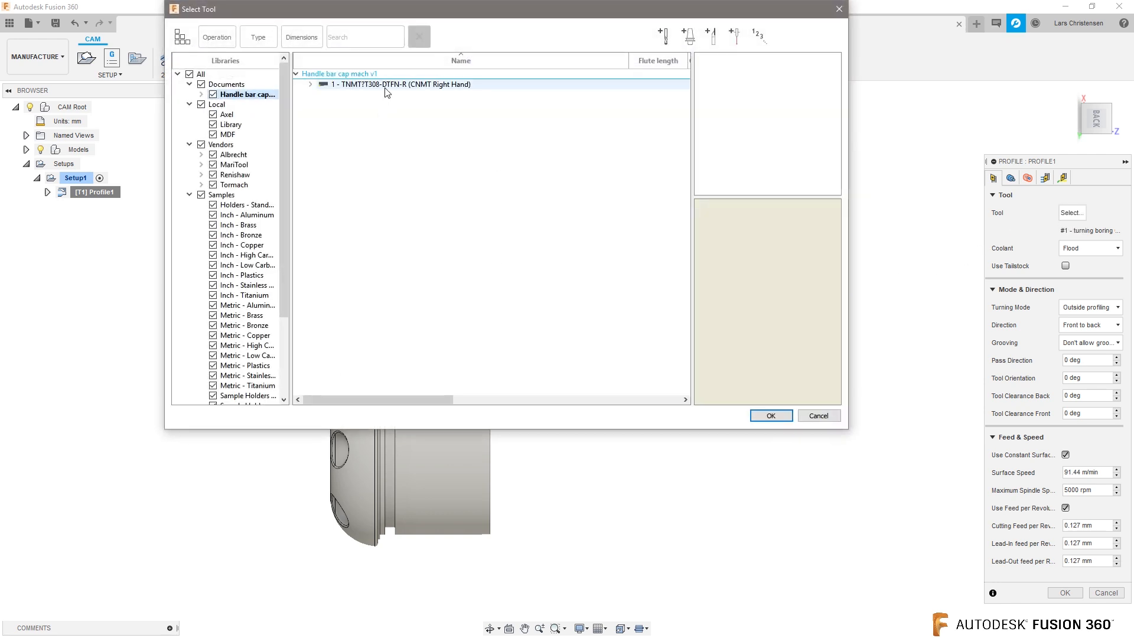
double_click(402, 83)
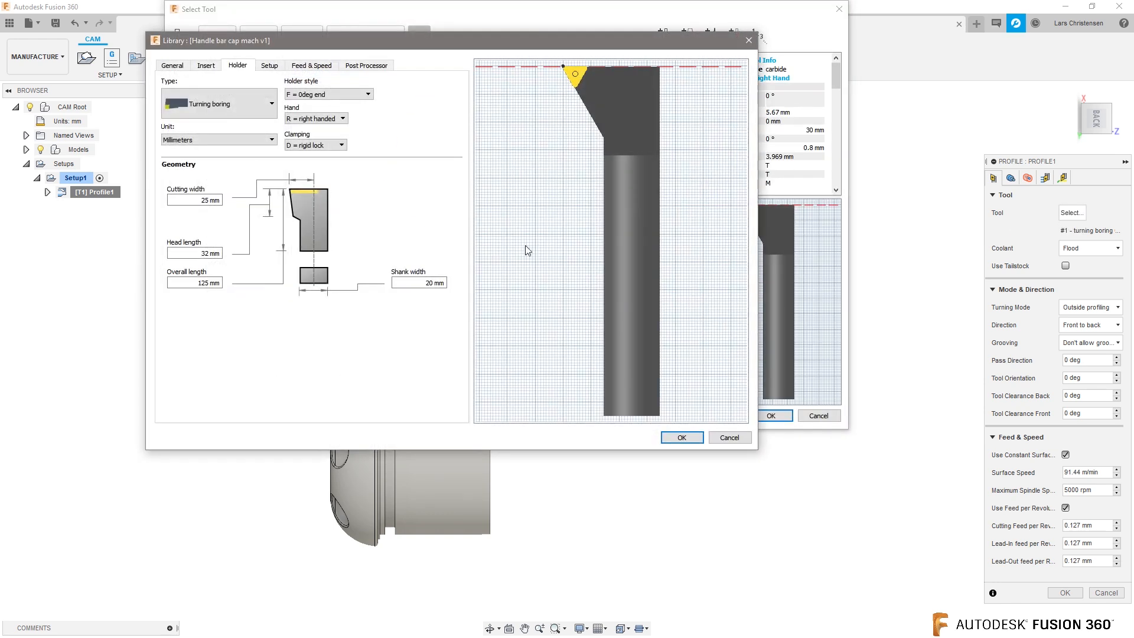
left_click(270, 65)
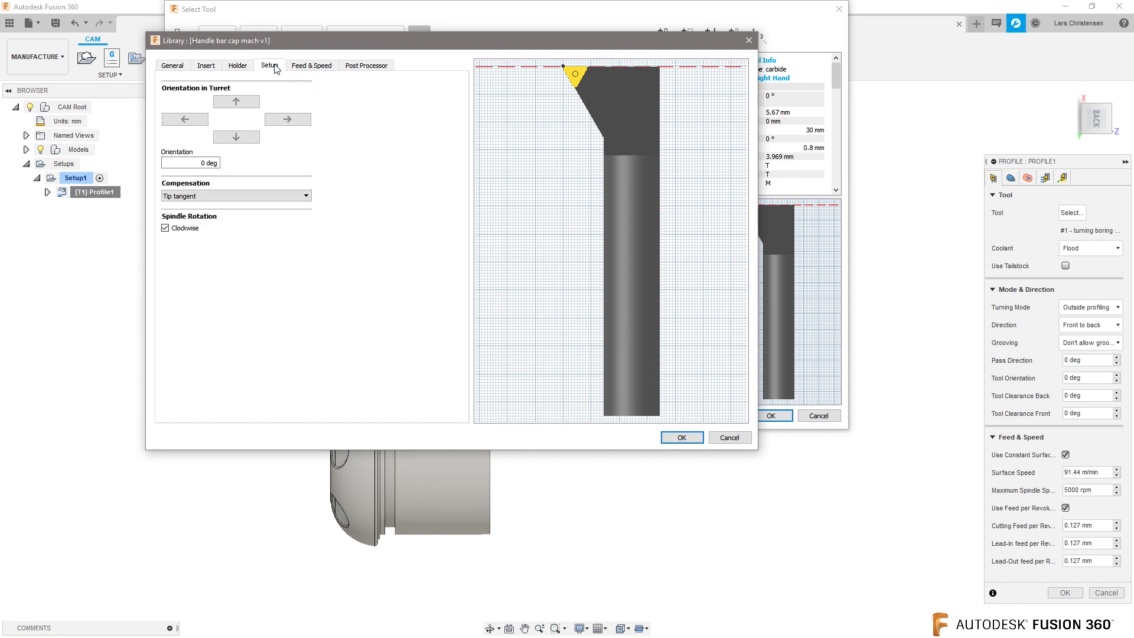
left_click(189, 162)
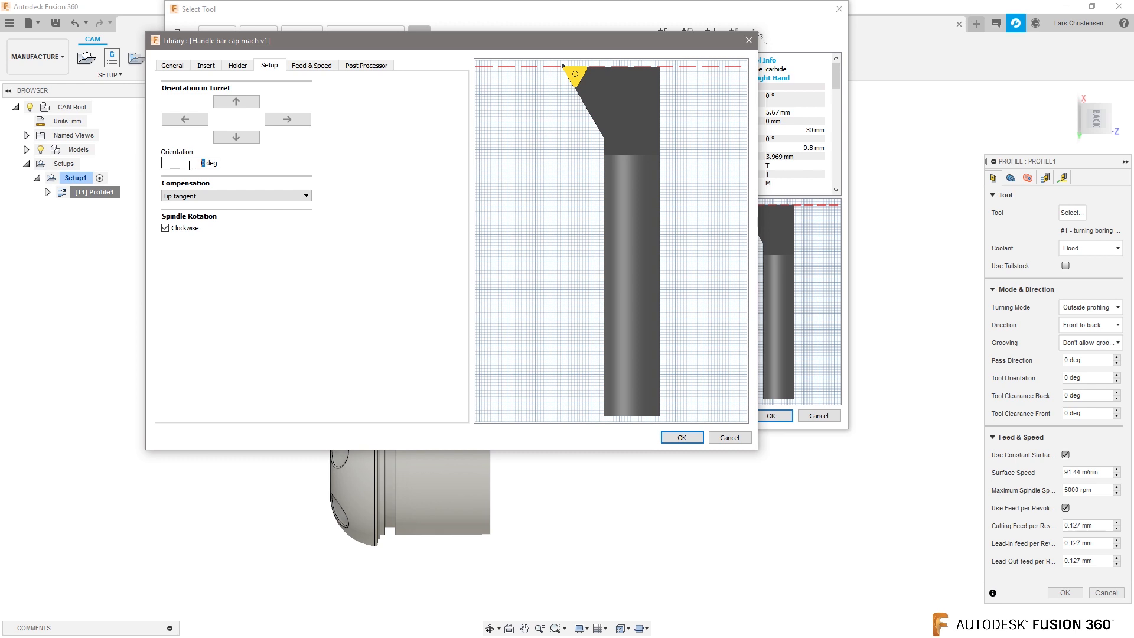
type("90")
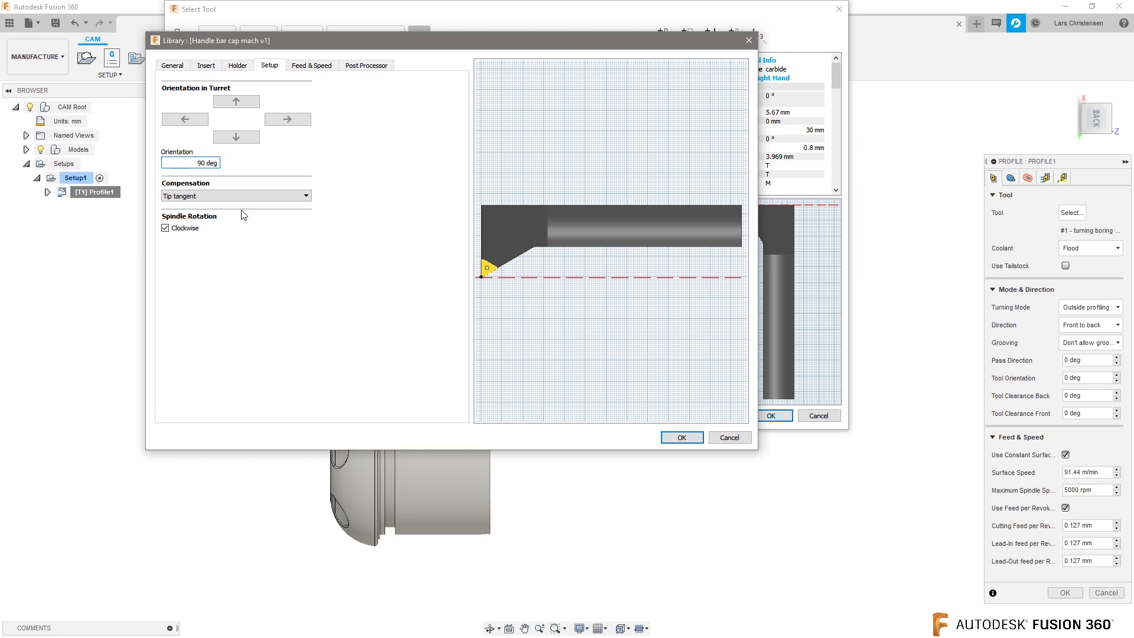
left_click(235, 195)
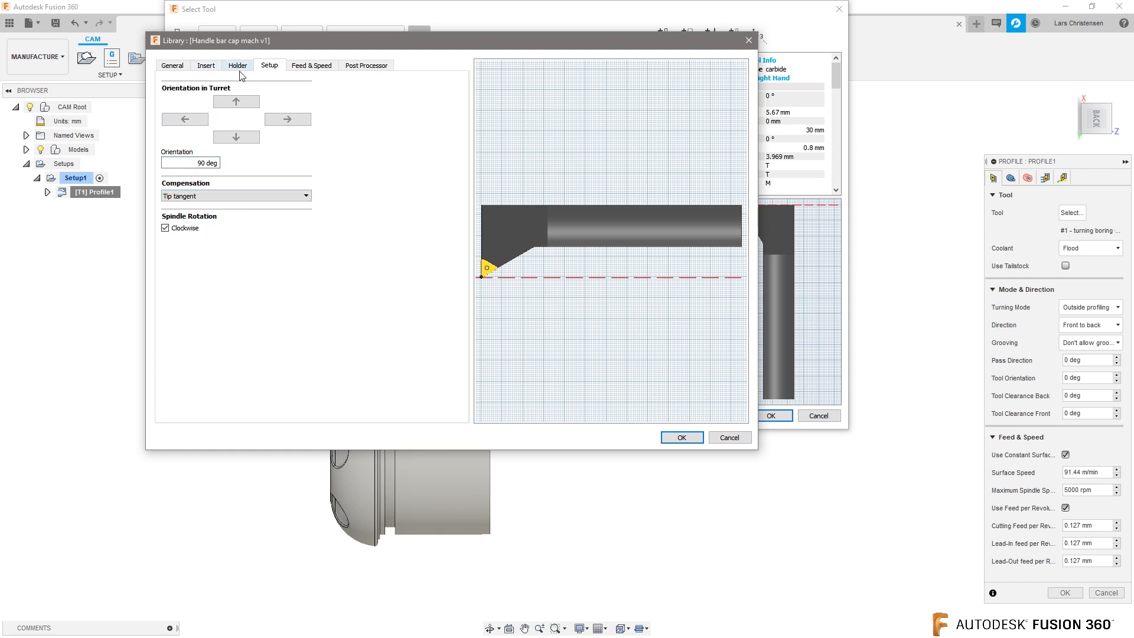
Review the holder settings, save the tool edits and confirm the reoriented tool for Profile1.
left_click(237, 65)
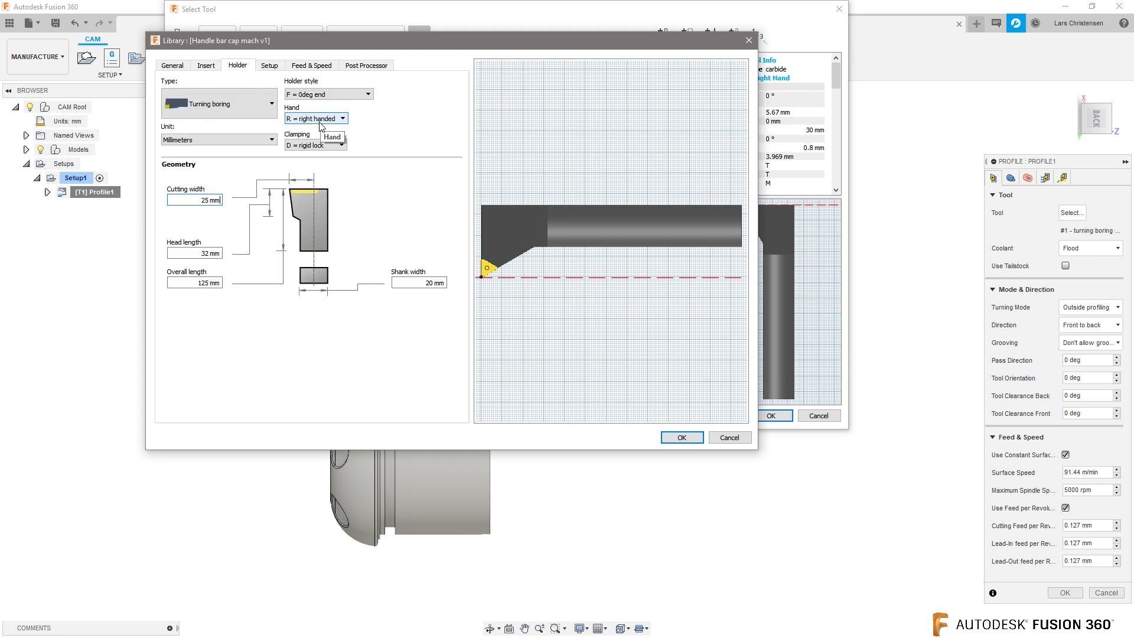
left_click(681, 437)
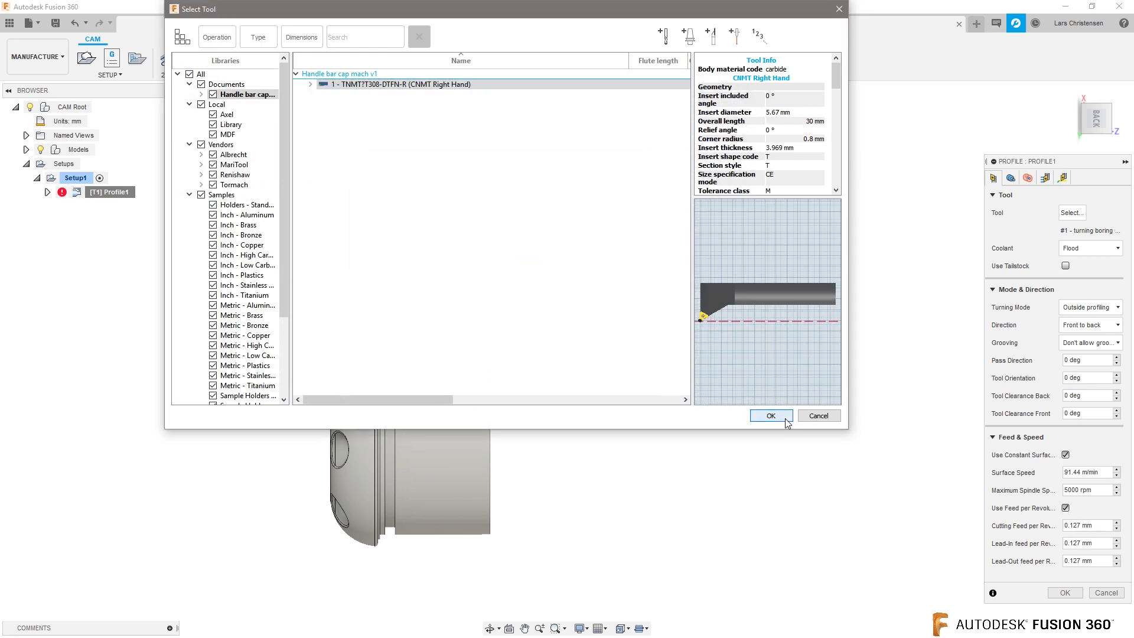
left_click(769, 416)
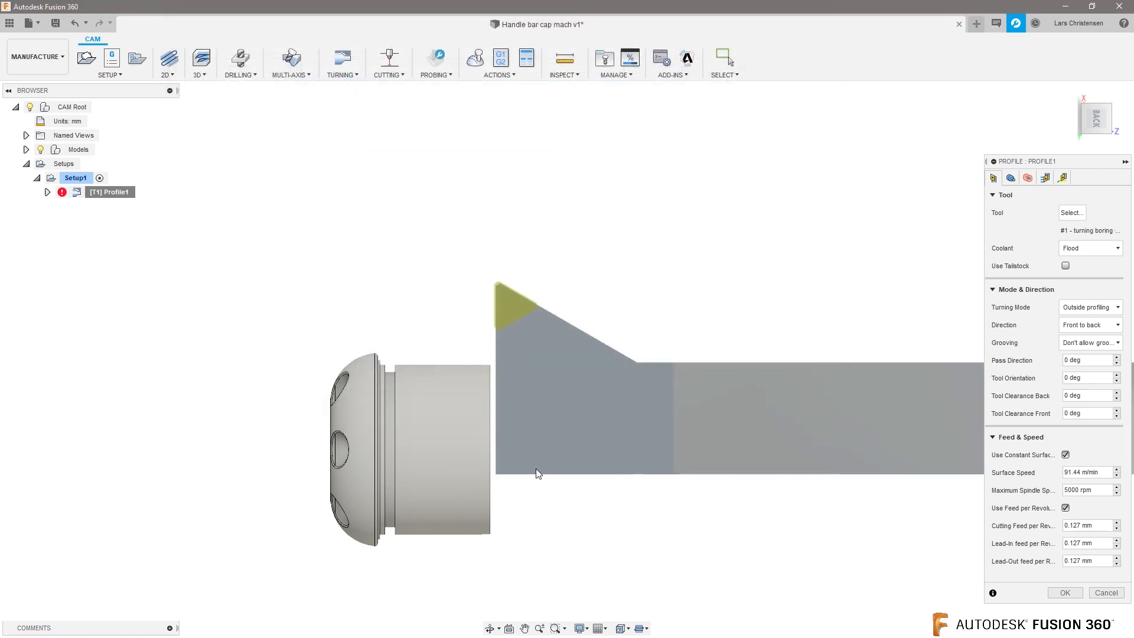
mouse_move(1072, 213)
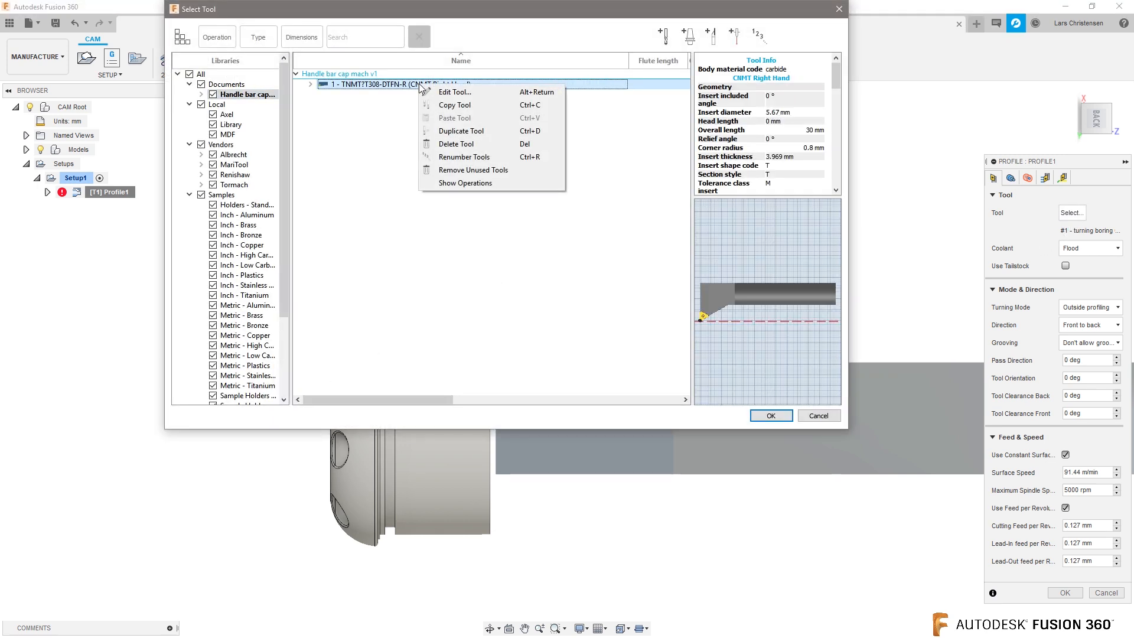
Change the tool's holder hand and keep the feeds when prompted so Profile1 regenerates cleanly.
left_click(454, 92)
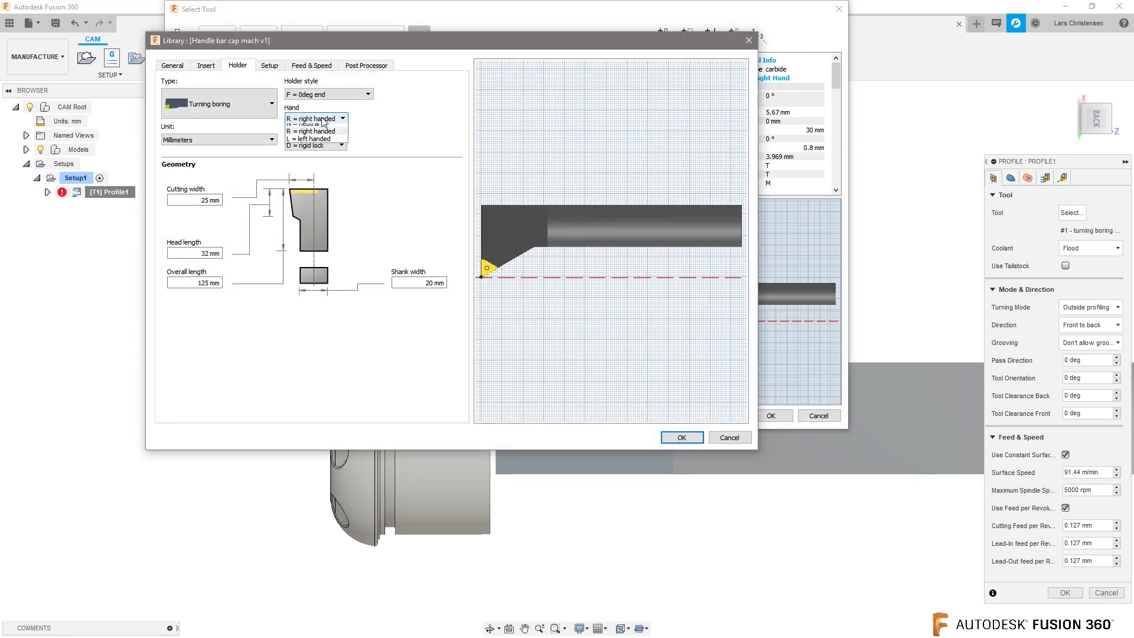
left_click(311, 138)
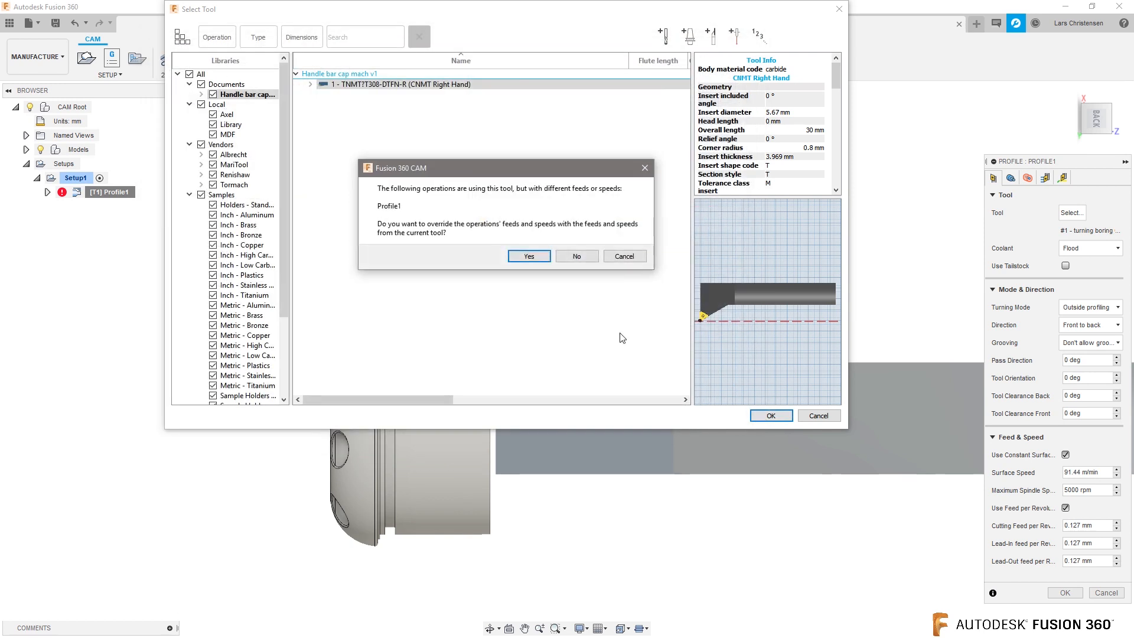
left_click(528, 257)
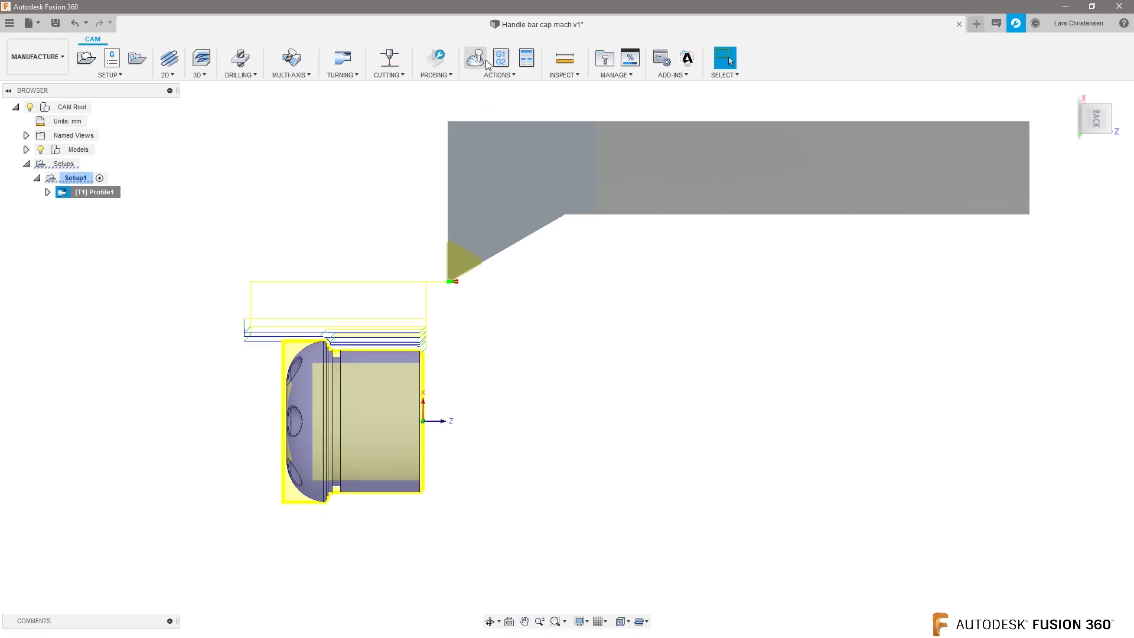
Simulate the Profile1 toolpath with the reoriented tool, then close the simulation.
left_click(495, 57)
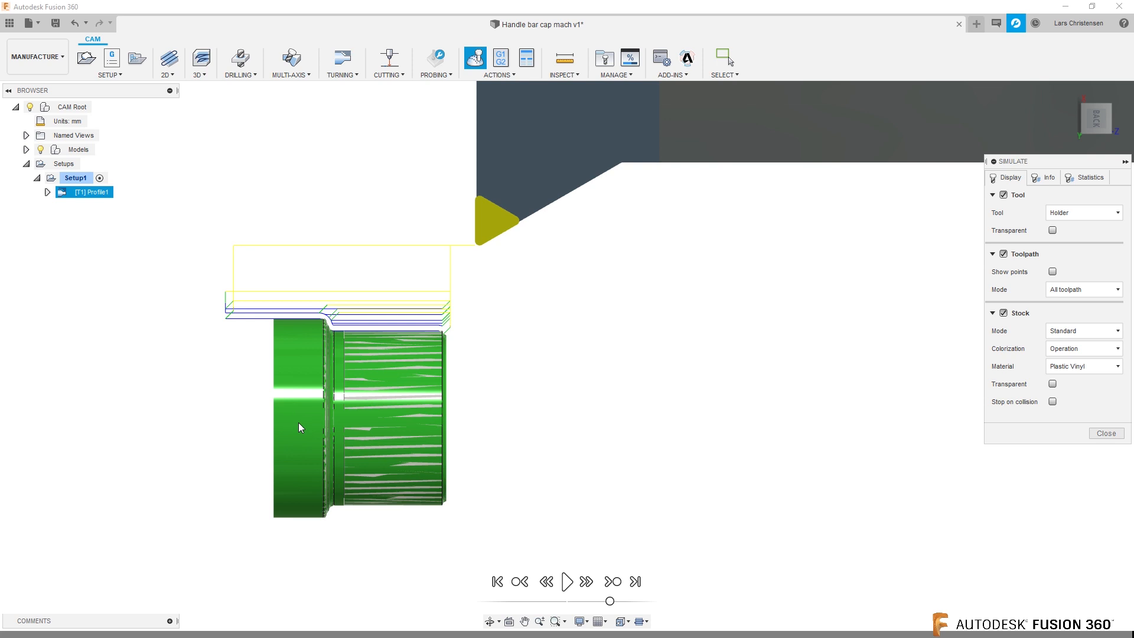
mouse_move(1084, 456)
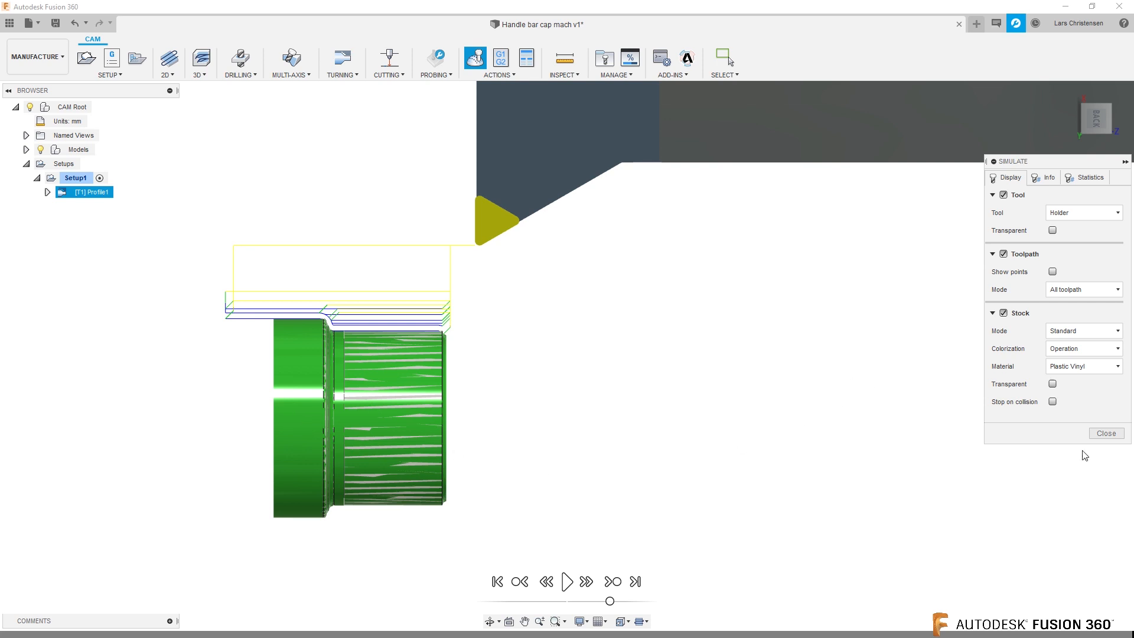
left_click(1106, 433)
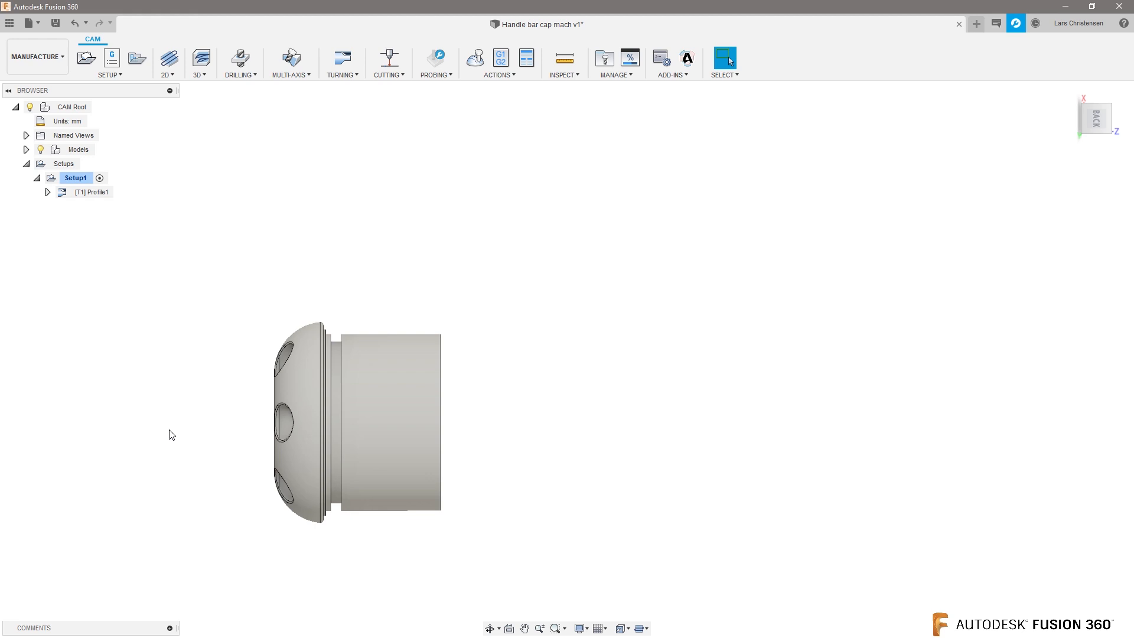
mouse_move(148, 334)
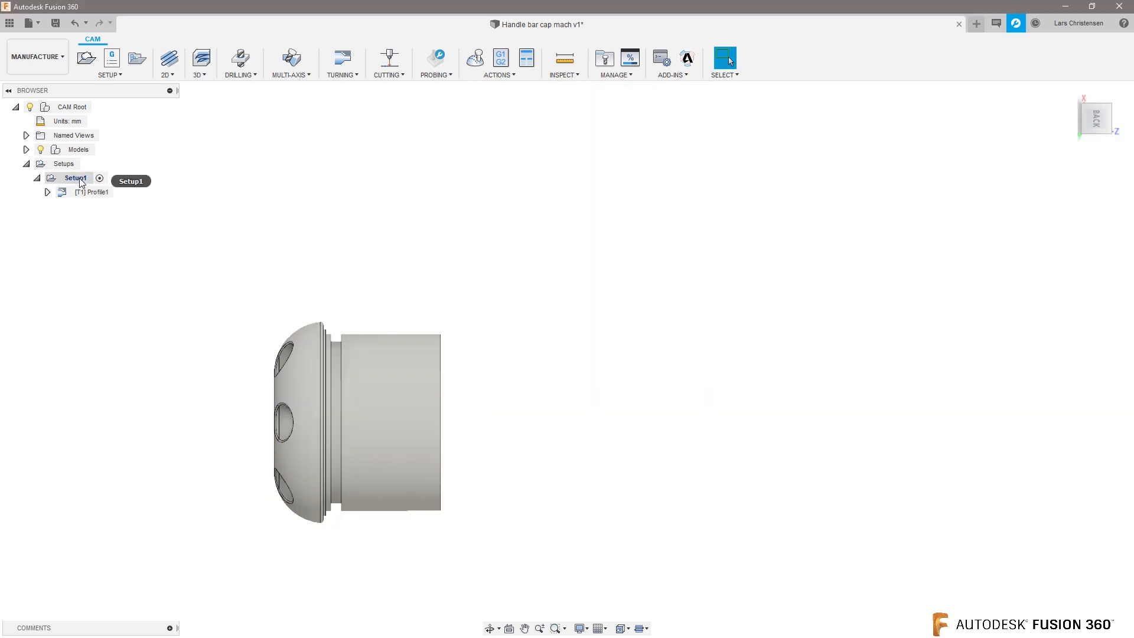
Create Setup2 as a turning setup with its Z axis flipped toward the domed end.
left_click(110, 57)
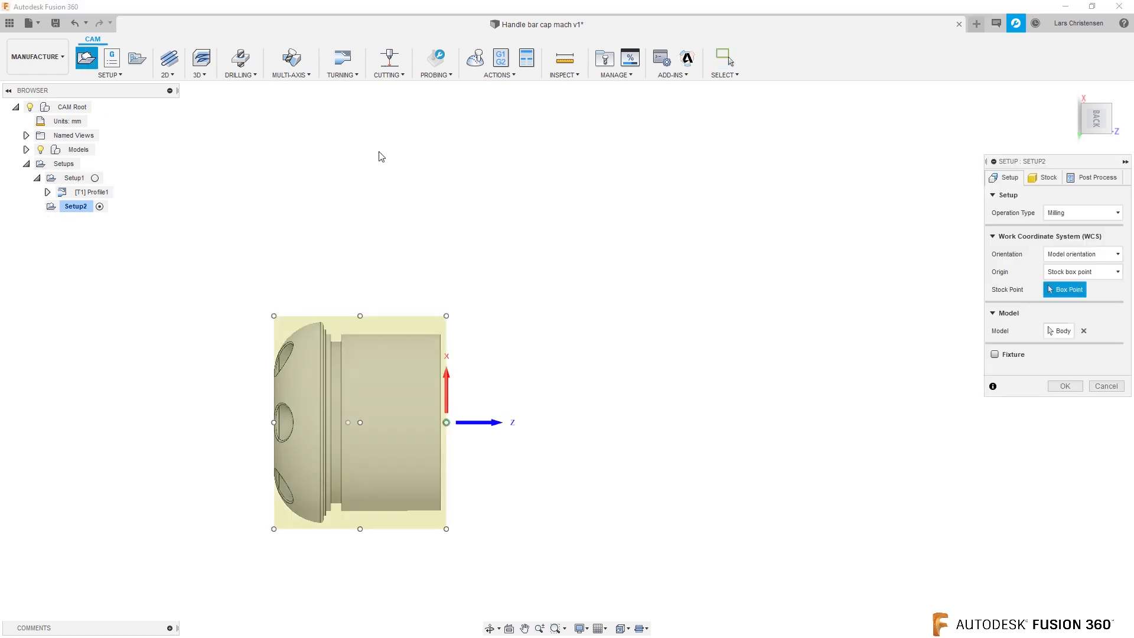
left_click(1080, 211)
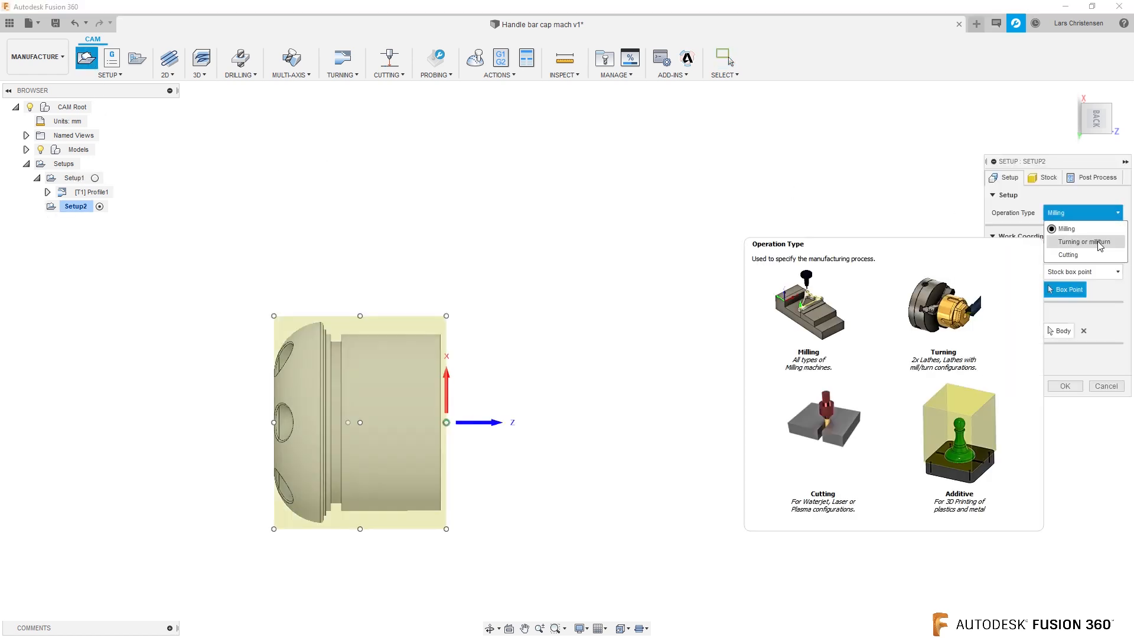
left_click(1084, 241)
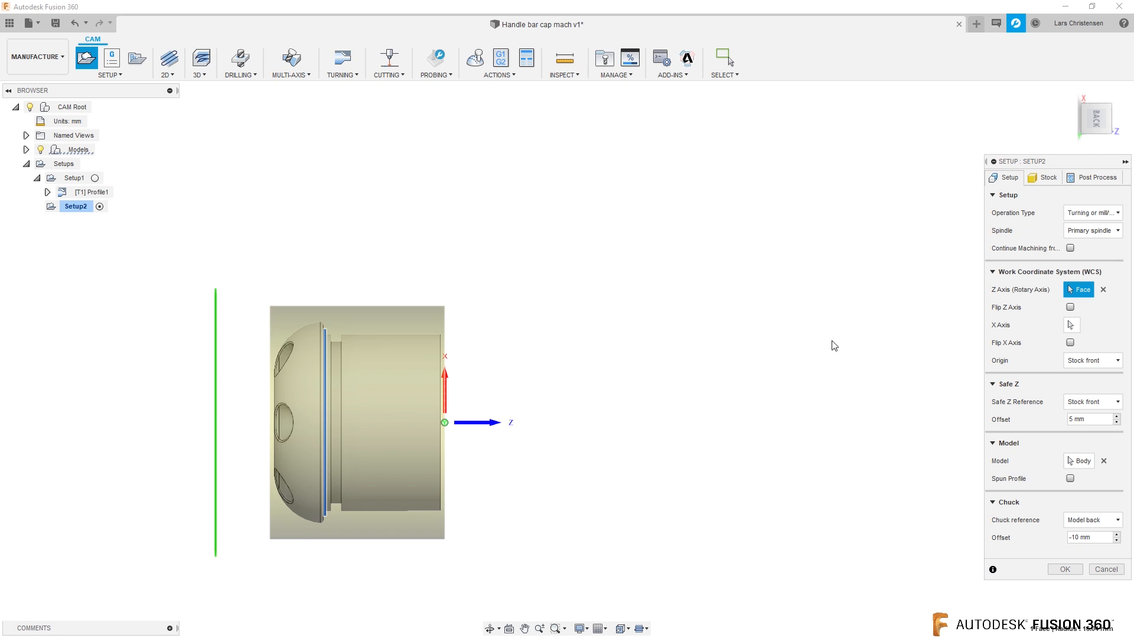
left_click(1071, 307)
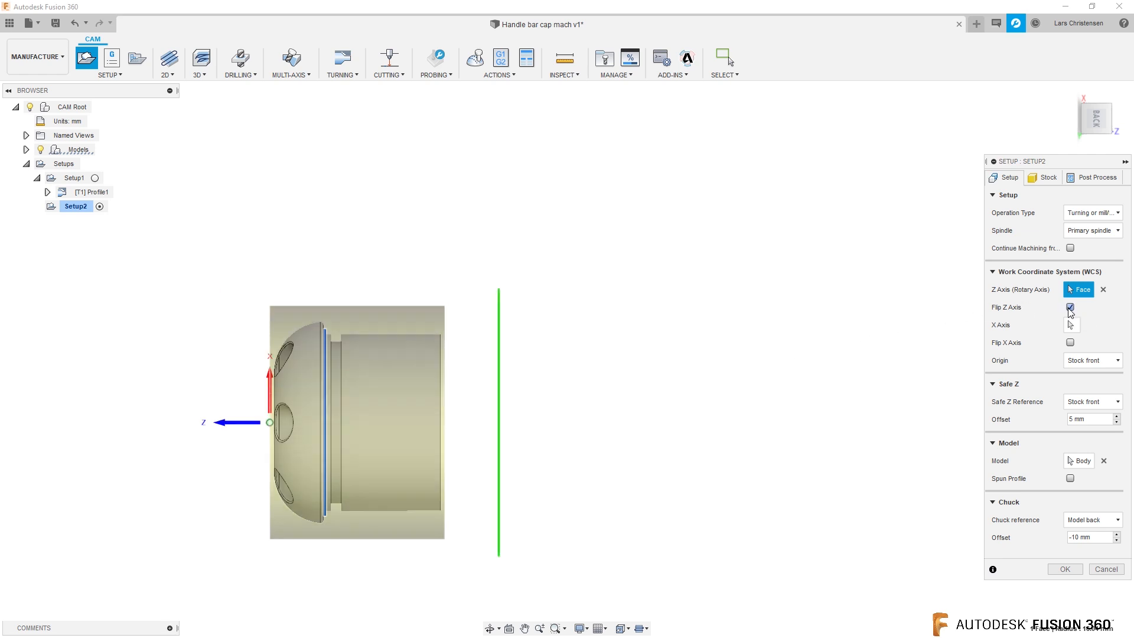
left_click(1070, 307)
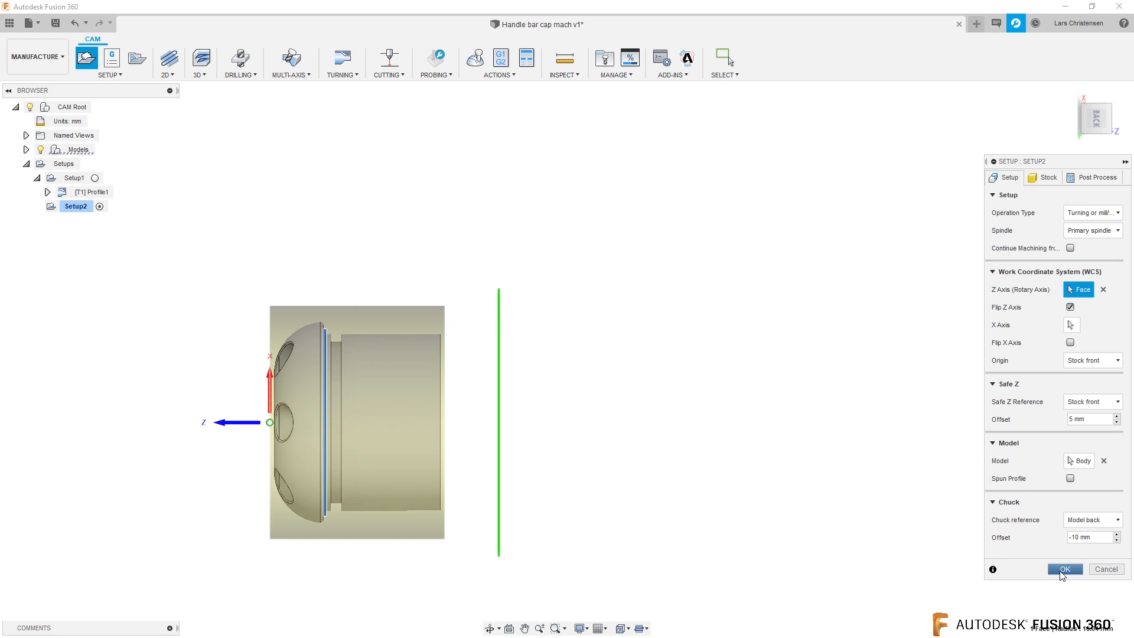
left_click(1063, 570)
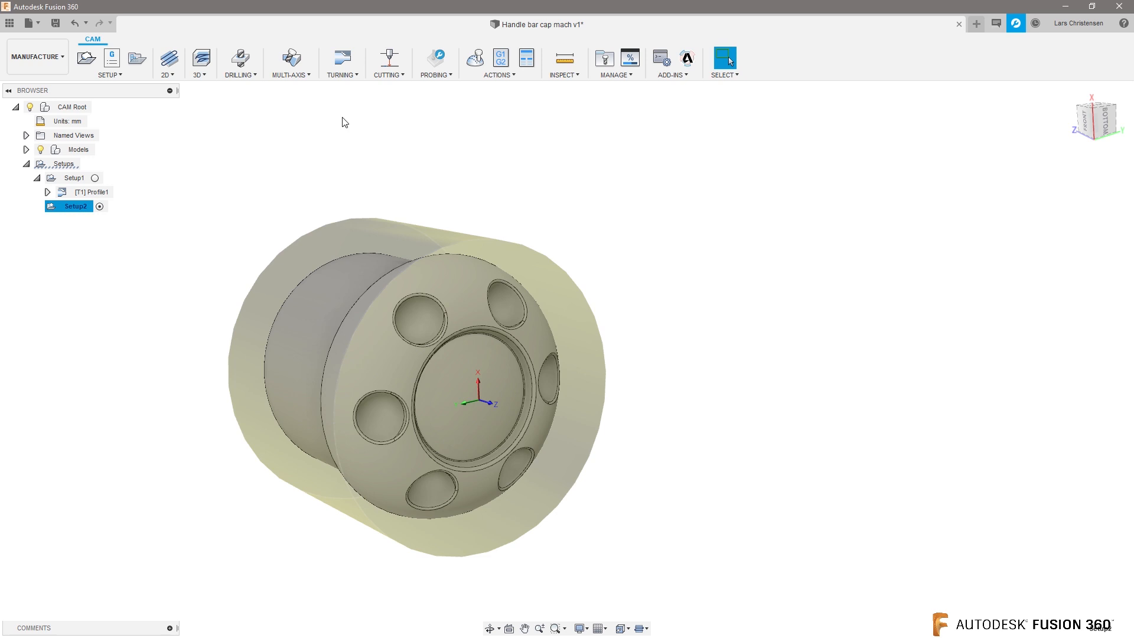
Add a Turning Profile toolpath, Profile2, under Setup2.
left_click(340, 63)
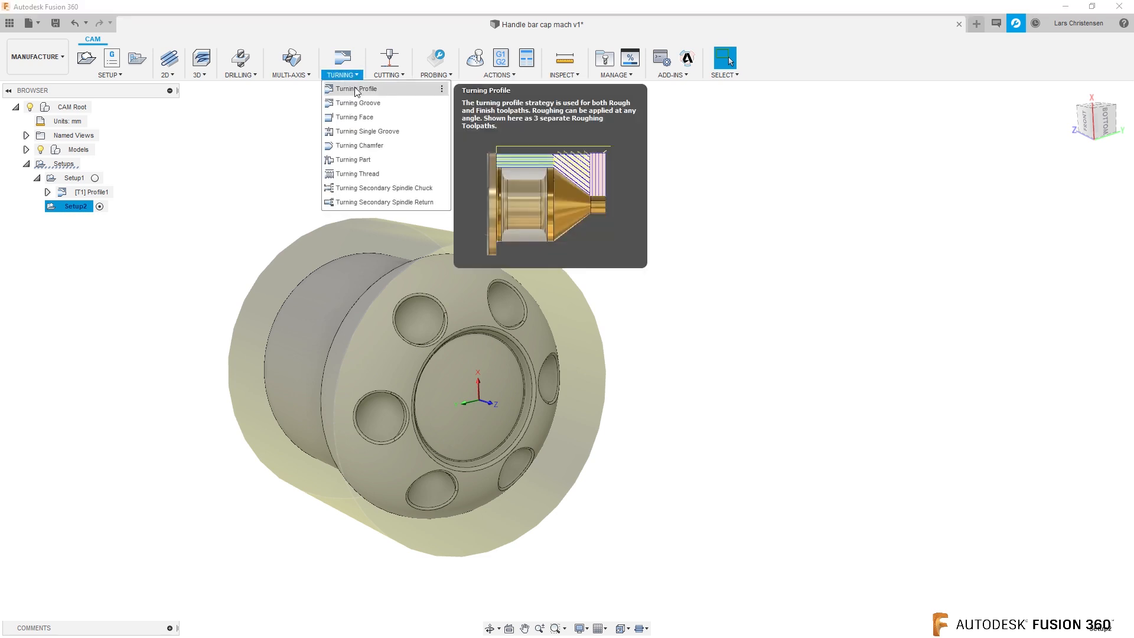
left_click(356, 89)
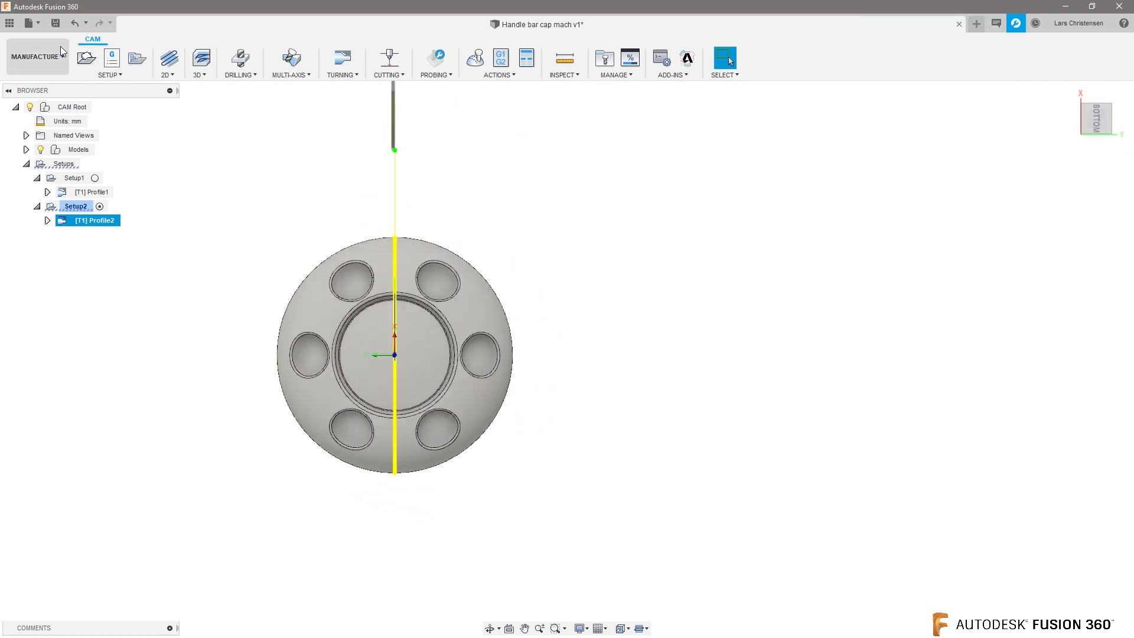
In Design, rotate the cap body 30 degrees about its central axis with Move/Copy.
left_click(34, 57)
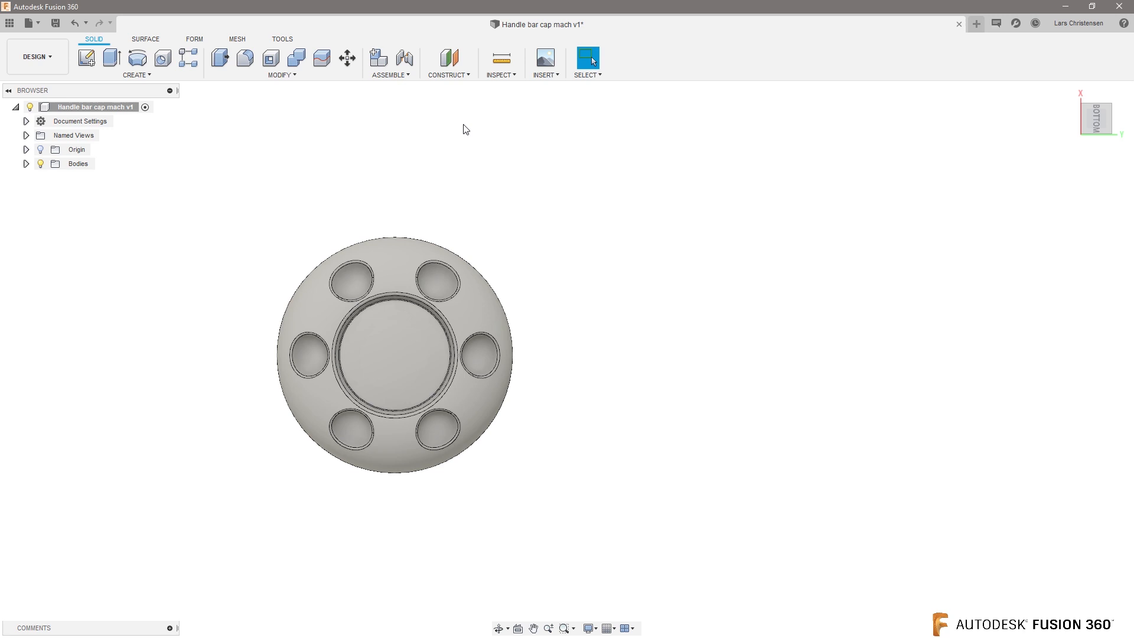
left_click(346, 57)
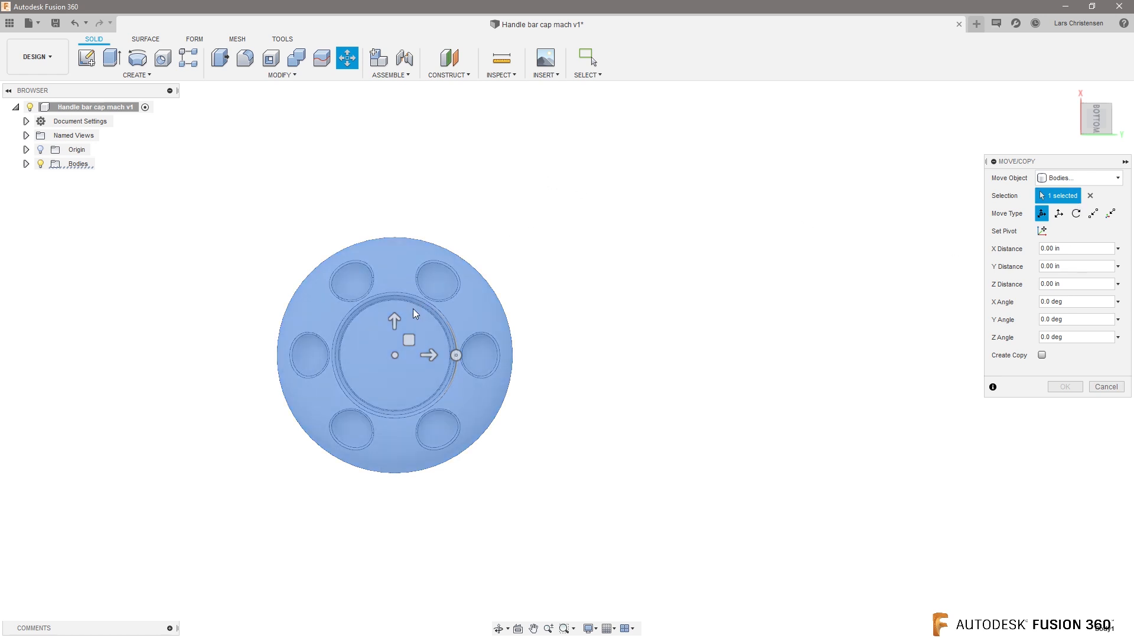
mouse_move(785, 304)
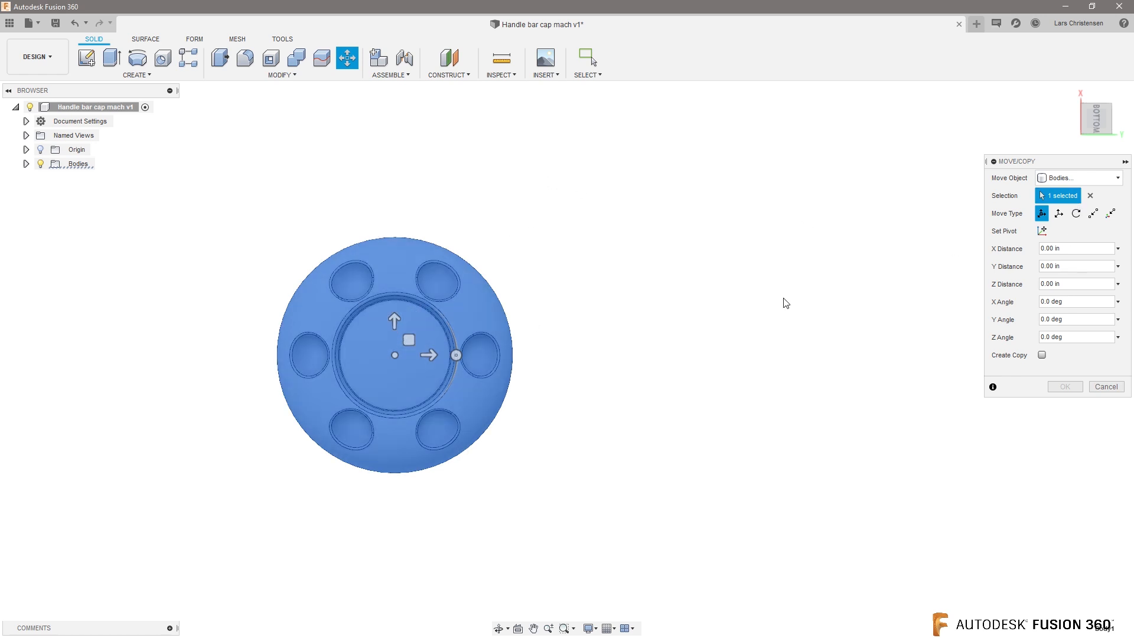
left_click(1075, 212)
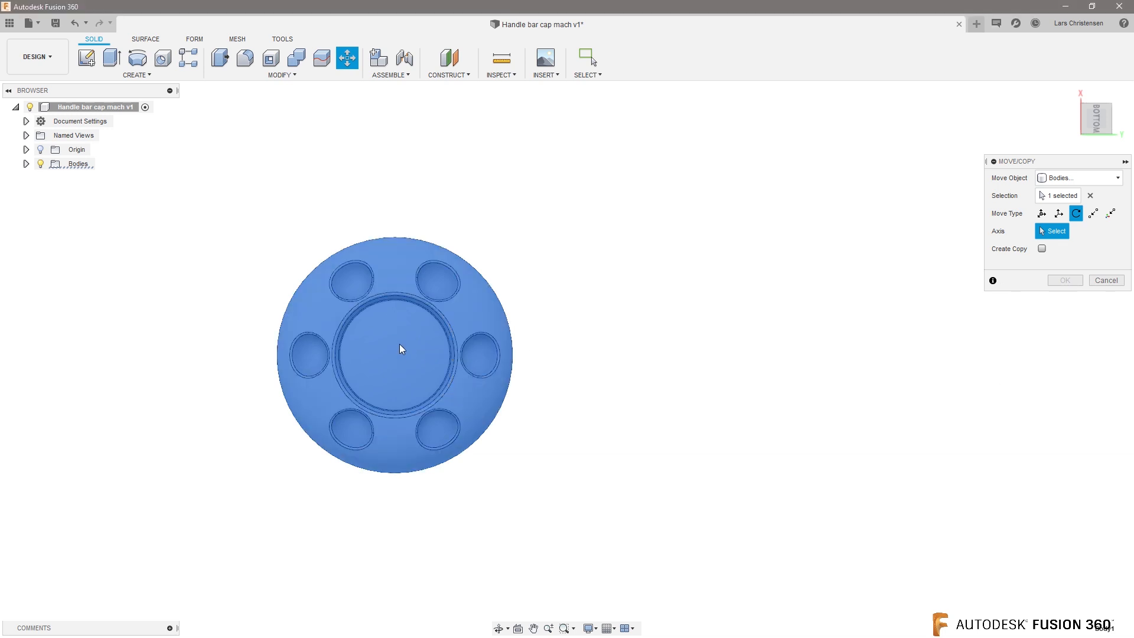
left_click_drag(402, 350, 882, 347)
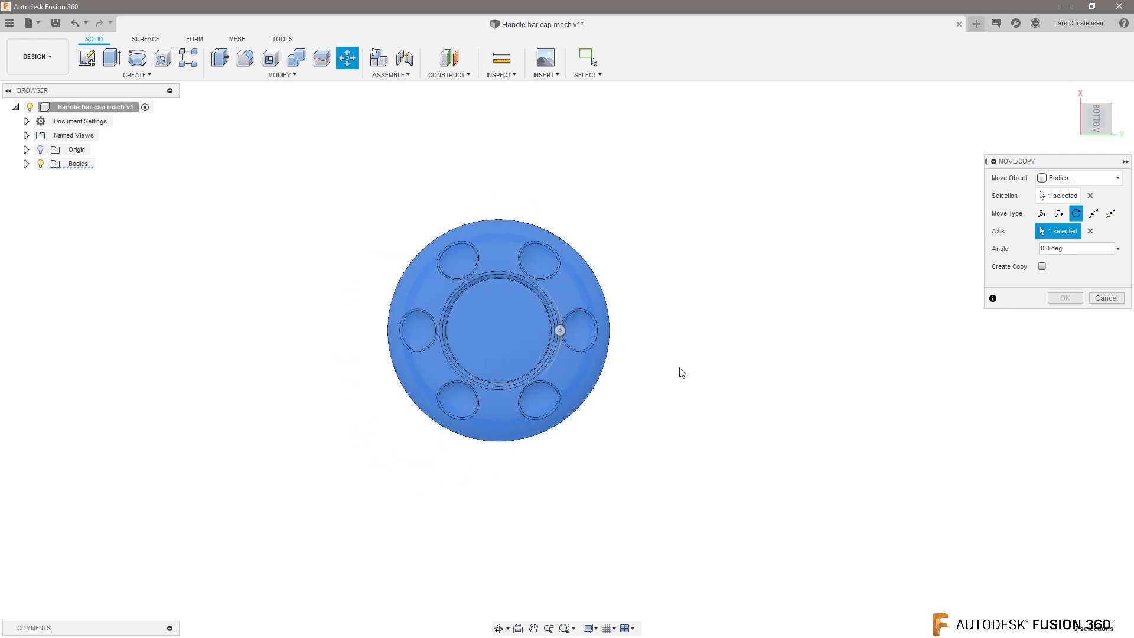
left_click_drag(559, 330, 560, 346)
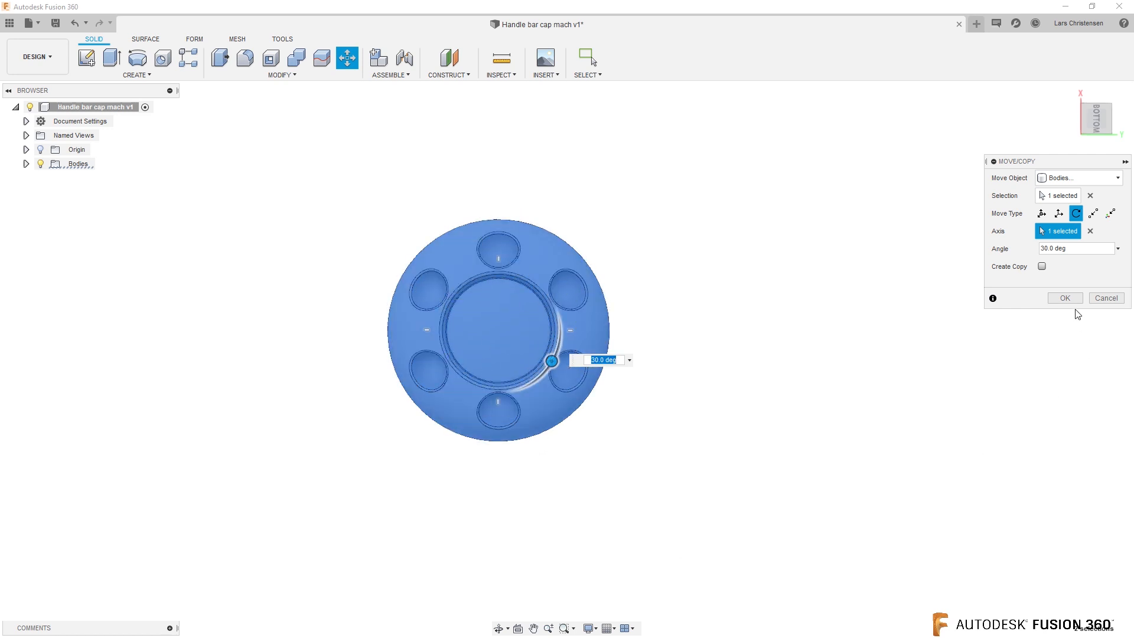
left_click(1064, 298)
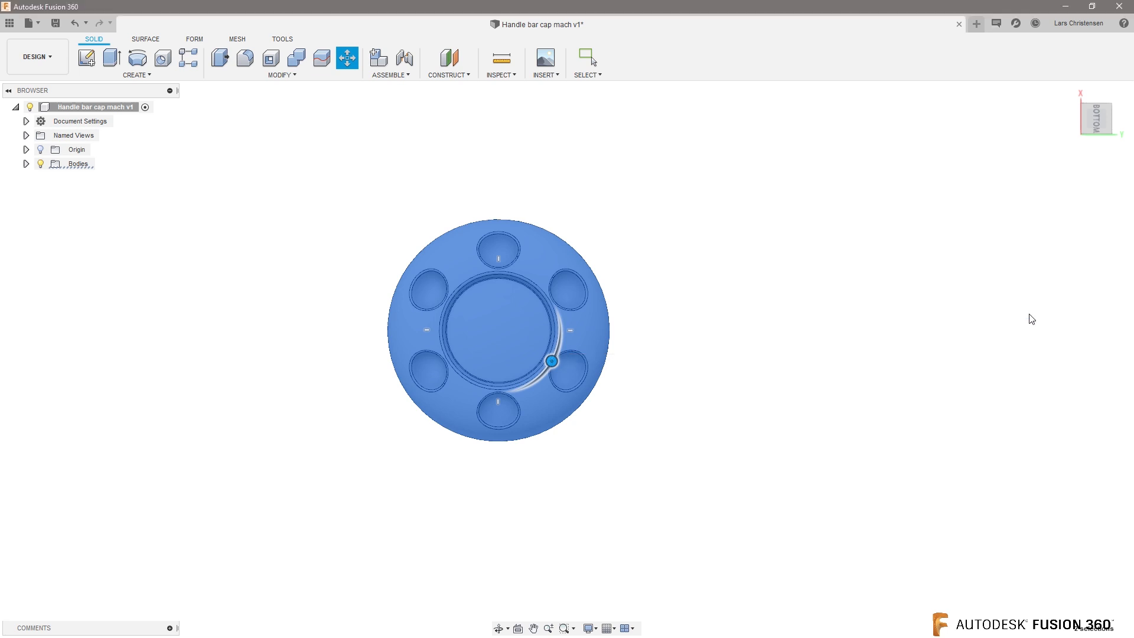
left_click(36, 57)
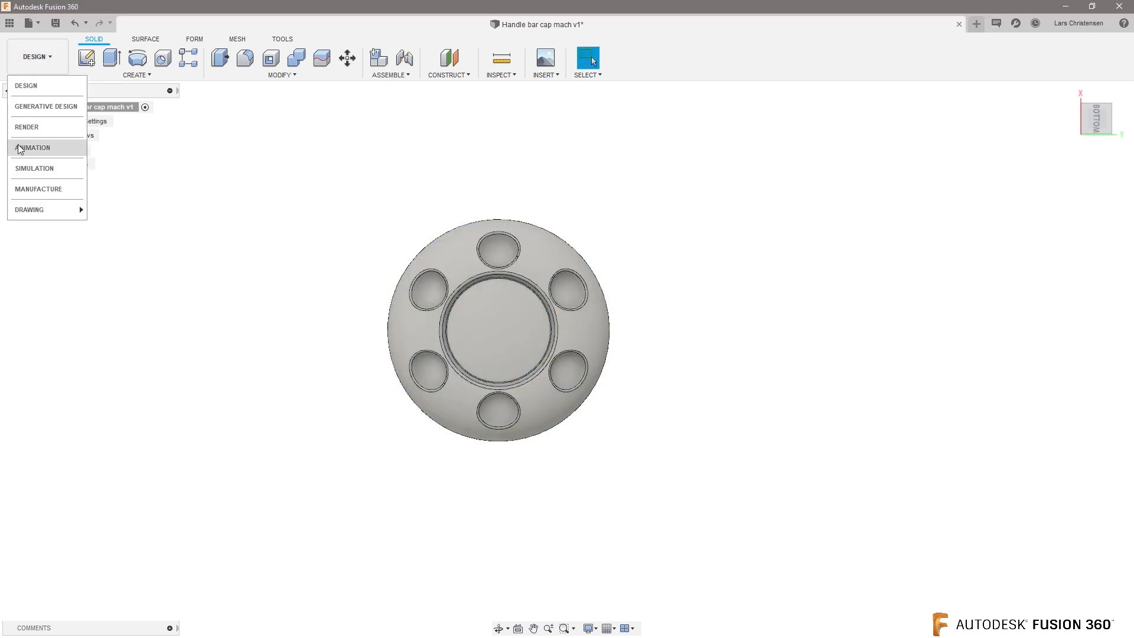
Back in Manufacture, protect Profile1 and regenerate Profile2 on the rotated cap, zooming out to inspect it.
left_click(38, 189)
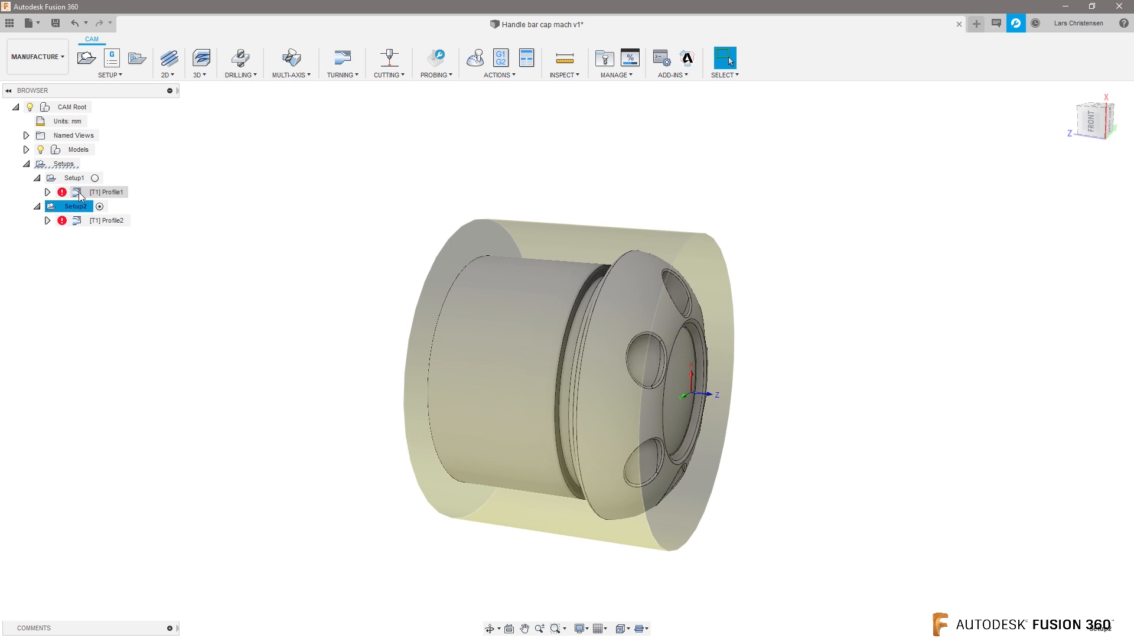
right_click(108, 191)
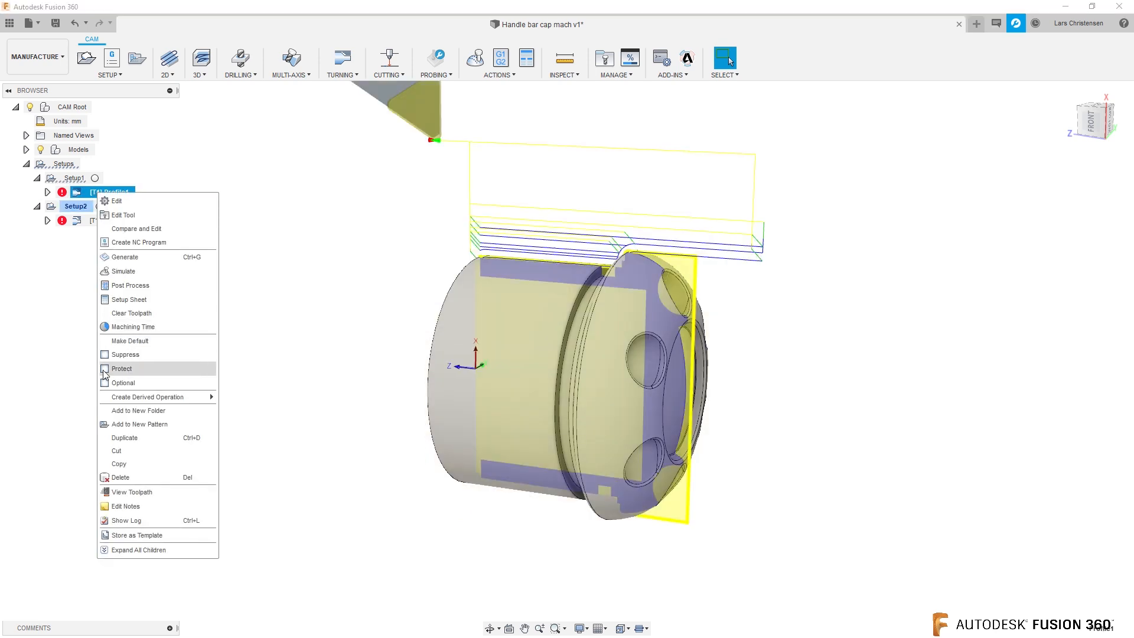
left_click(122, 368)
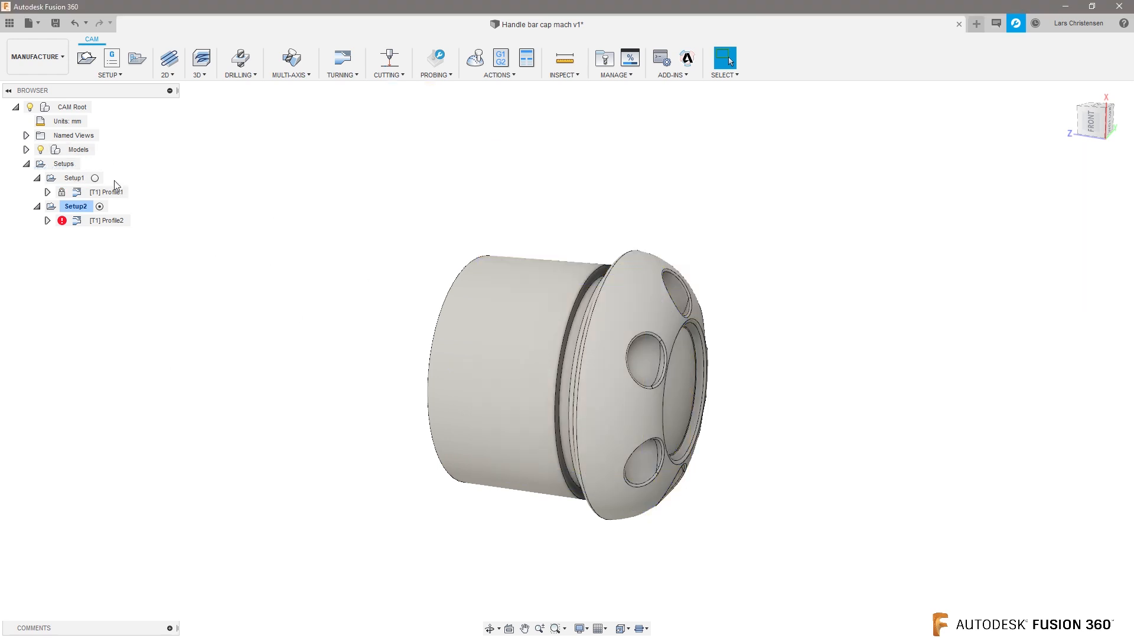
right_click(108, 220)
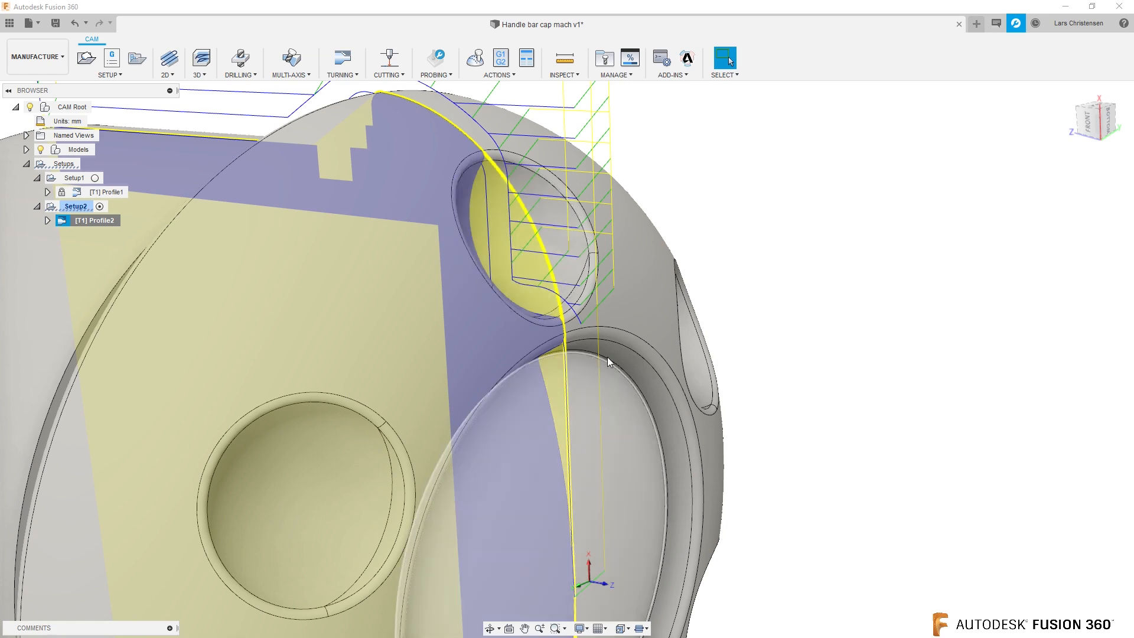
left_click_drag(607, 361, 586, 420)
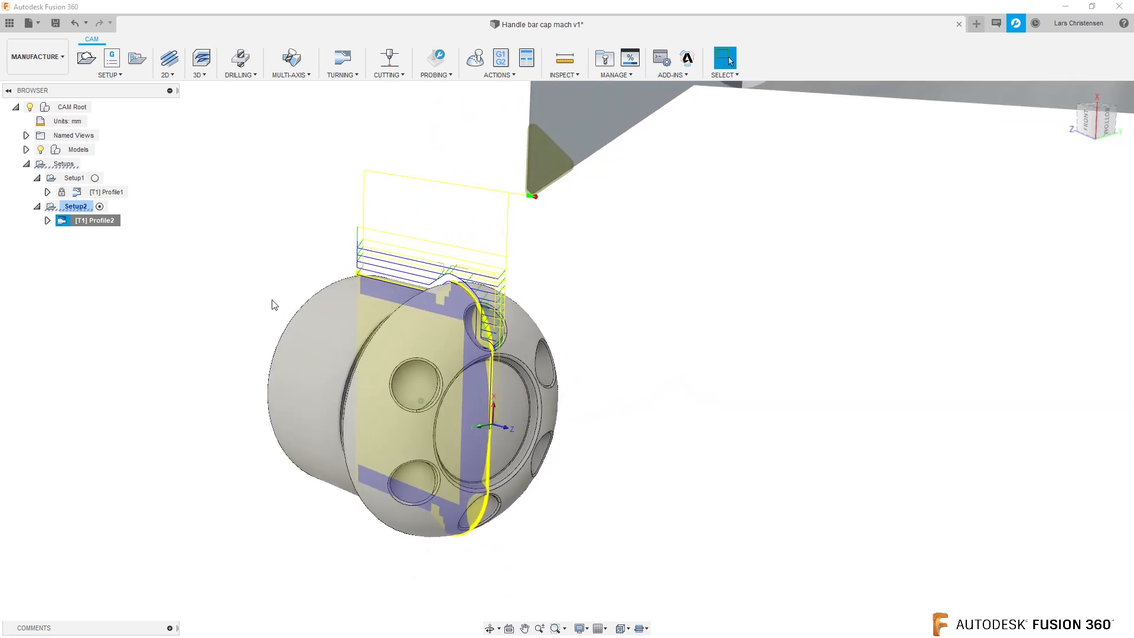
Enable Spun Profile in Setup2 so the toolpath ignores the ring of holes.
right_click(76, 205)
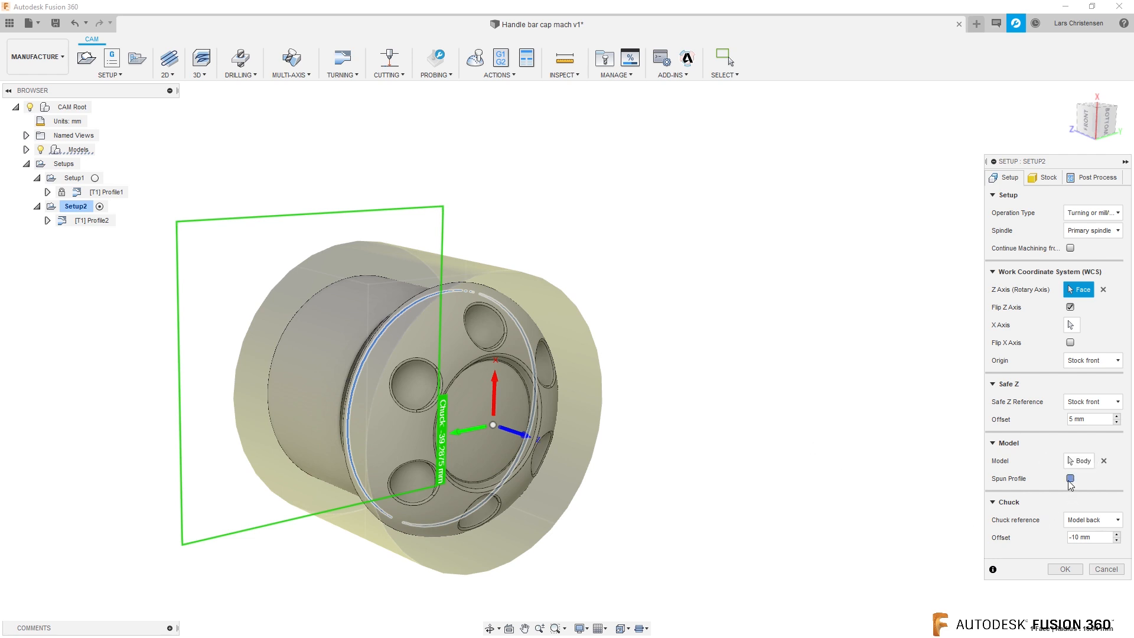
left_click(1070, 479)
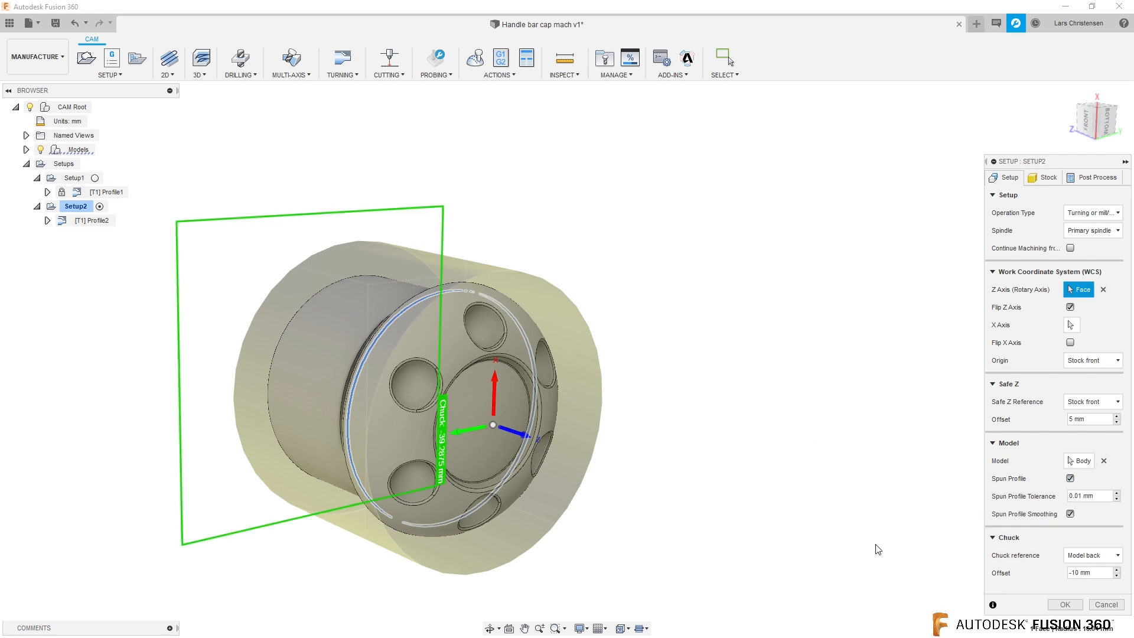
mouse_move(1104, 461)
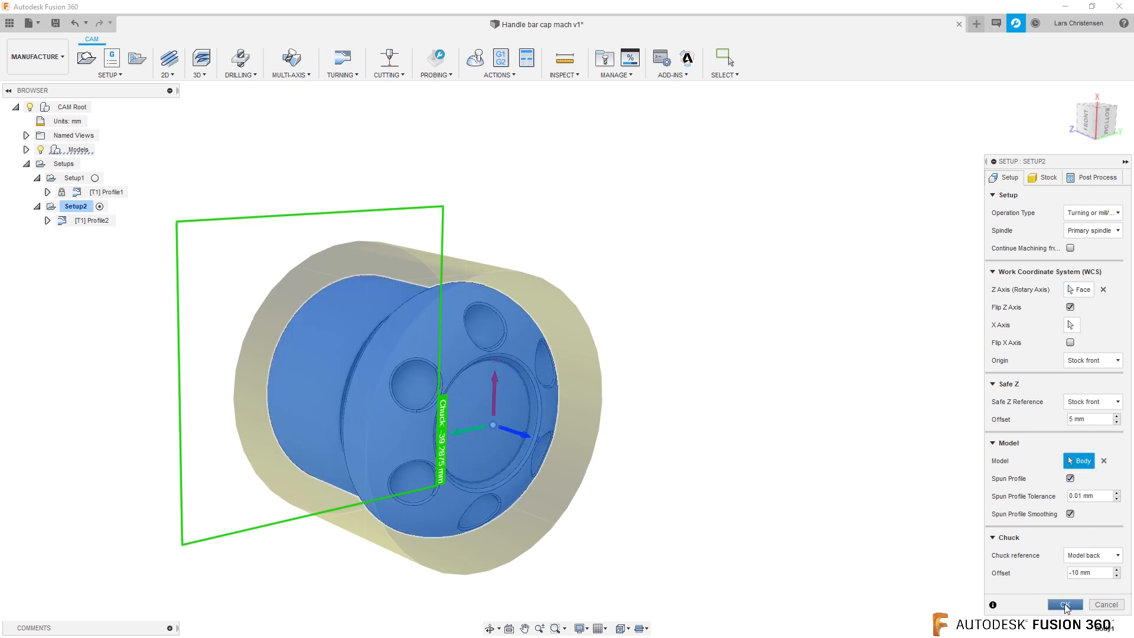
left_click(1064, 605)
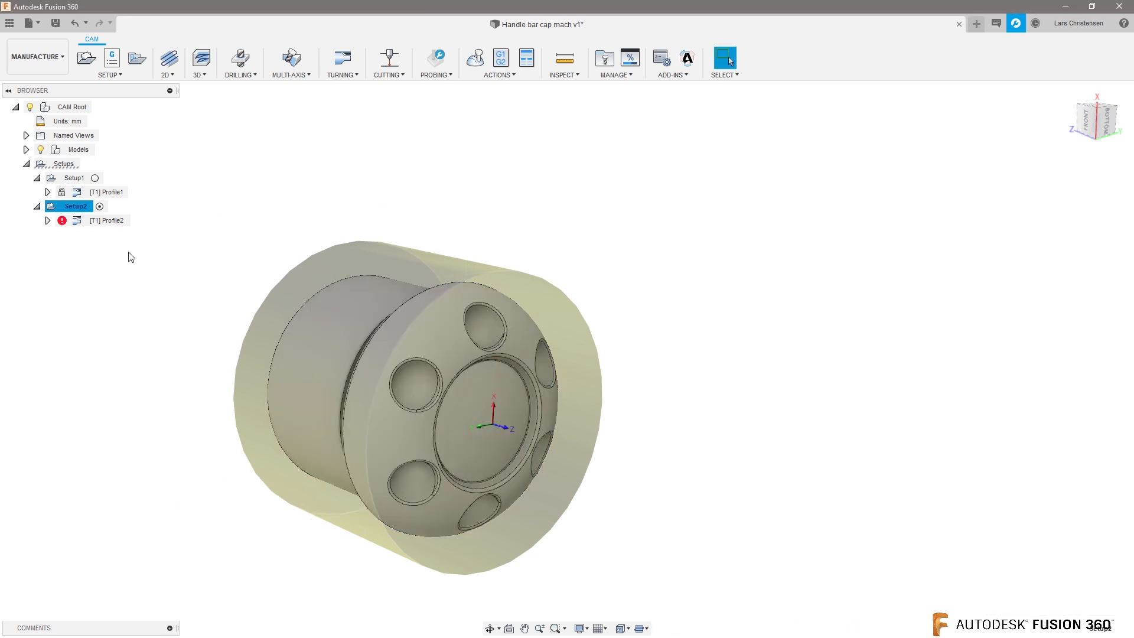
Regenerate Profile2 from the spun profile, then display Profile1's toolpath.
right_click(111, 220)
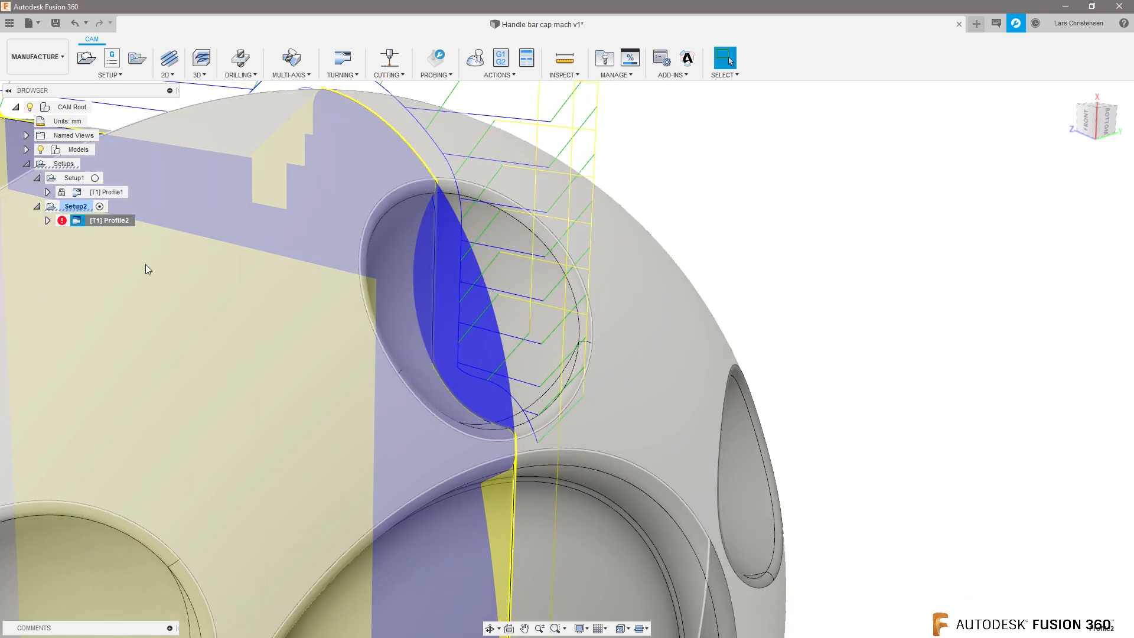
right_click(109, 220)
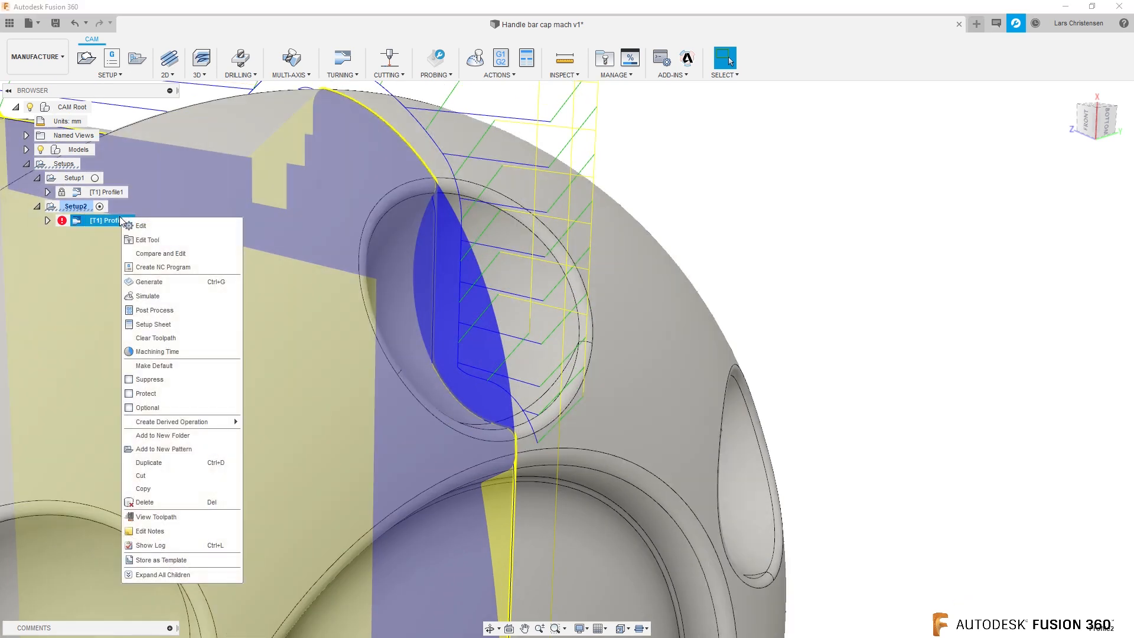
left_click(148, 281)
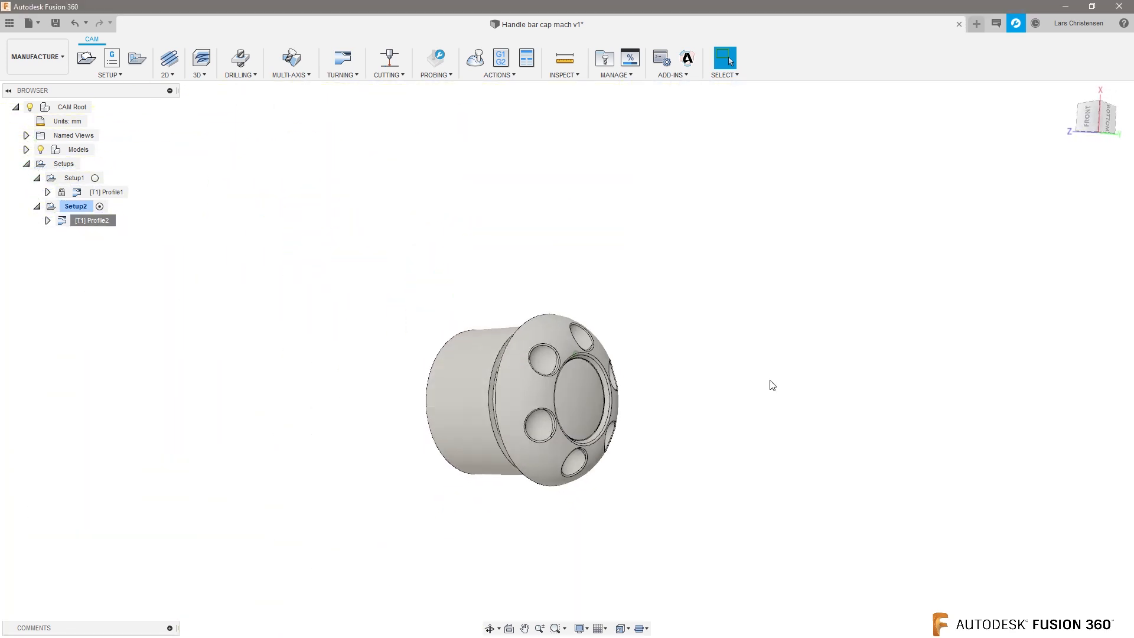
left_click(108, 191)
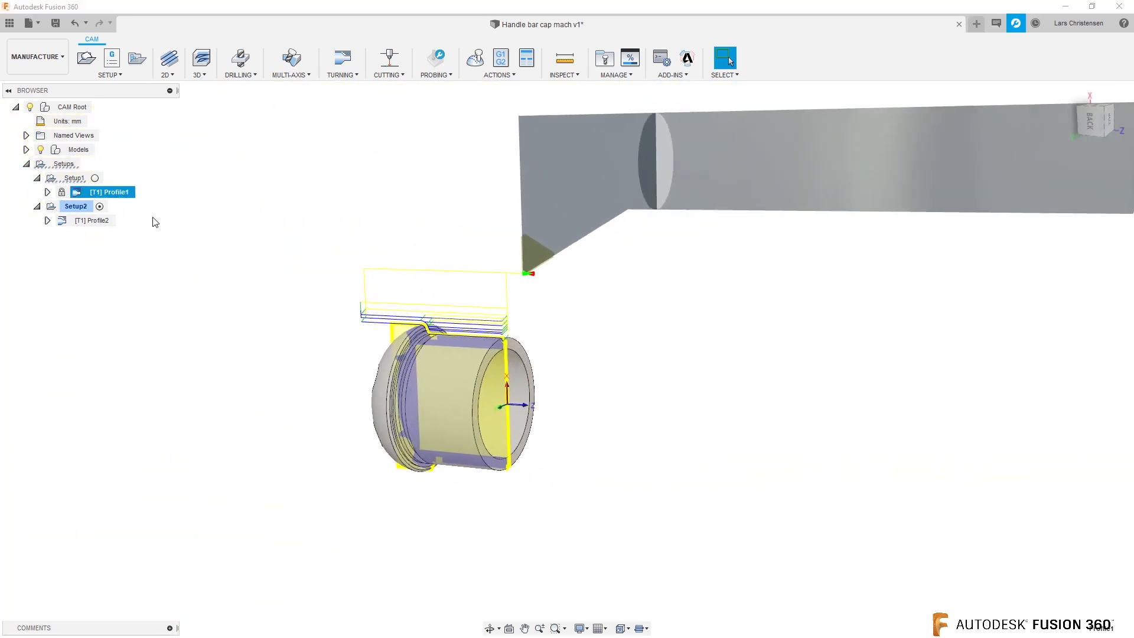